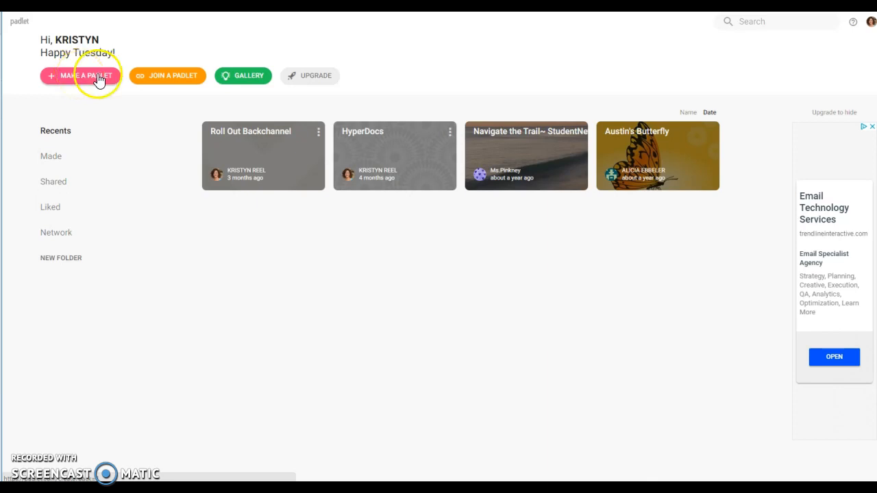
mouse_move(374, 172)
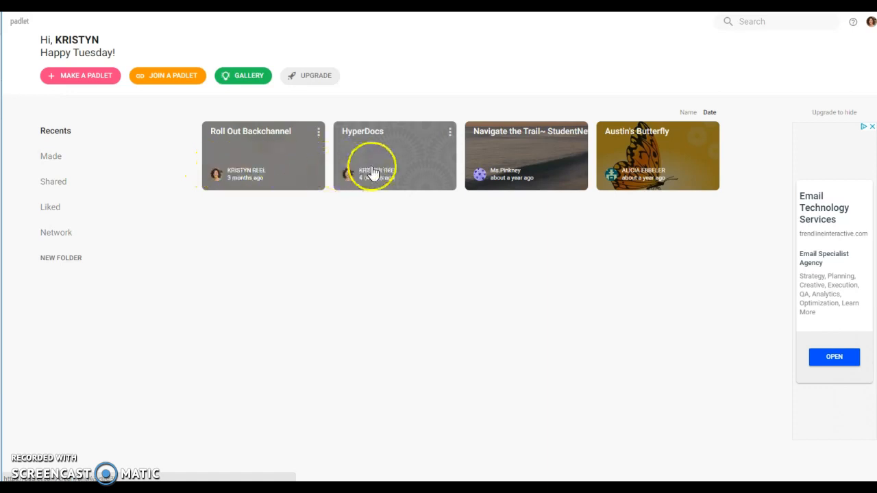
mouse_move(589, 168)
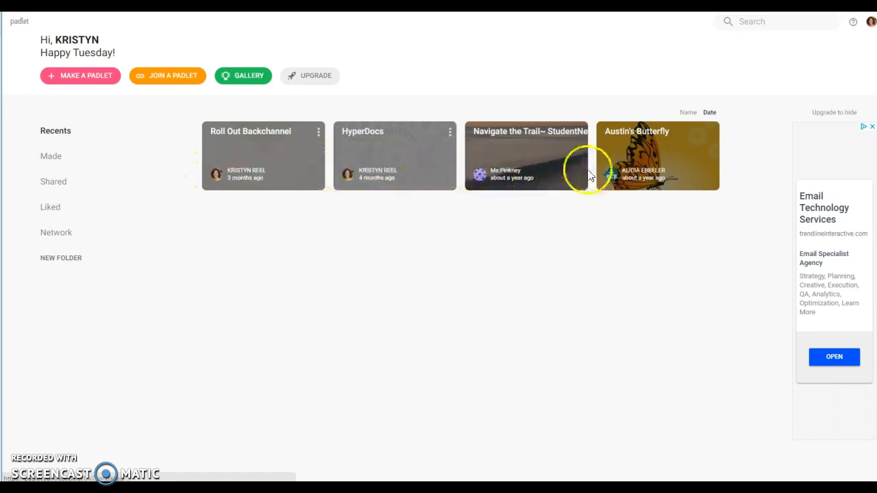
mouse_move(331, 173)
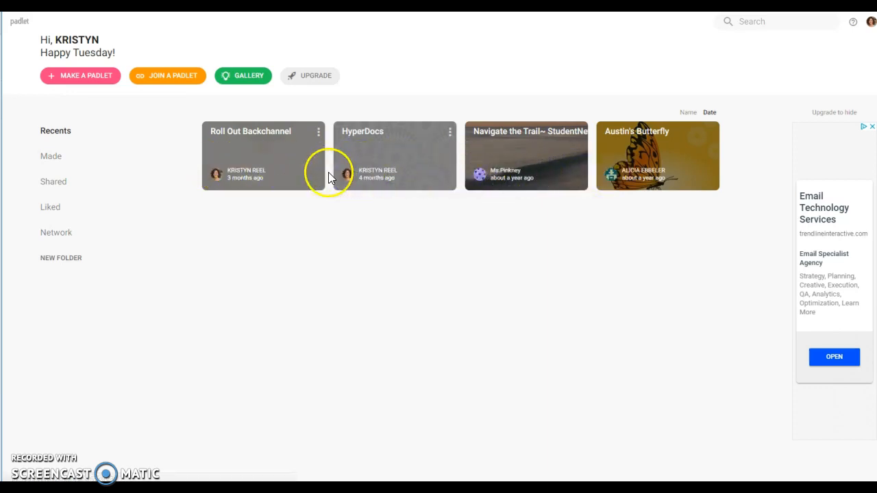
Open the Padlet Gallery of example padlets like Valentine's Day, Fact or Fiction and Travel Itinerary.
click(318, 132)
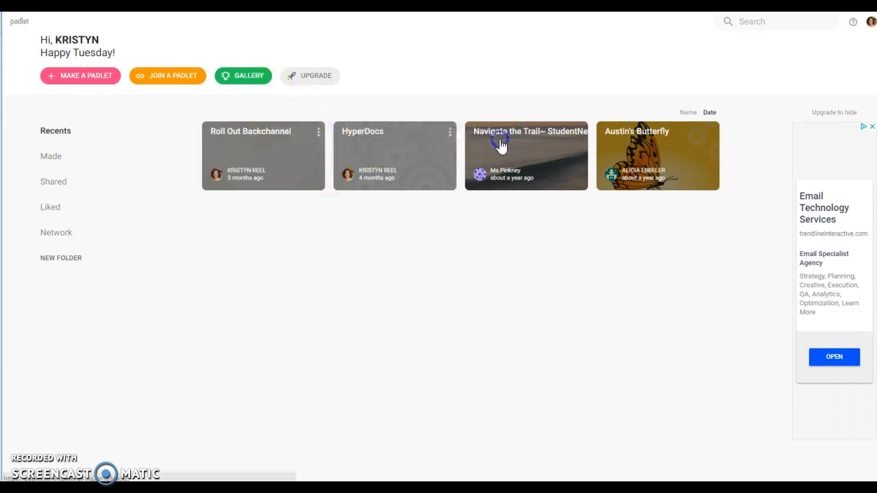
mouse_move(637, 153)
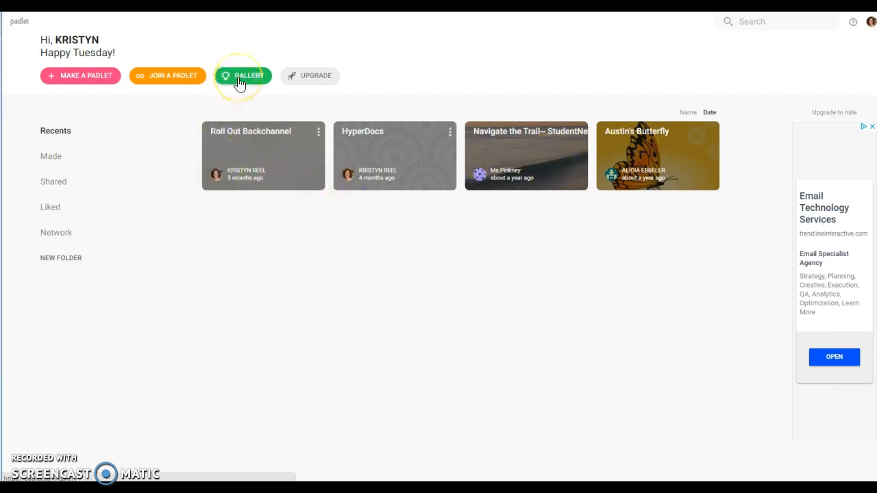
click(243, 75)
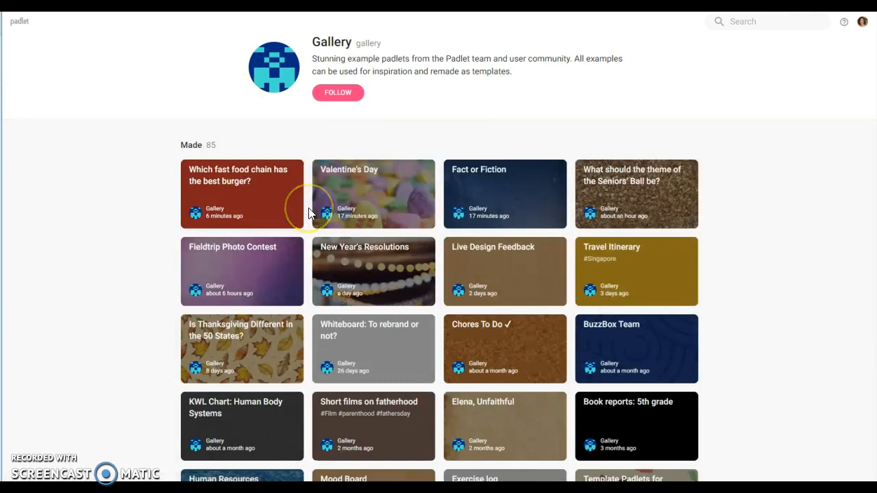
mouse_move(505, 204)
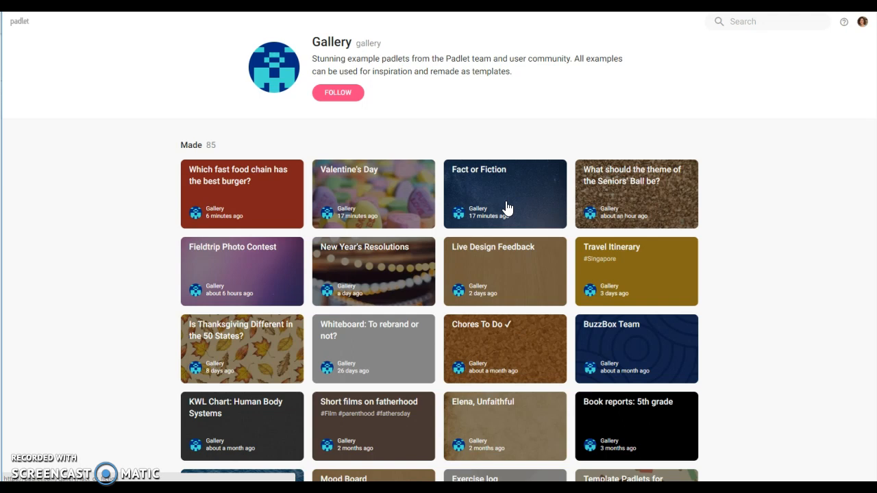
mouse_move(428, 286)
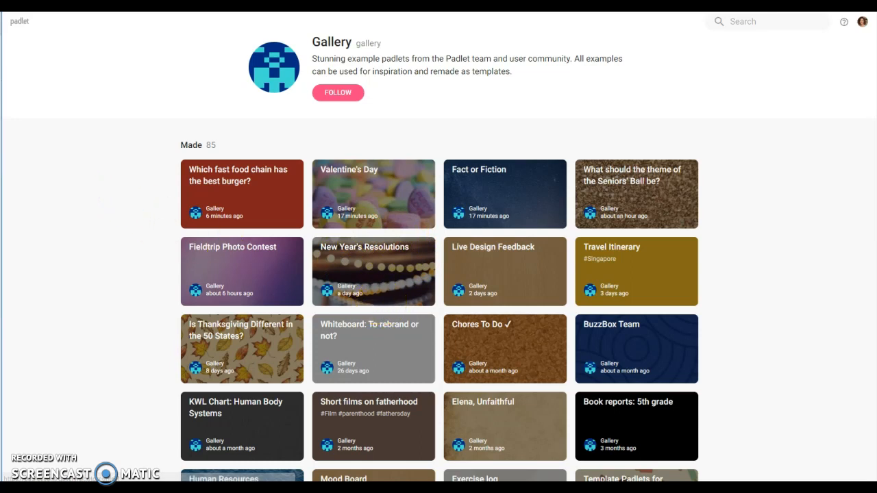
Return to the dashboard and bring up the blank Wall, Canvas, Stream, Grid and Shelf formats.
click(19, 21)
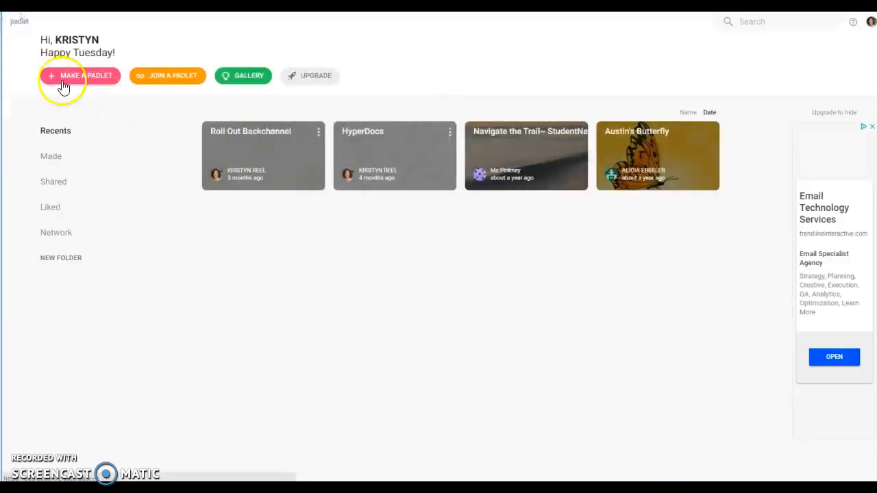
click(80, 75)
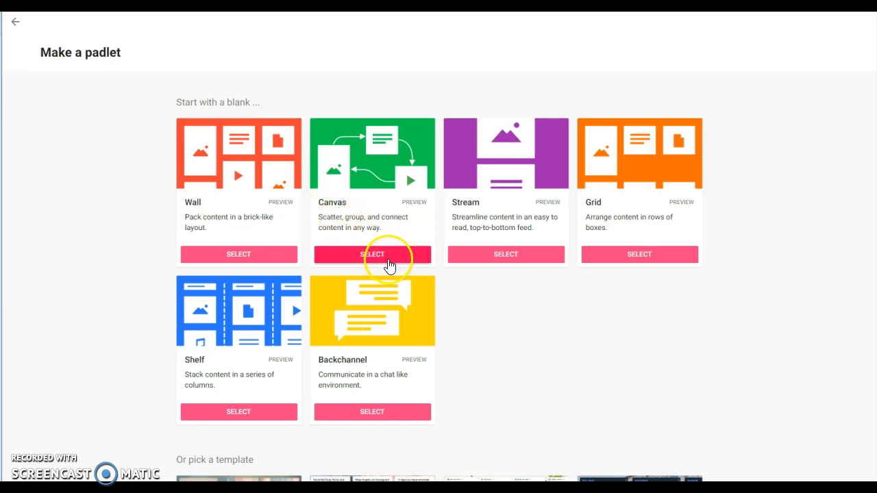
Create a blank Canvas padlet, retitle it 'My Padlet' and clear its sample description.
click(372, 255)
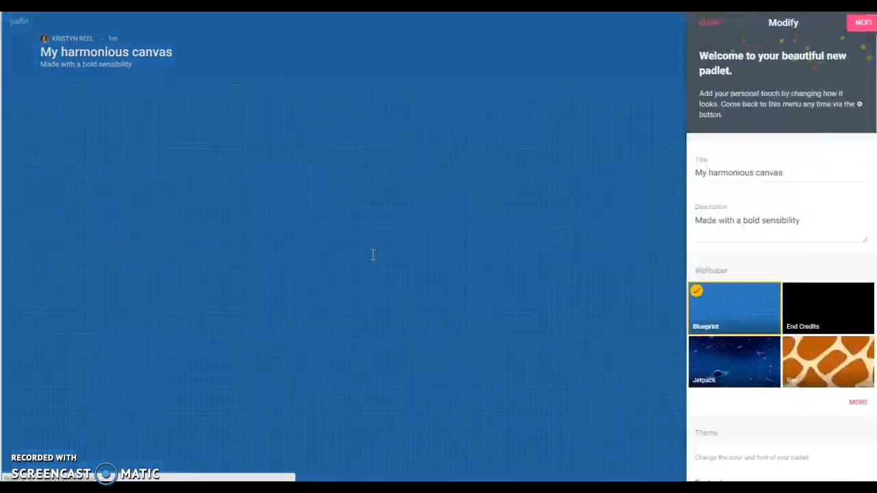
mouse_move(374, 260)
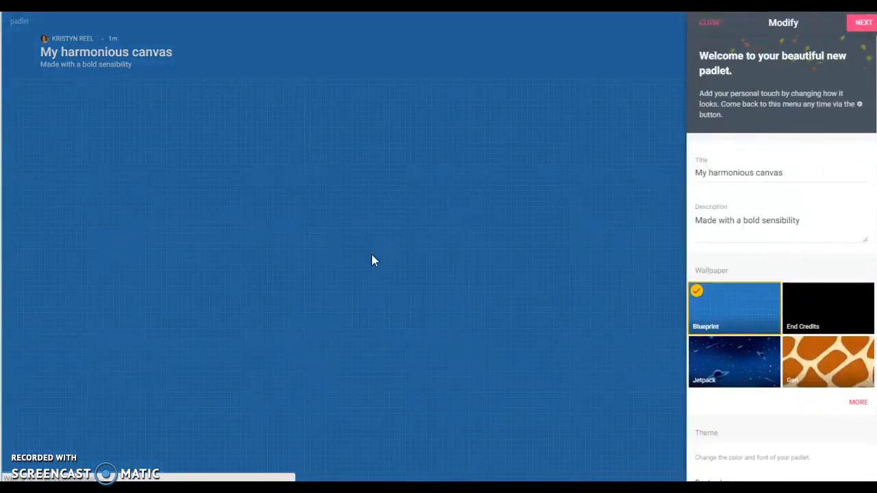
mouse_move(373, 259)
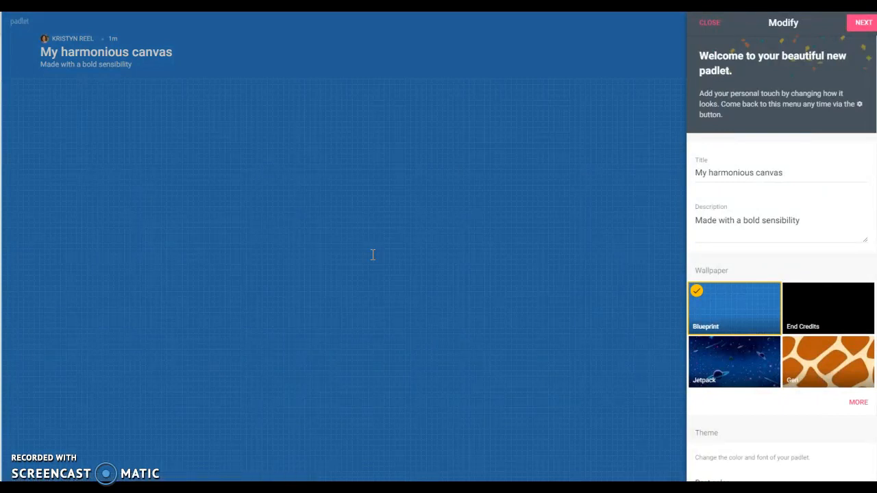
mouse_move(341, 268)
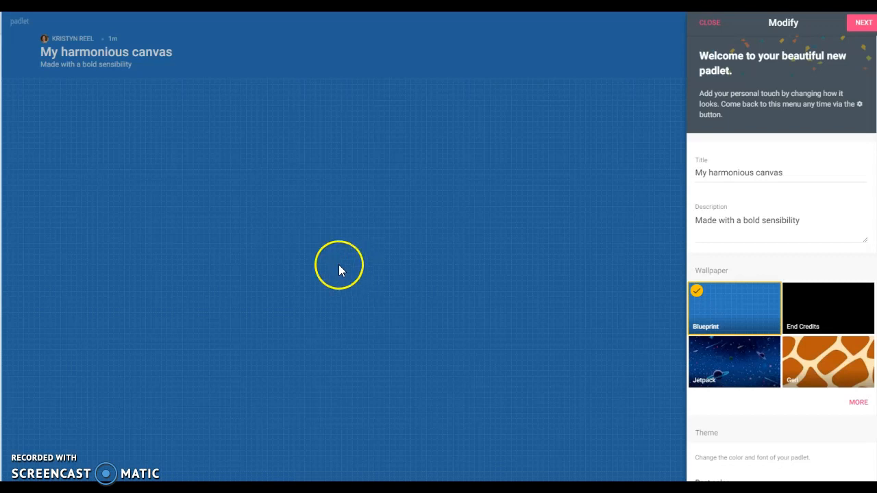
mouse_move(449, 170)
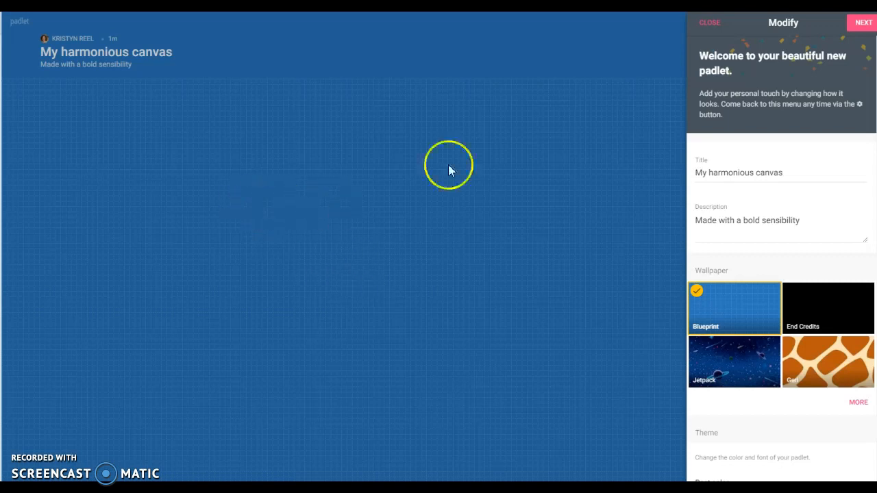
mouse_move(762, 87)
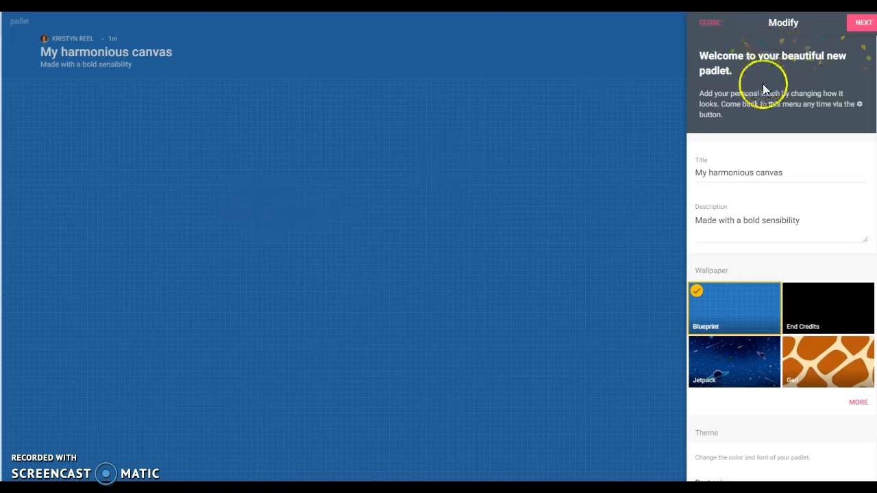
mouse_move(802, 121)
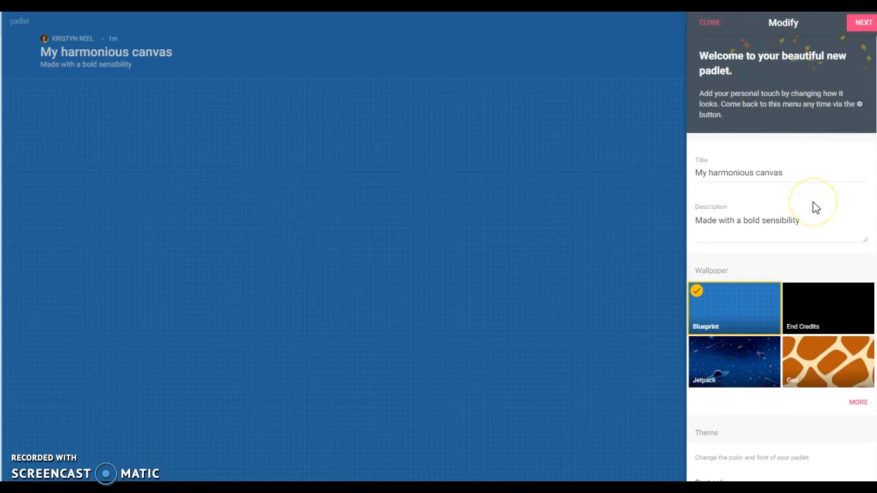
mouse_move(815, 208)
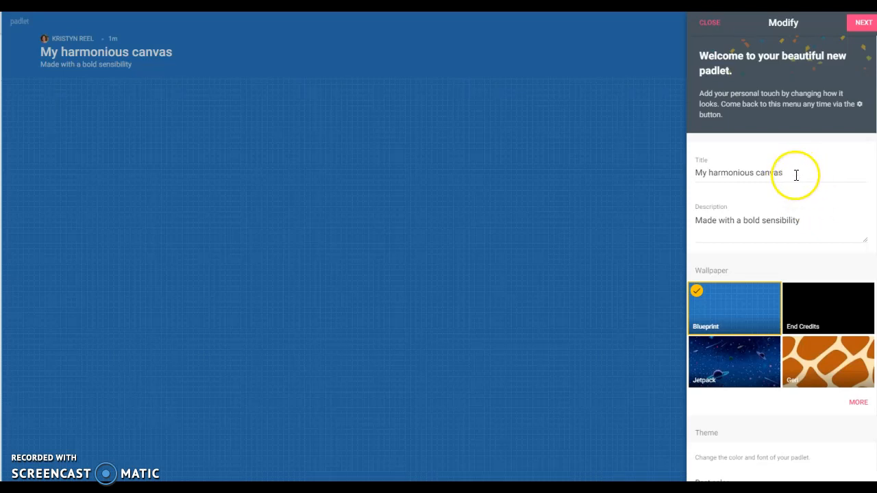
triple_click(738, 172)
text(My)
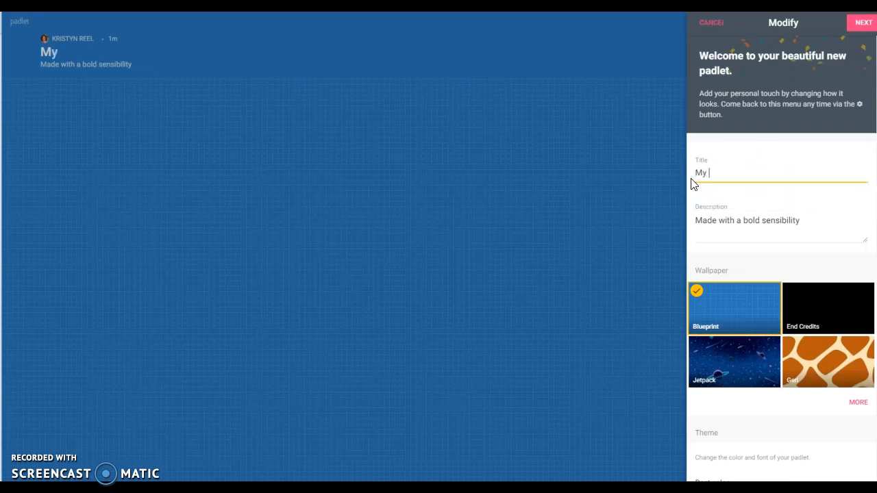
text(Padlet)
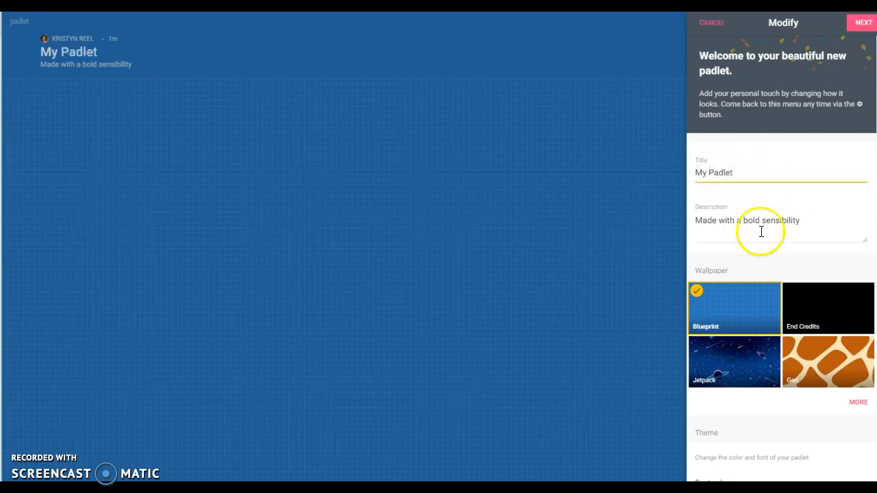
triple_click(747, 220)
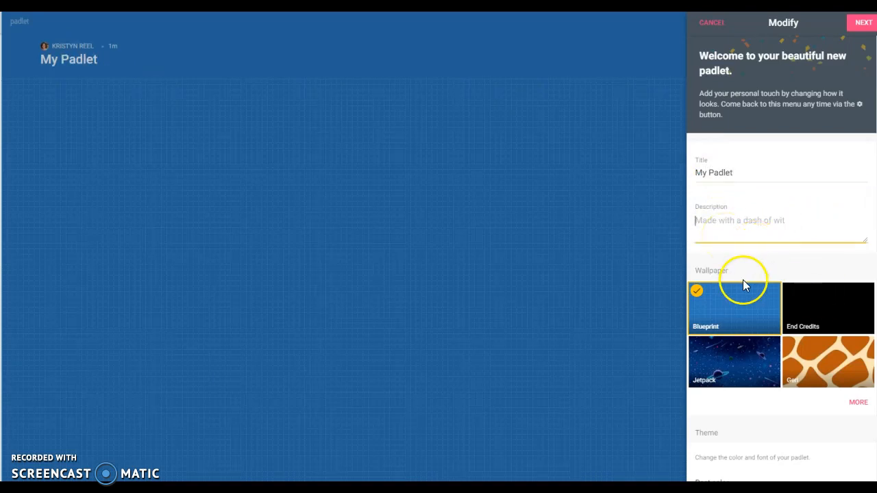
Replace the Blueprint wallpaper with Corkboard after previewing Thanks, Teachers.
click(858, 402)
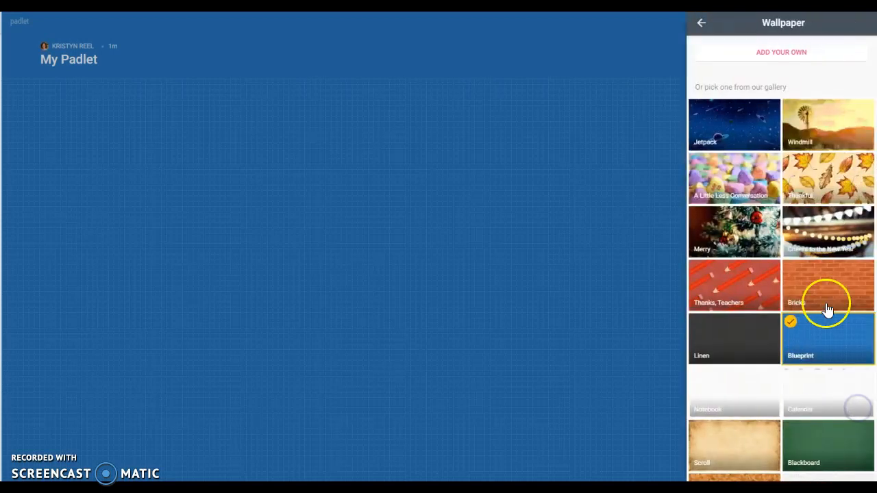
mouse_move(771, 331)
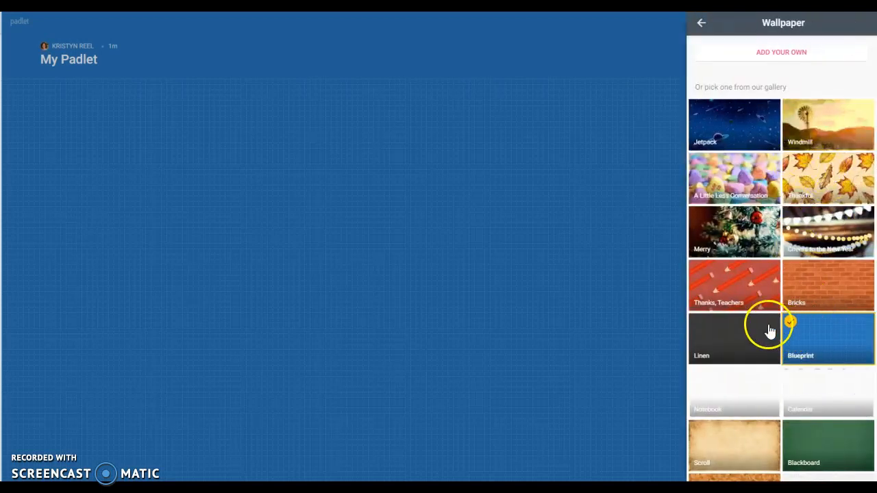
click(733, 285)
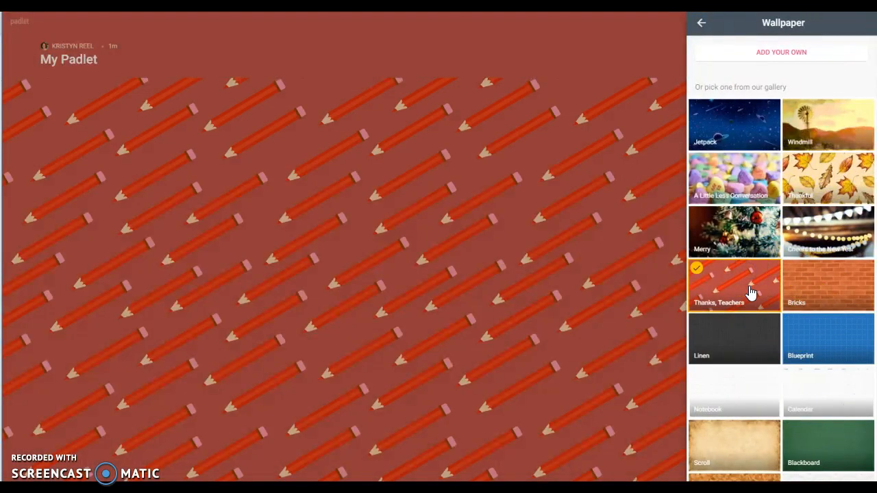
click(734, 339)
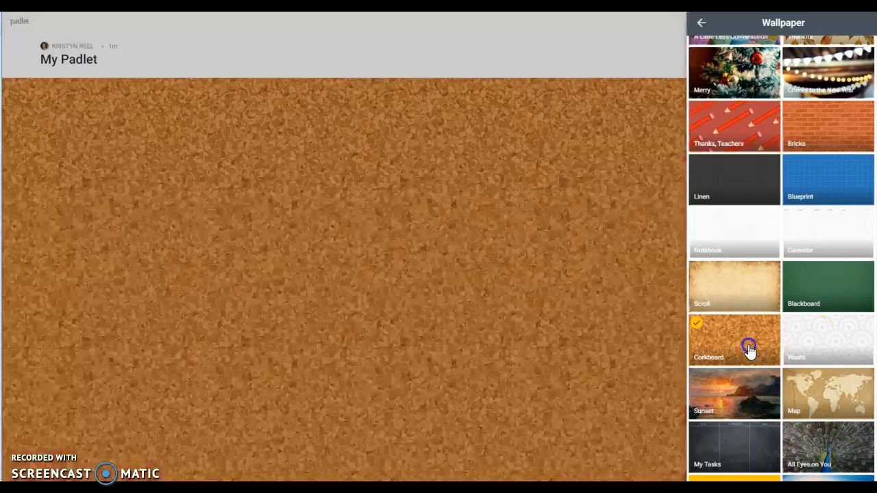
click(734, 341)
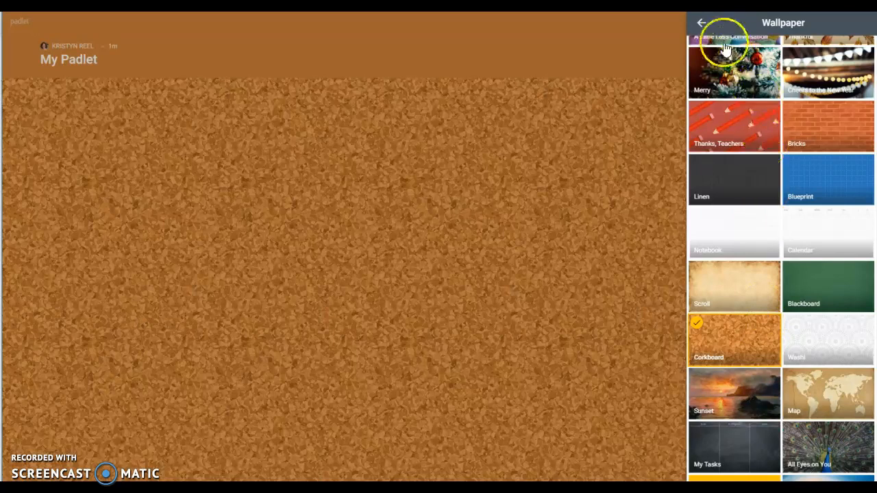
click(701, 22)
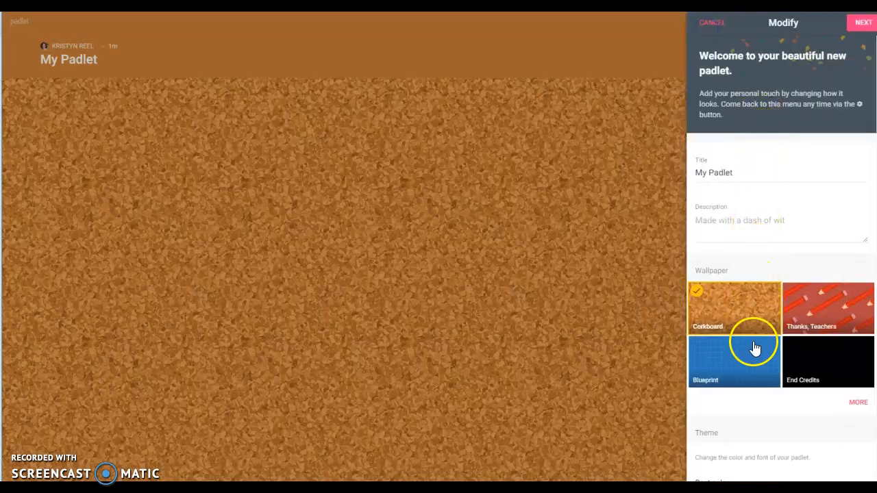
Set the board font to Niagara and choose the cloud icon for the board.
scroll(down, 3)
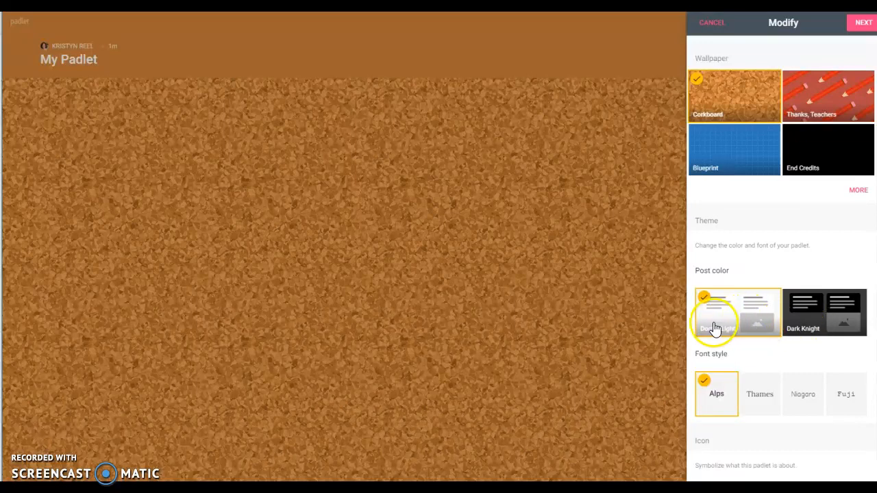
mouse_move(808, 334)
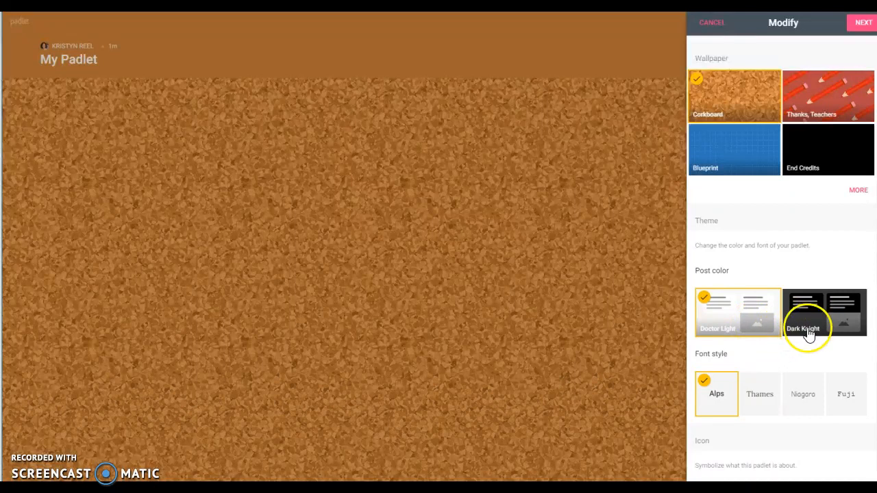
click(803, 383)
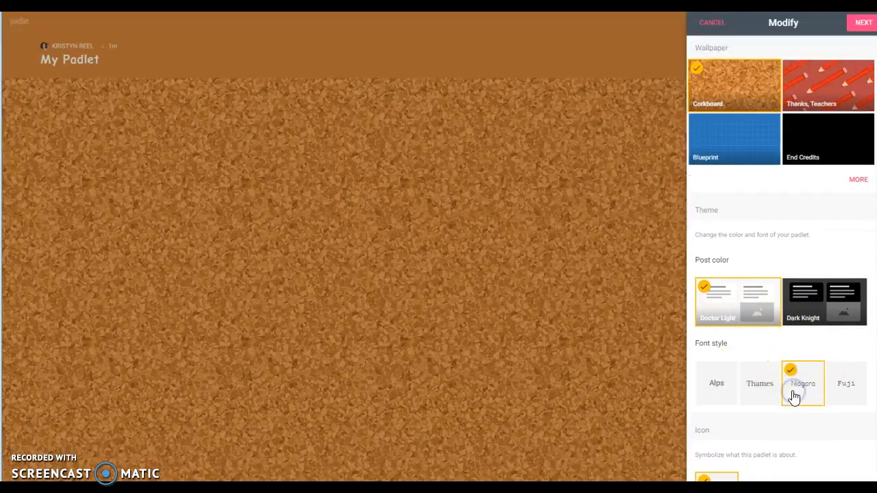
scroll(down, 3)
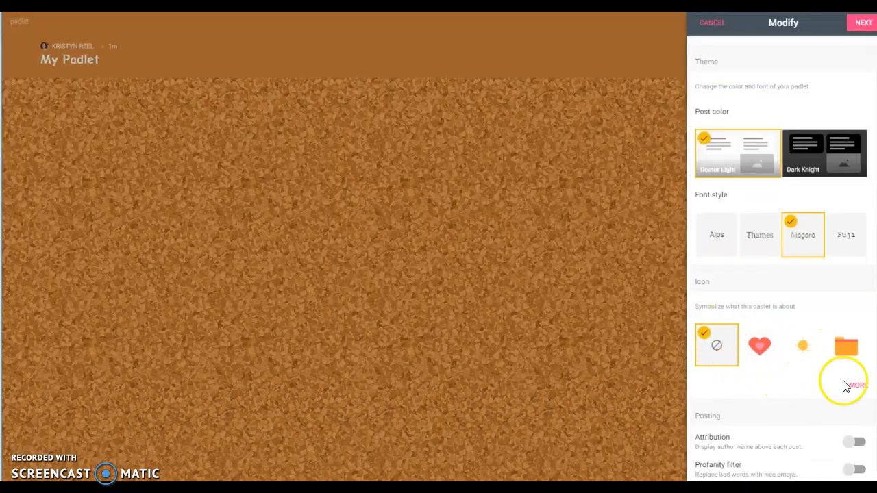
click(852, 385)
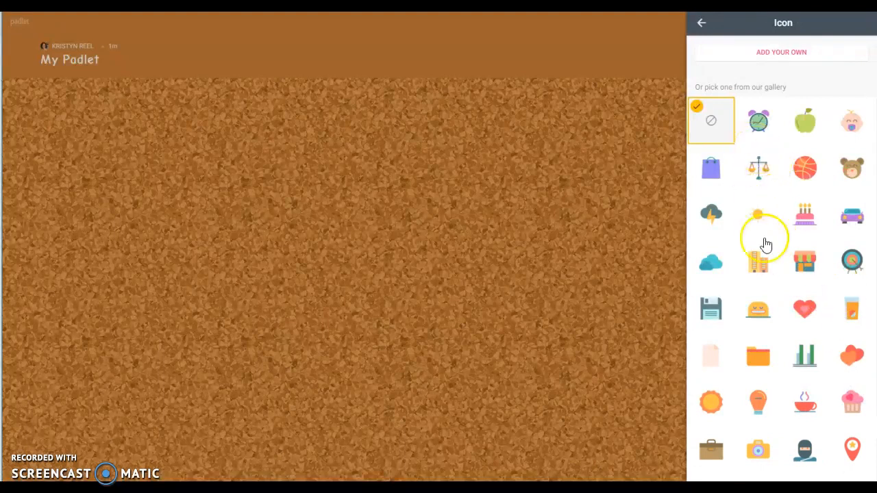
click(710, 261)
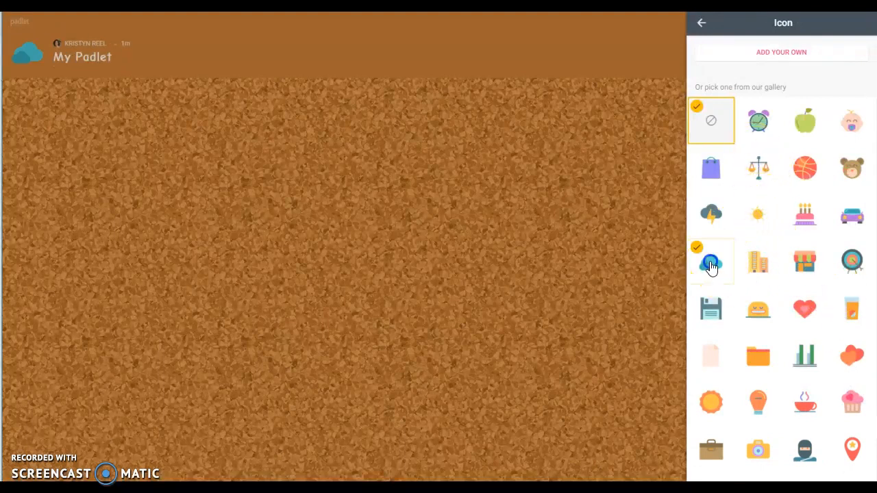
click(710, 261)
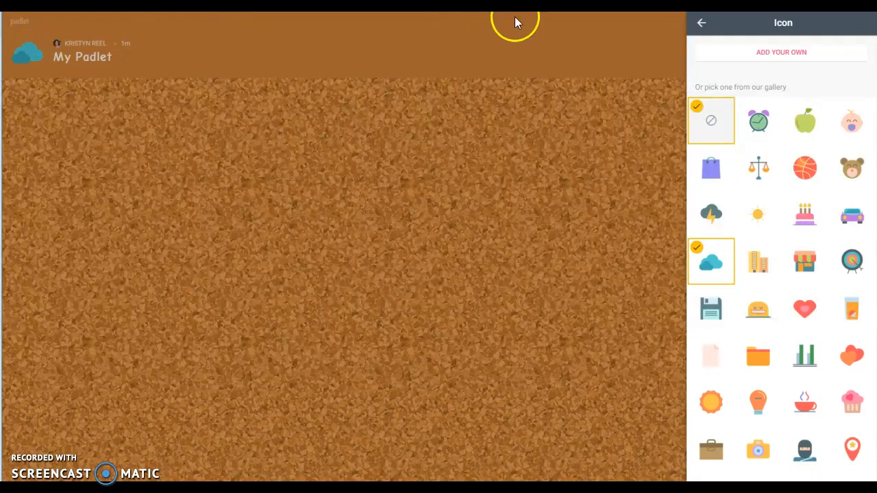
click(701, 22)
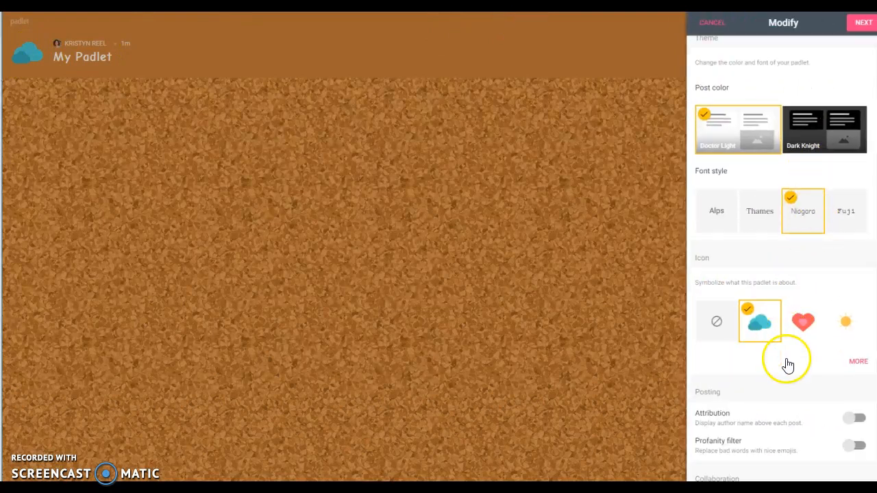
Switch on the Attribution, Profanity filter and Comments toggles for My Padlet.
scroll(down, 3)
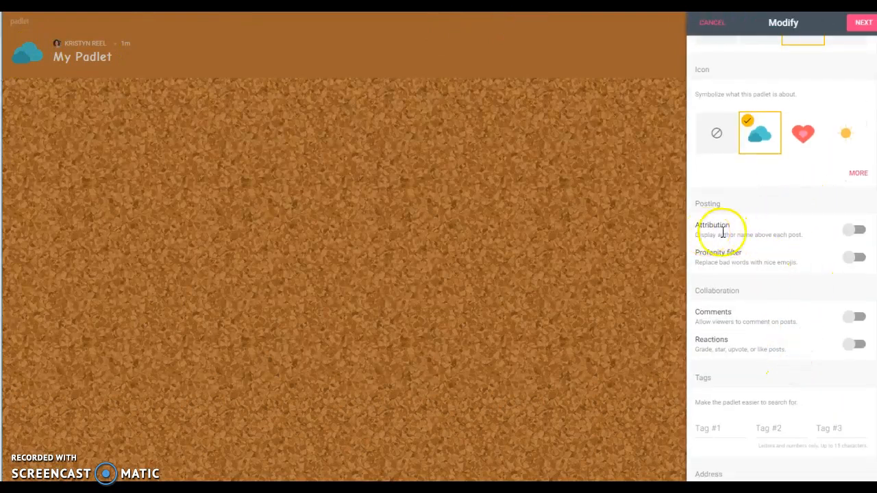
click(855, 229)
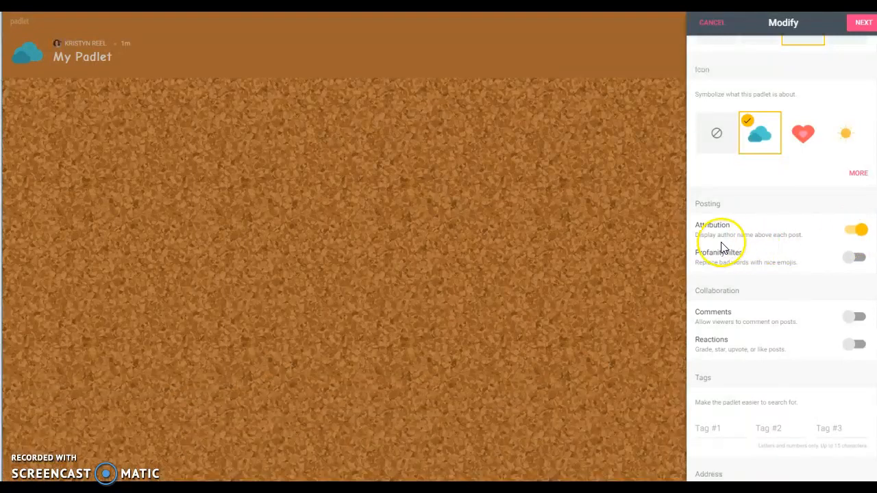
mouse_move(764, 237)
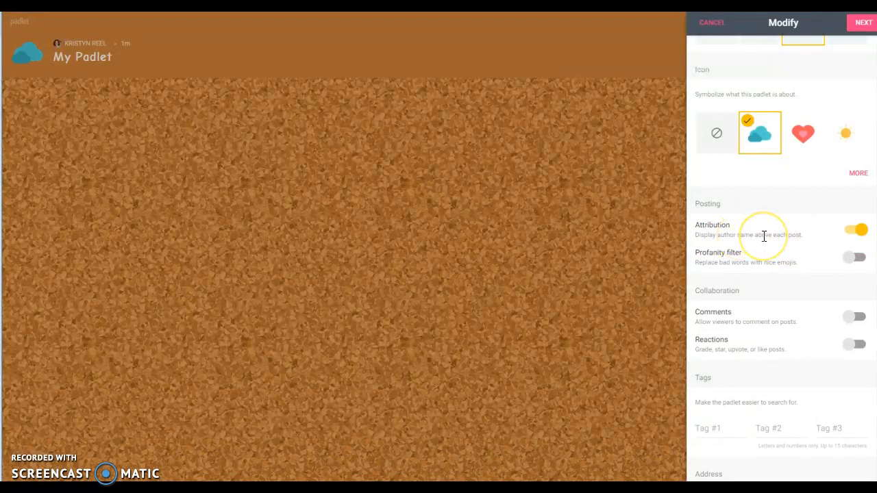
mouse_move(764, 236)
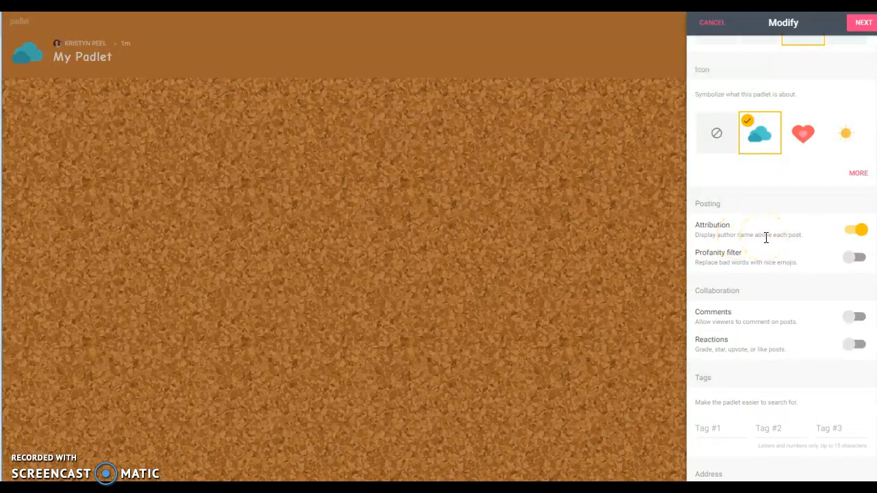
mouse_move(747, 274)
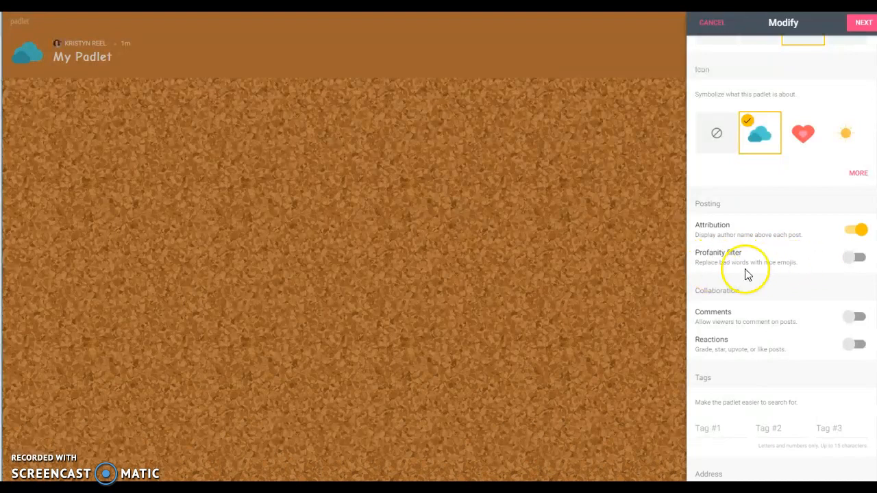
mouse_move(854, 259)
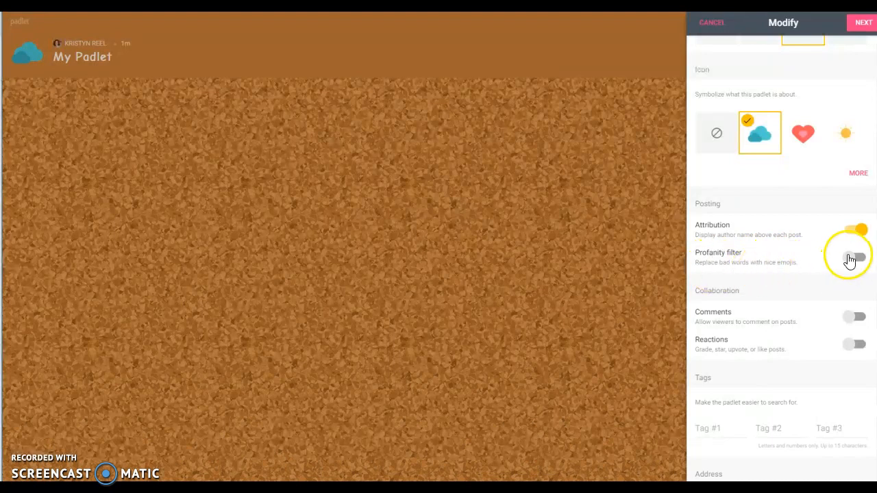
click(855, 256)
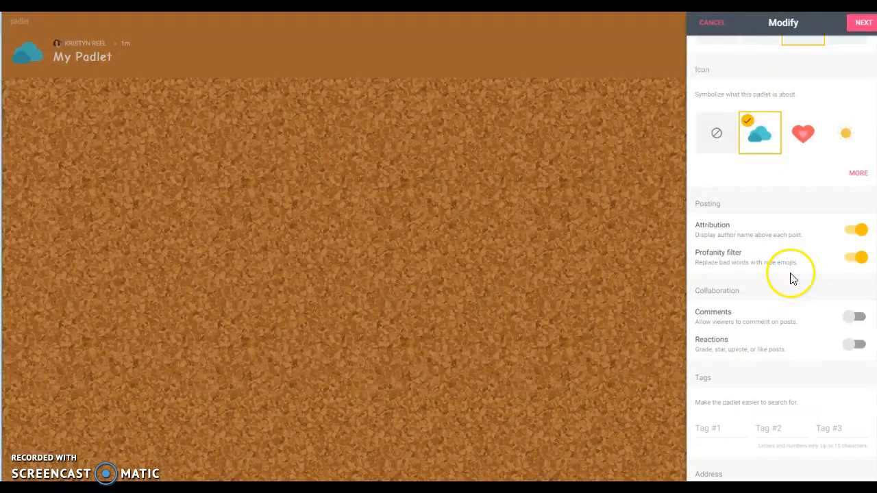
mouse_move(744, 307)
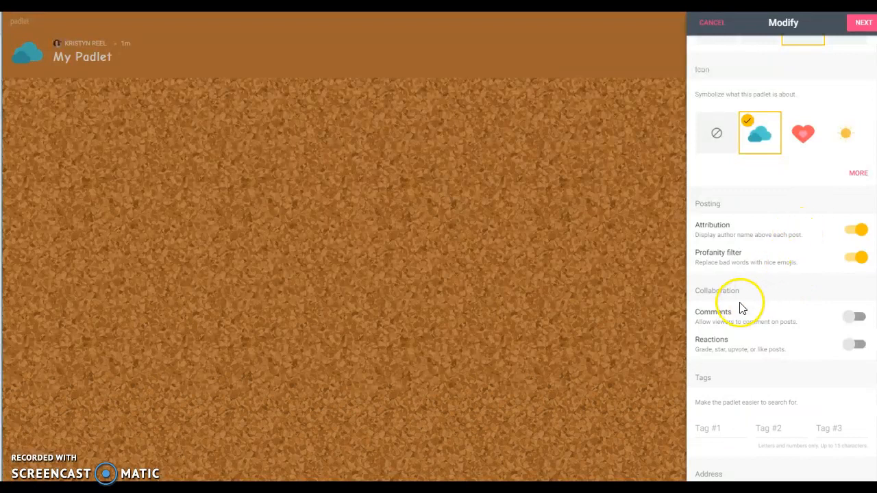
mouse_move(750, 323)
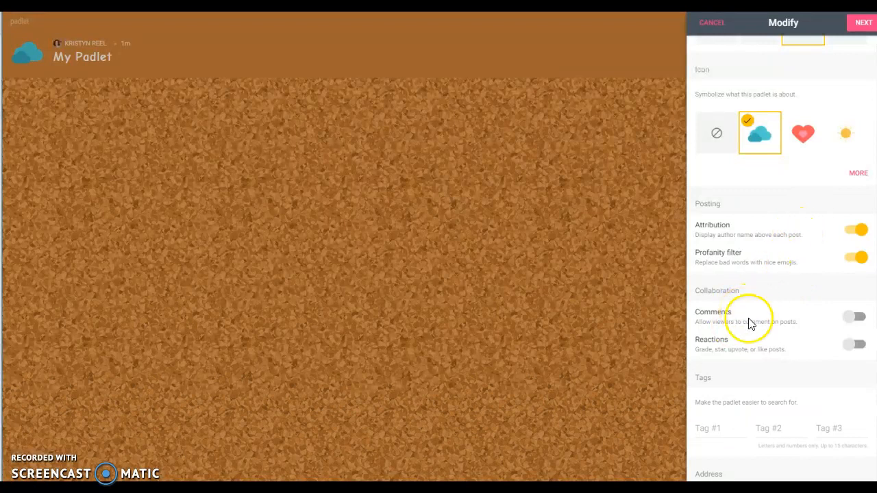
mouse_move(762, 331)
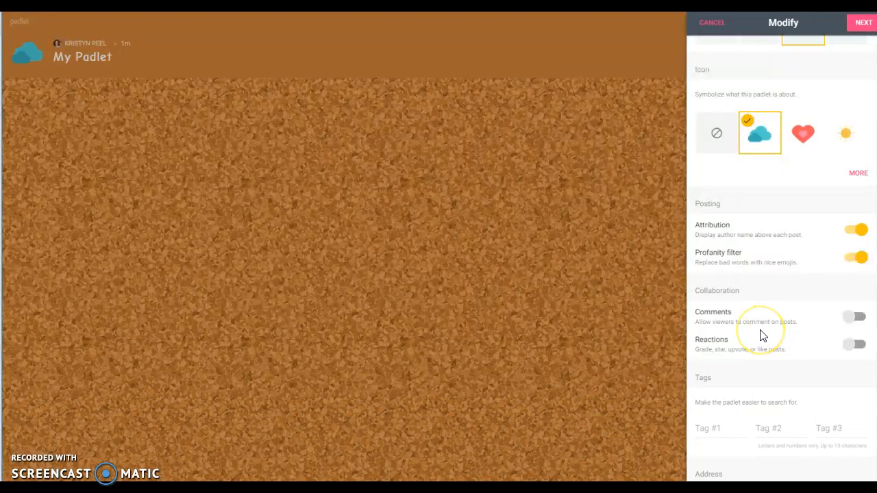
mouse_move(763, 336)
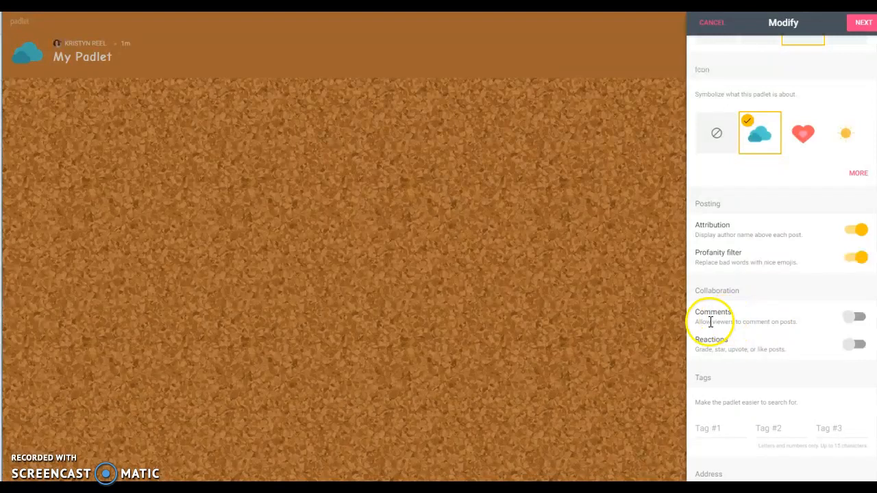
mouse_move(732, 332)
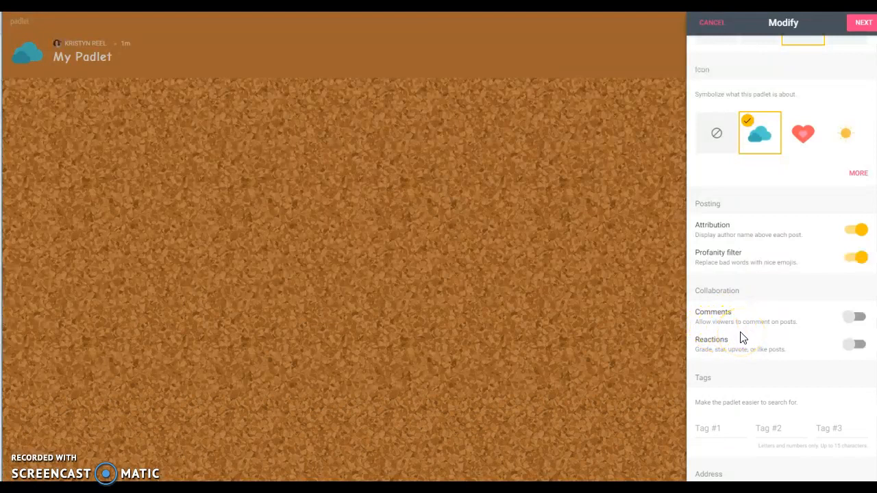
click(854, 316)
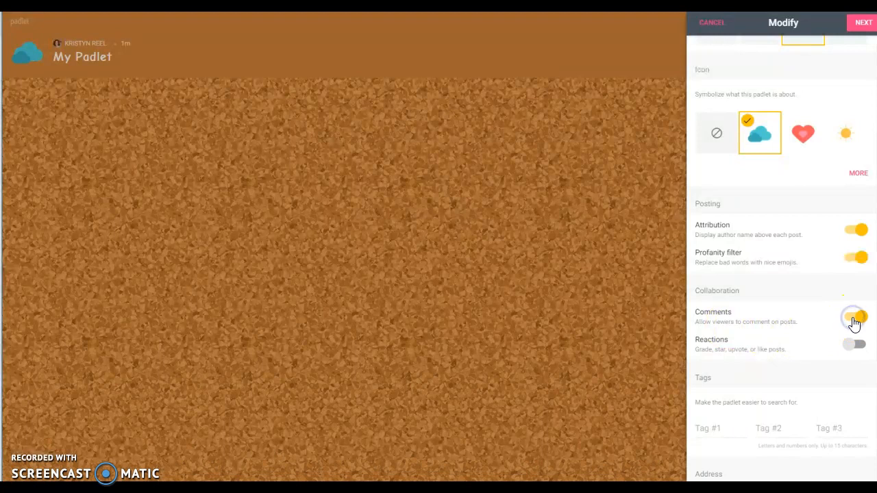
click(854, 316)
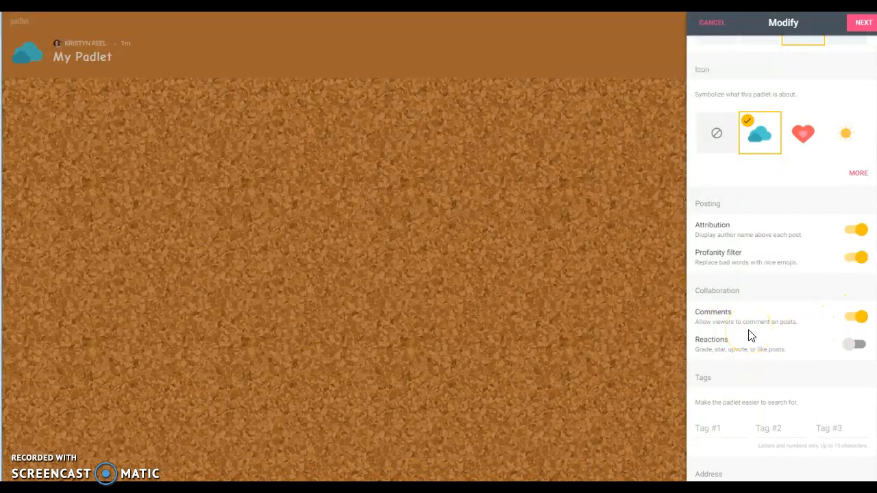
mouse_move(750, 339)
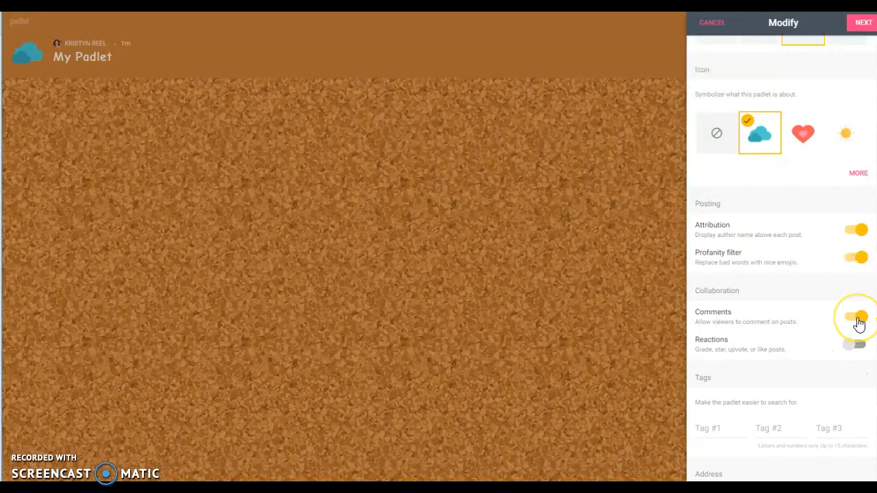
mouse_move(859, 322)
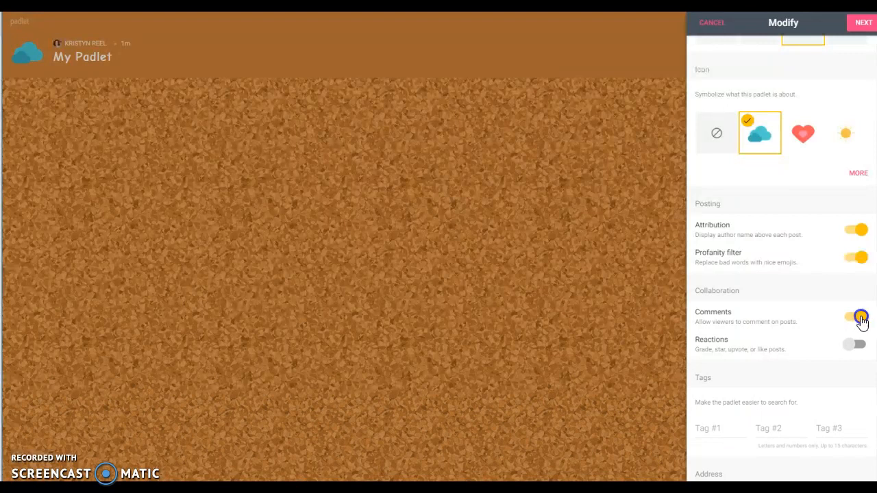
Turn Comments off and enable Reactions as 1–5 star ratings.
click(855, 316)
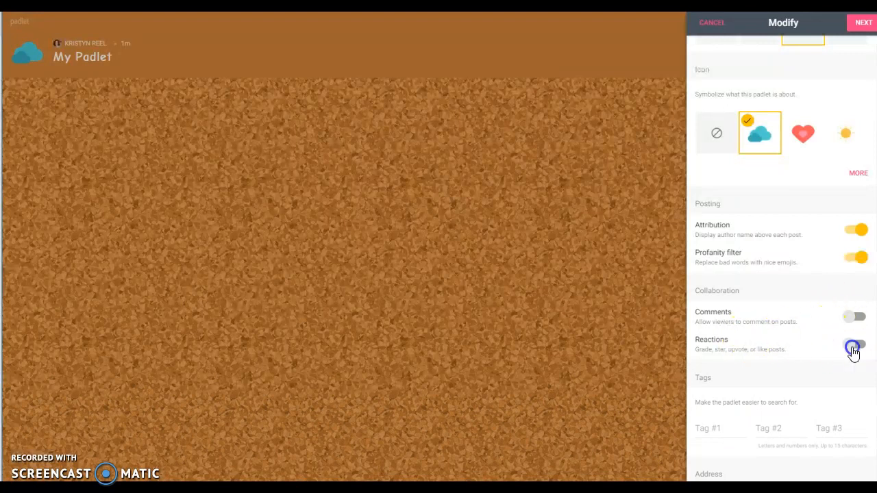
click(854, 345)
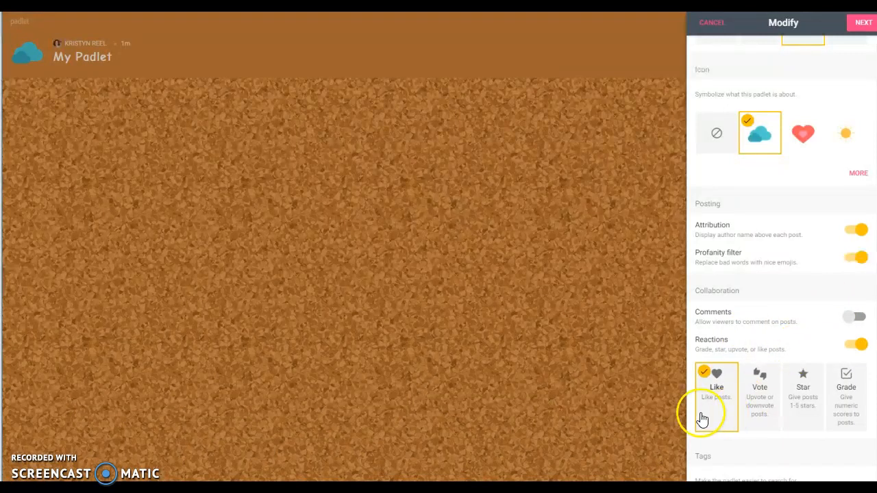
mouse_move(713, 432)
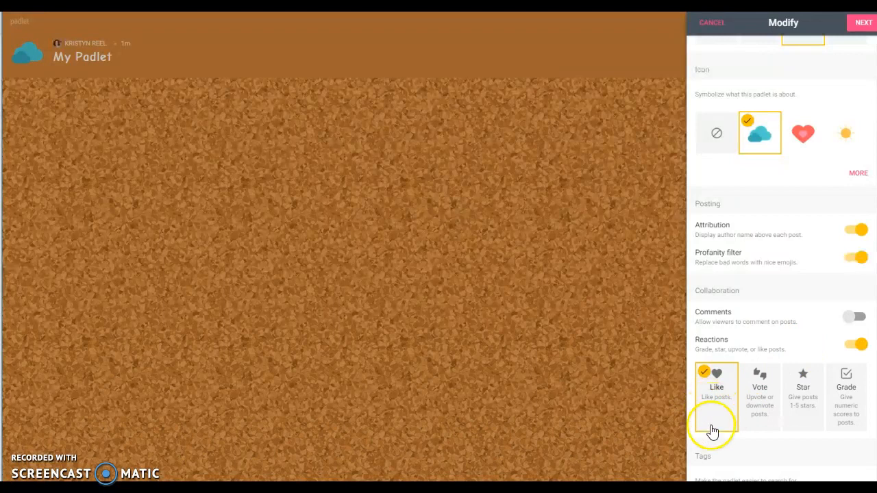
mouse_move(728, 414)
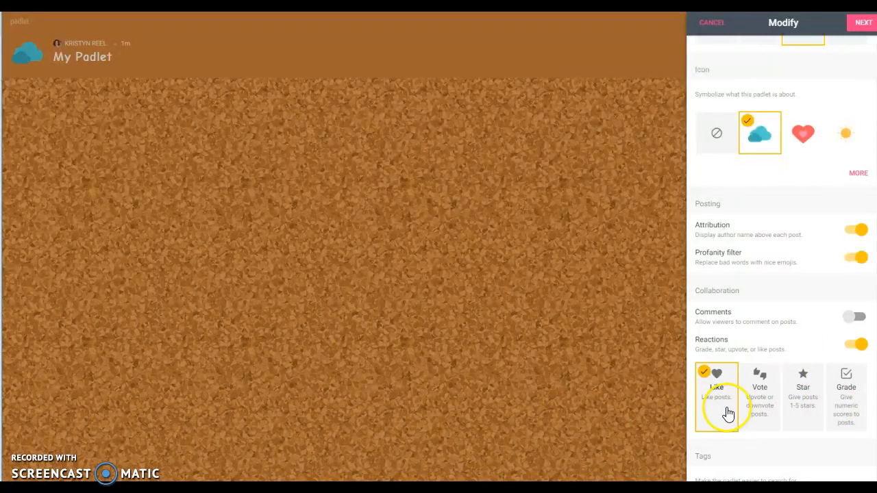
mouse_move(719, 383)
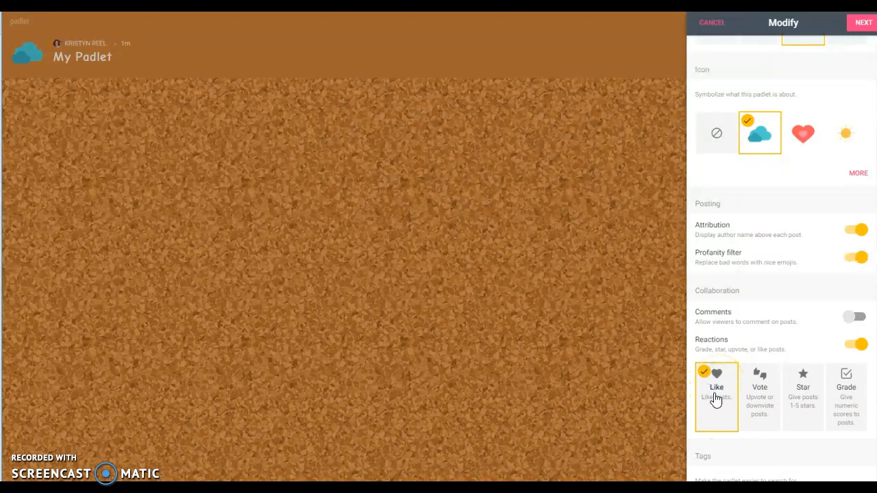
mouse_move(794, 423)
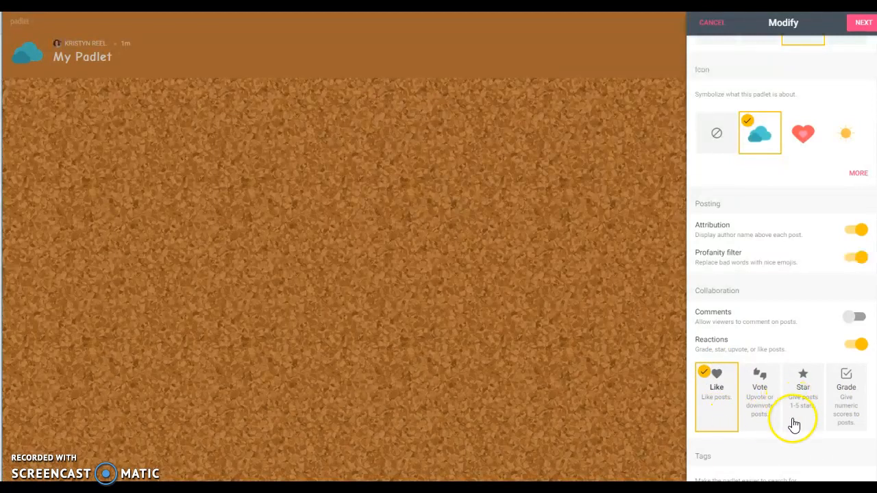
click(802, 396)
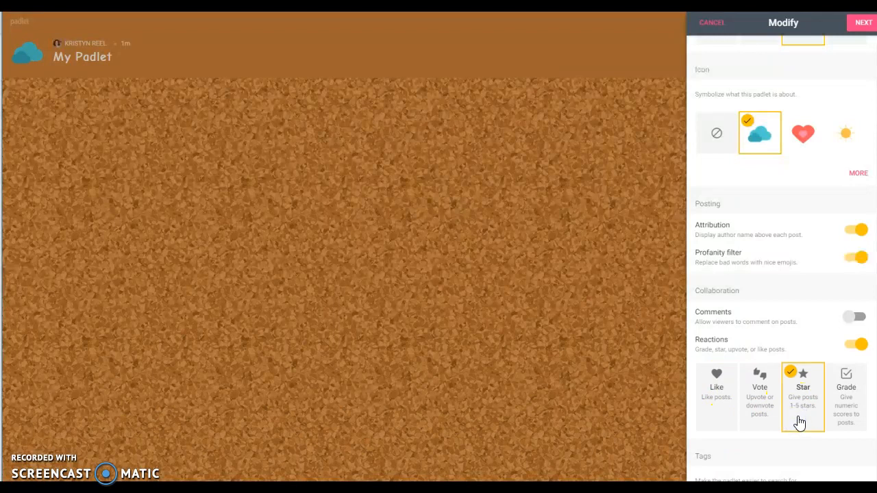
mouse_move(804, 422)
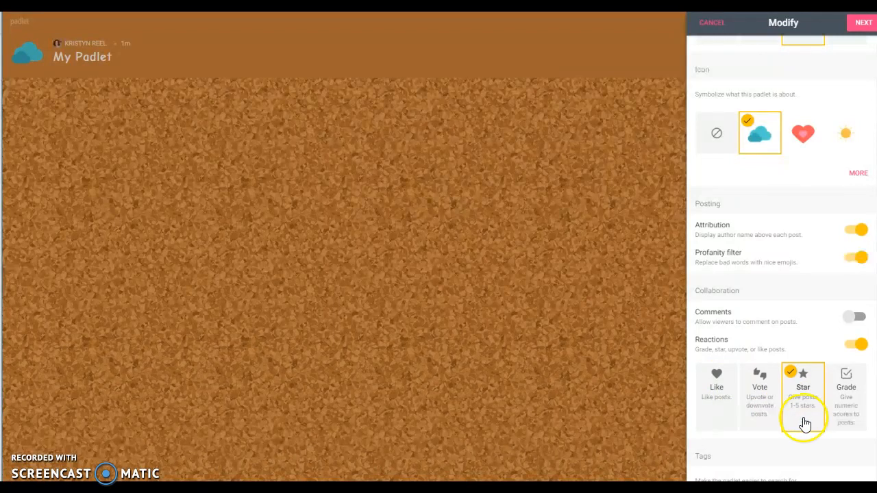
scroll(down, 3)
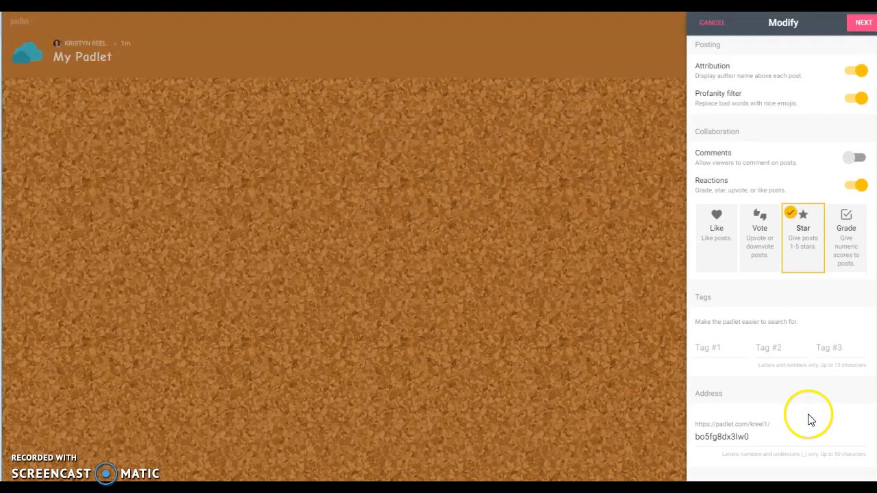
scroll(up, 3)
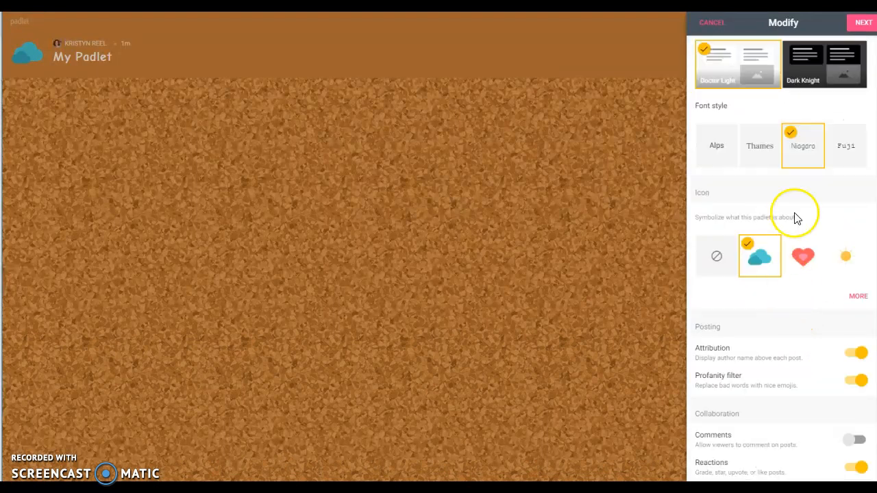
click(863, 22)
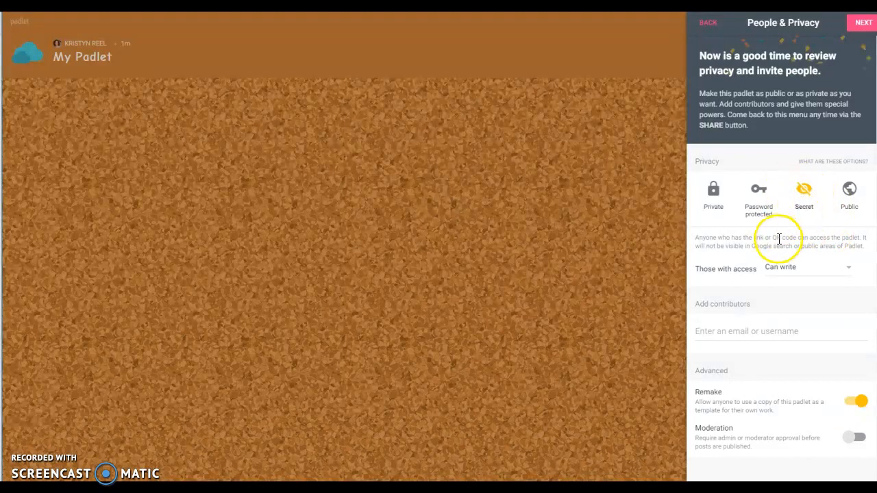
mouse_move(737, 269)
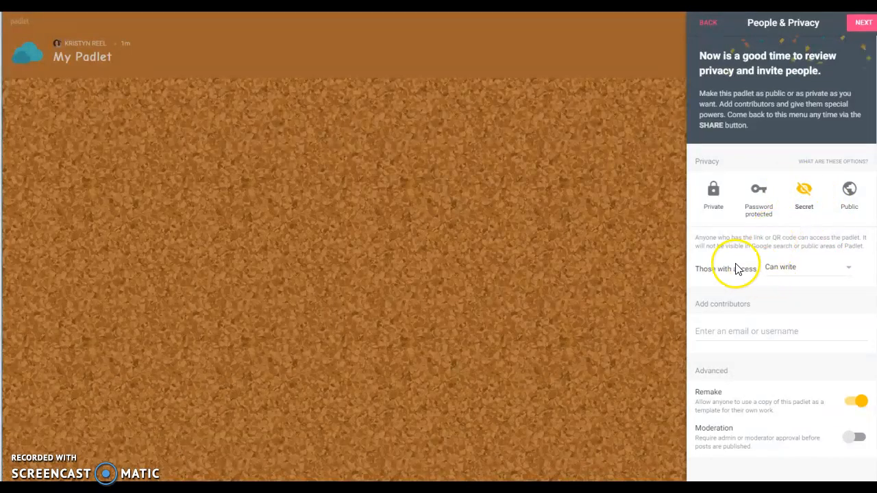
mouse_move(785, 278)
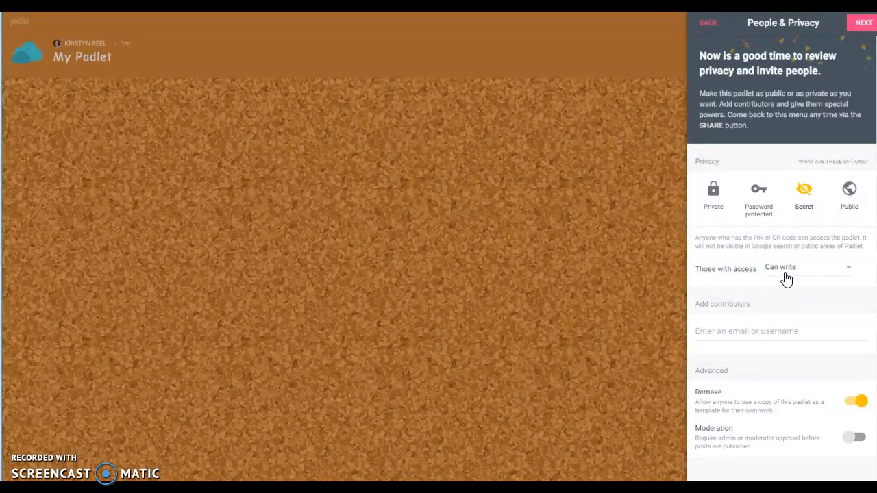
mouse_move(816, 274)
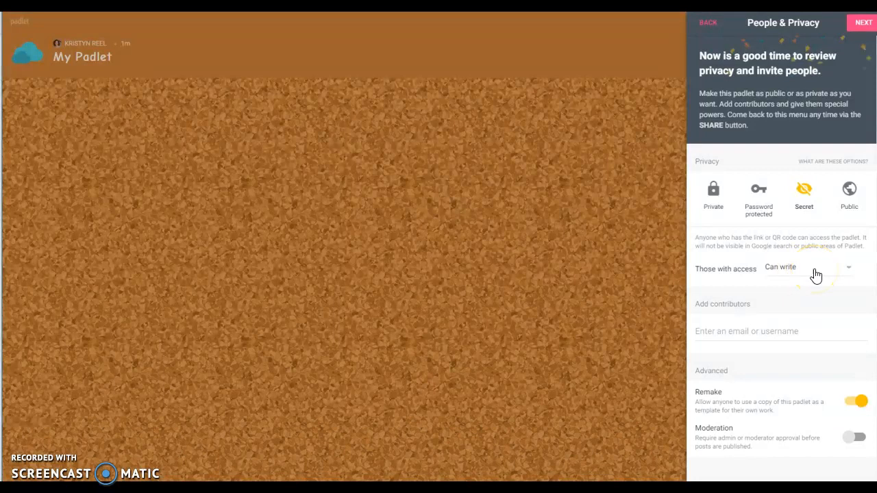
scroll(down, 3)
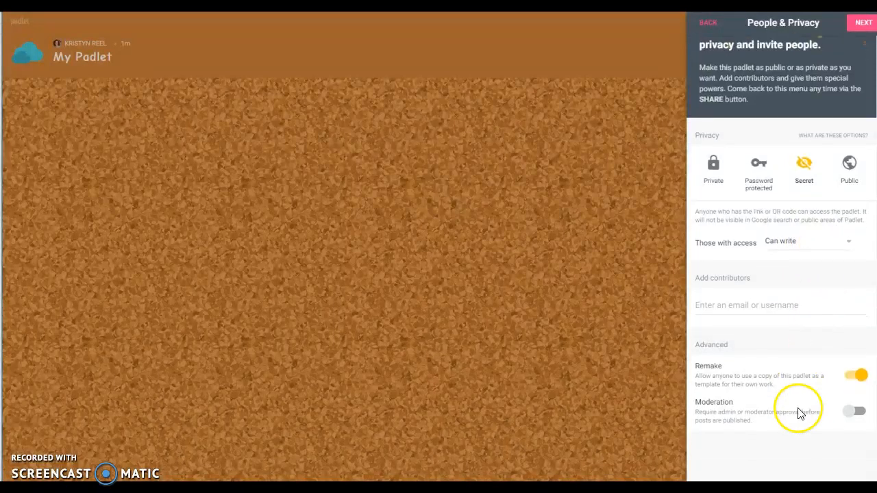
mouse_move(702, 421)
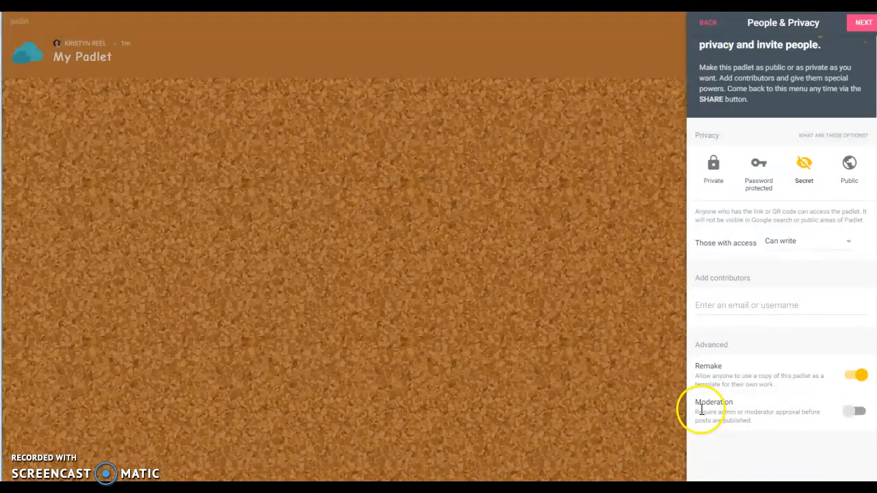
mouse_move(780, 410)
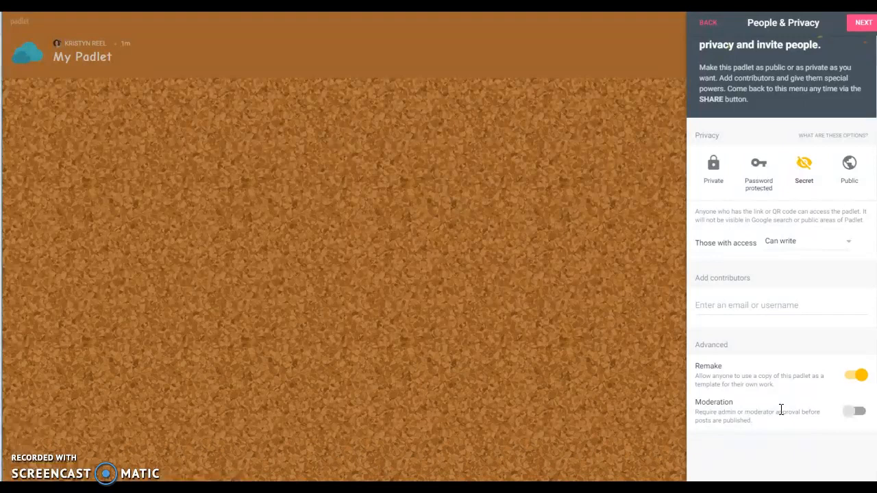
mouse_move(784, 411)
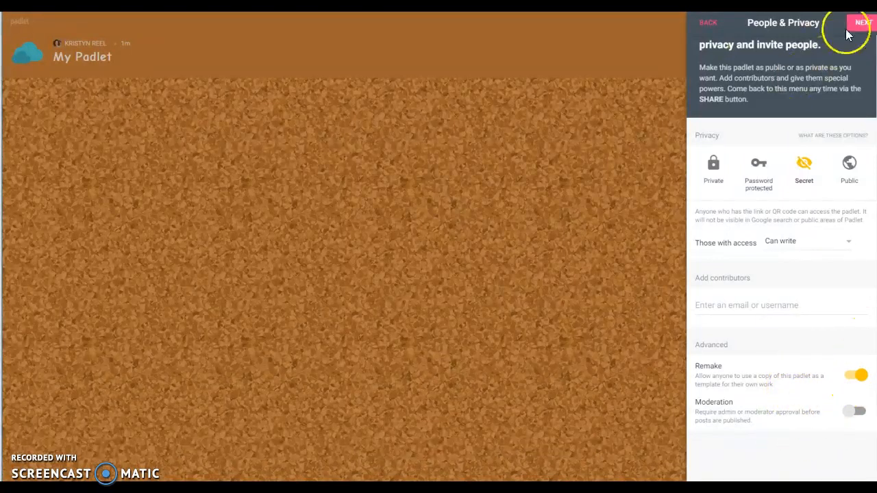
Finish board setup and post three 'Example' notes reading 'post', 'link' and 'link to this'.
click(862, 22)
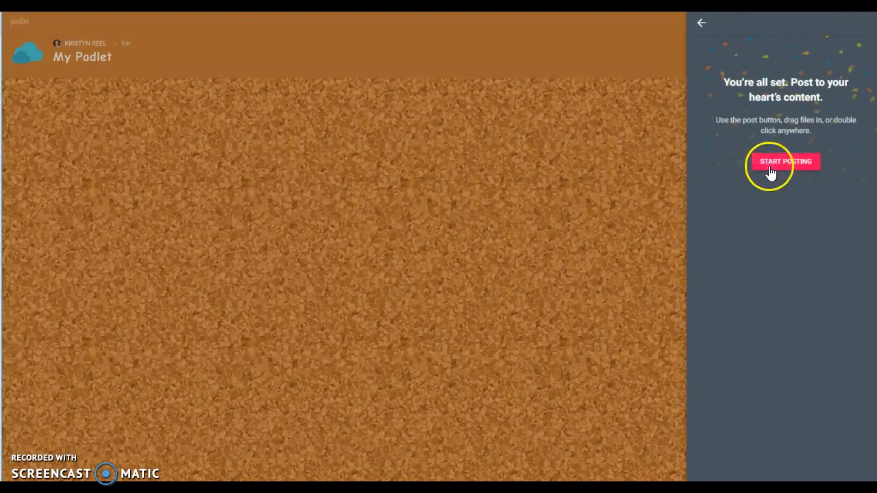
click(785, 161)
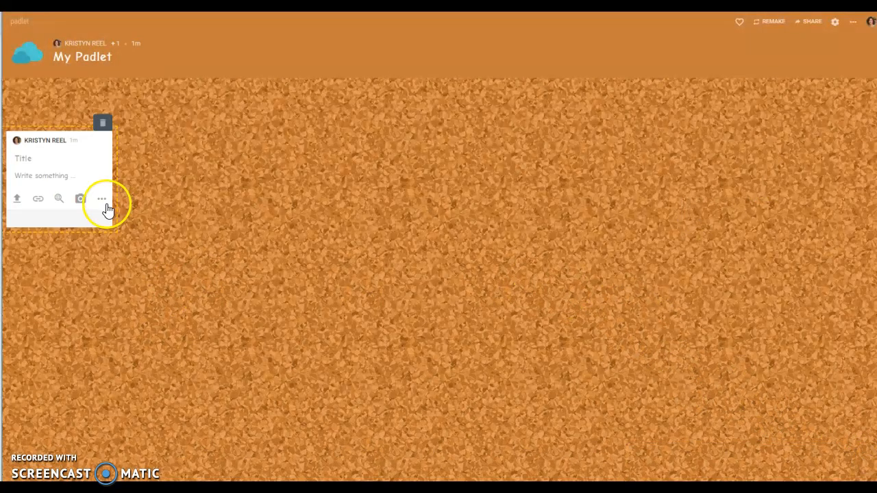
text(Ex)
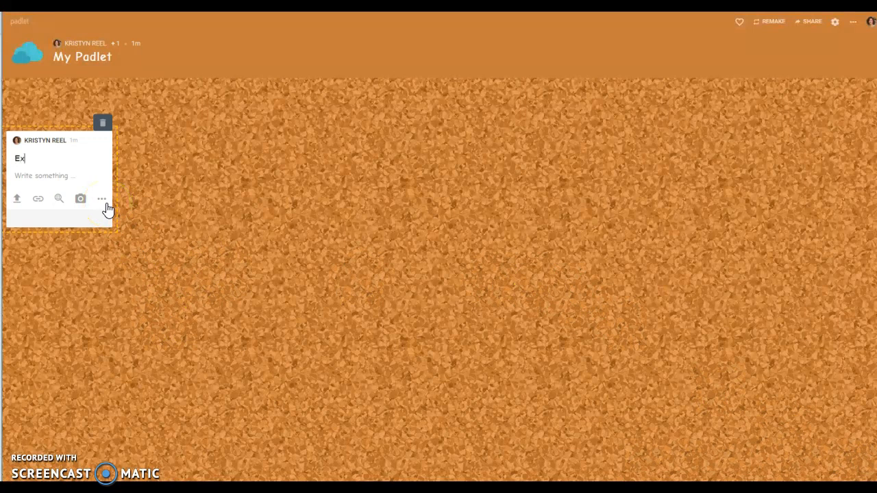
text(ample)
click(60, 176)
text(post)
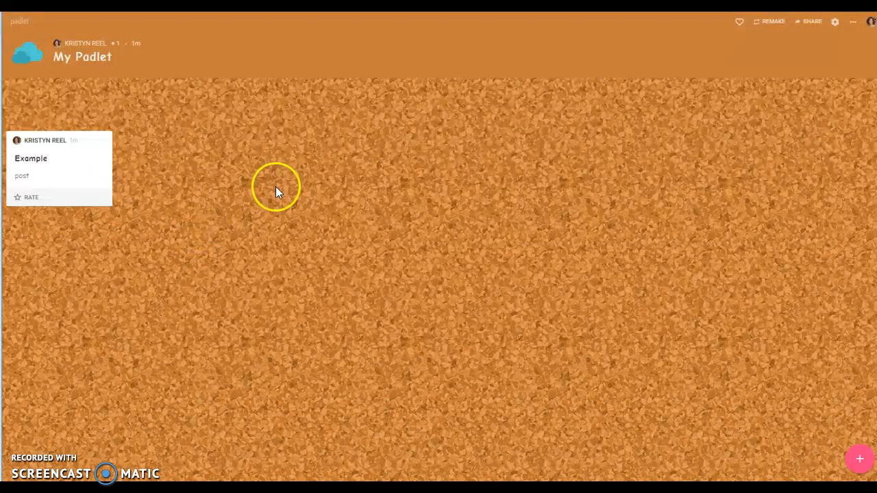
mouse_move(860, 459)
text(E)
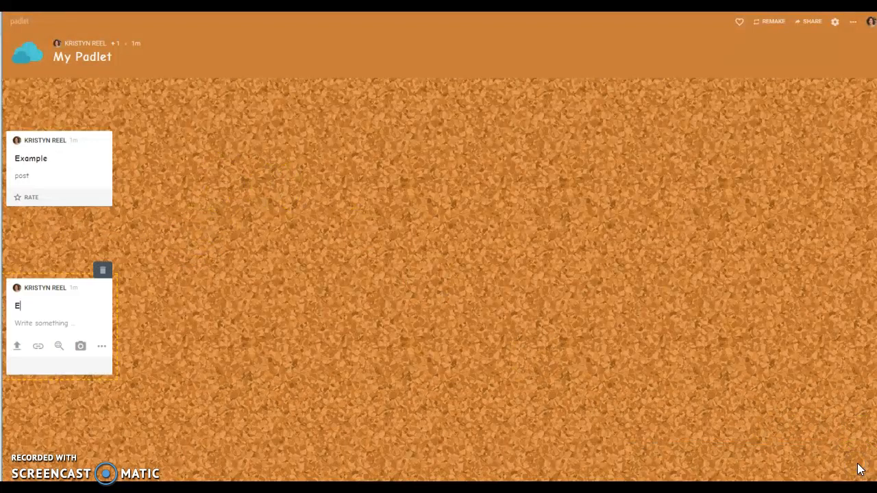
text(xample)
click(62, 323)
text(link)
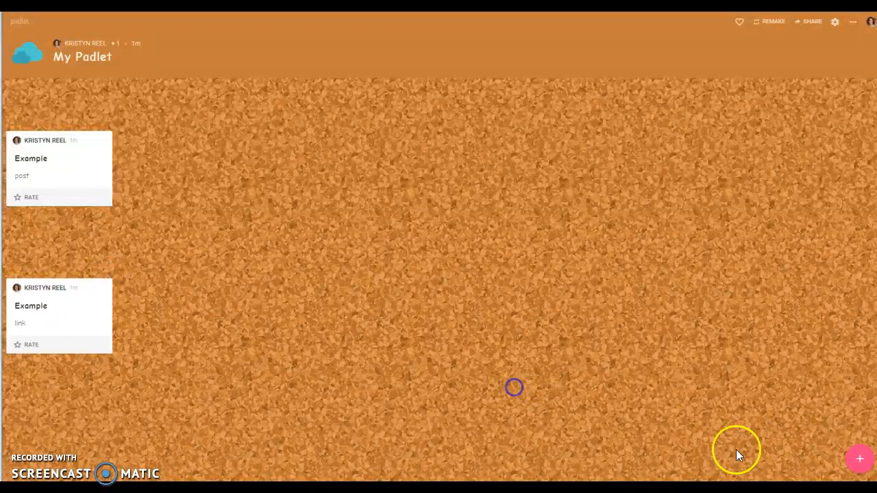
click(858, 458)
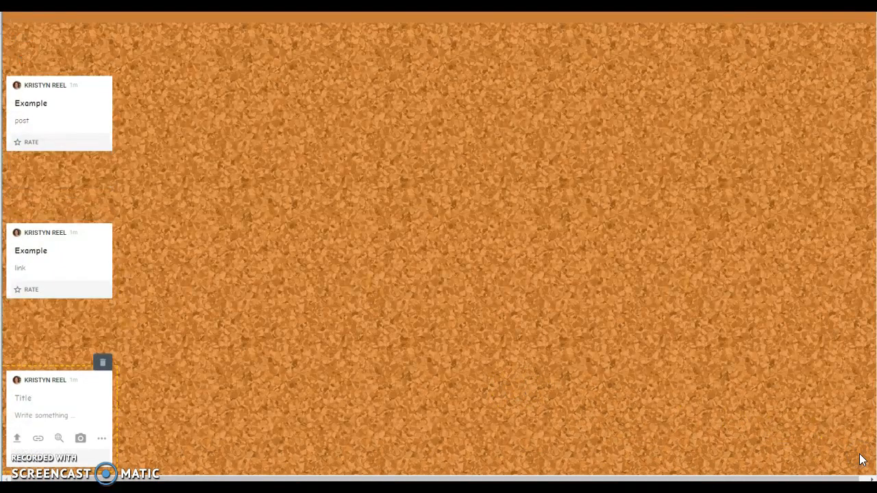
text(Example)
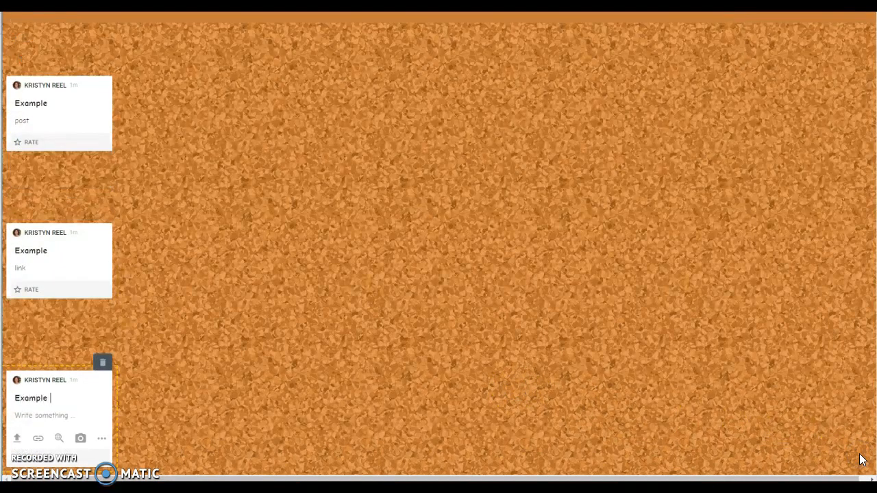
text(link to this)
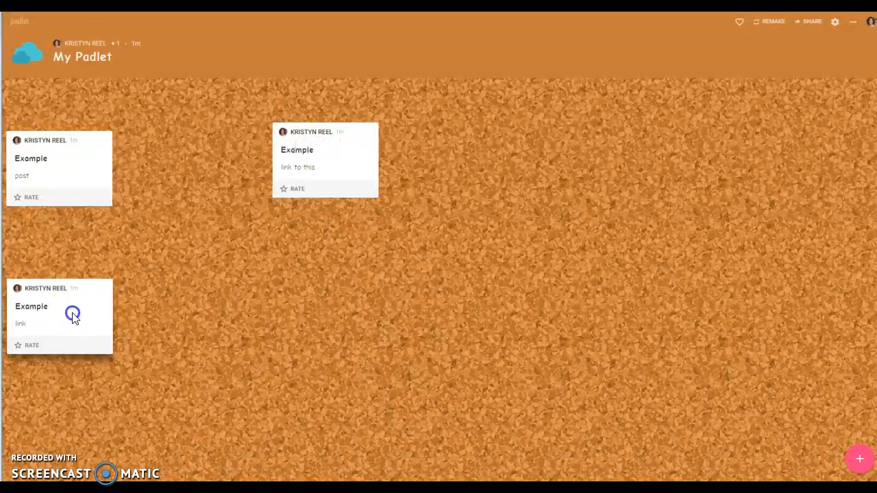
Move the link post toward the centre and connect the 'post' post to 'link to this'.
drag(73, 313, 217, 278)
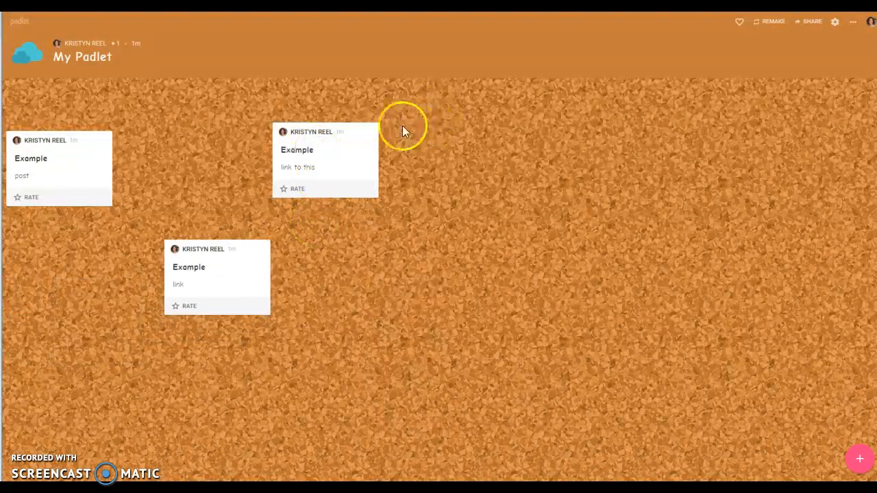
mouse_move(53, 164)
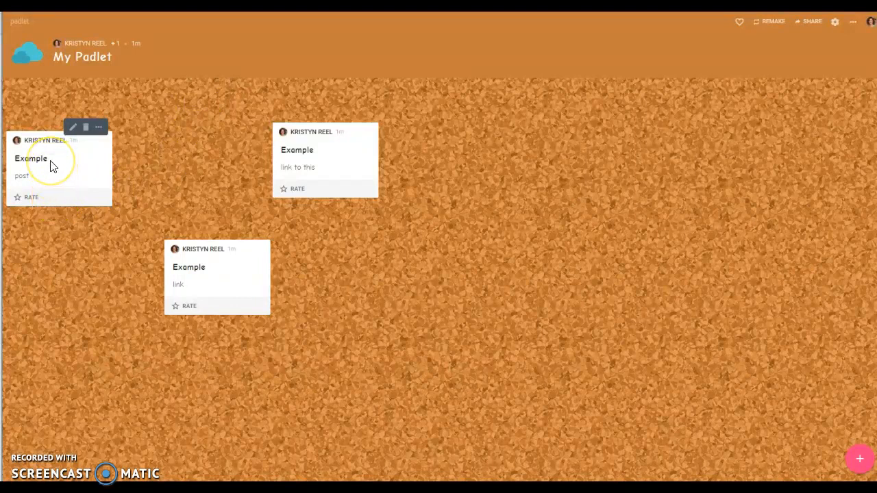
mouse_move(48, 171)
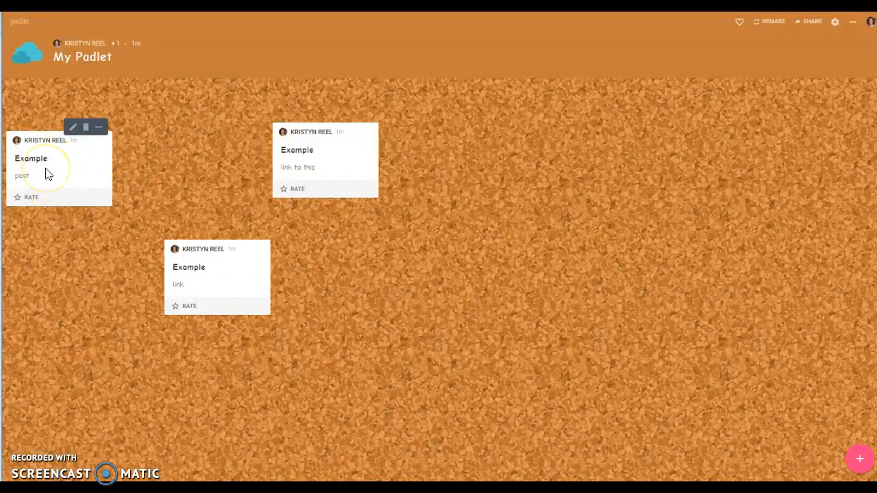
mouse_move(66, 182)
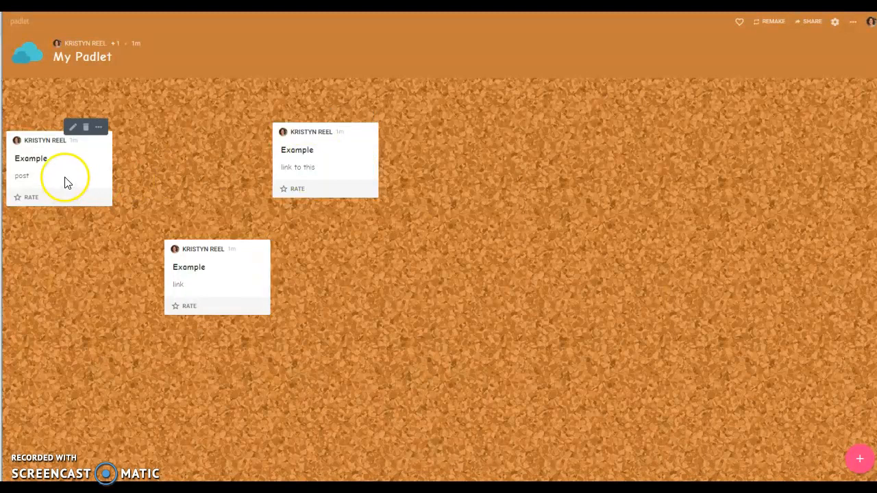
click(98, 126)
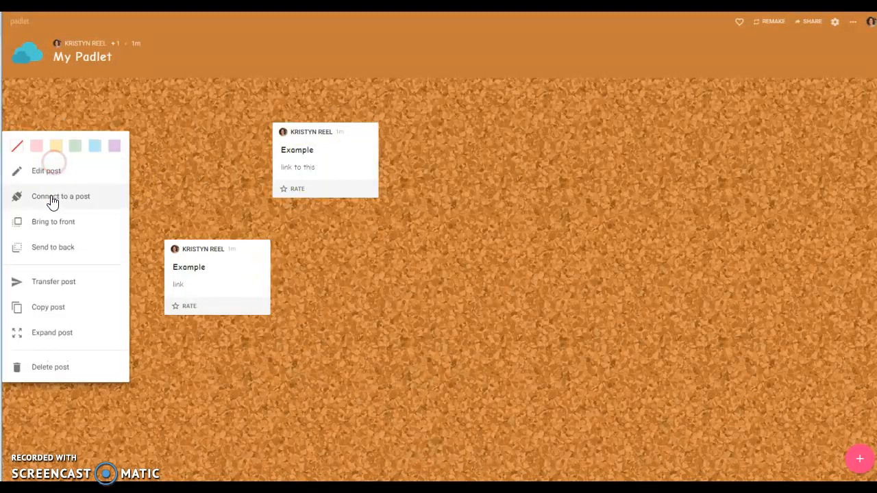
click(60, 196)
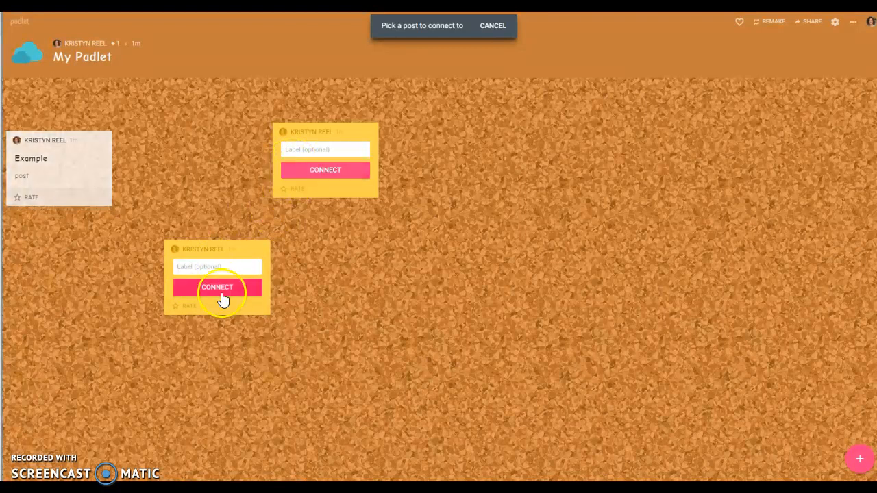
mouse_move(55, 168)
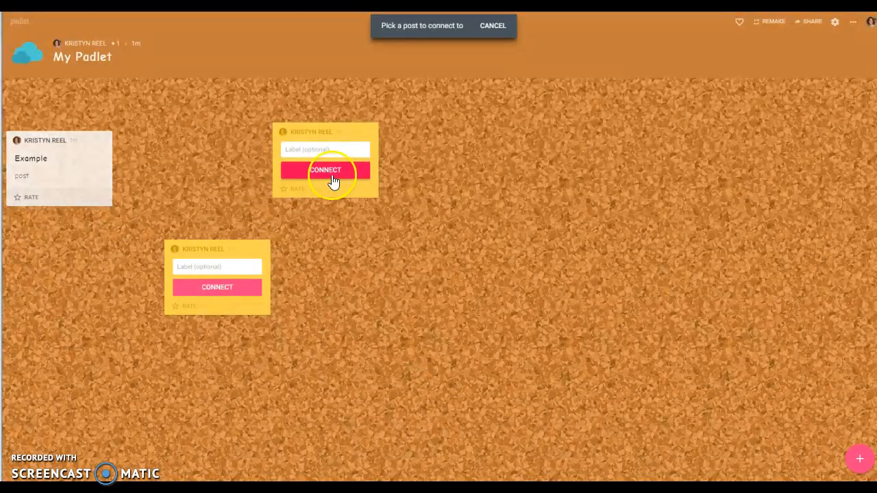
click(326, 170)
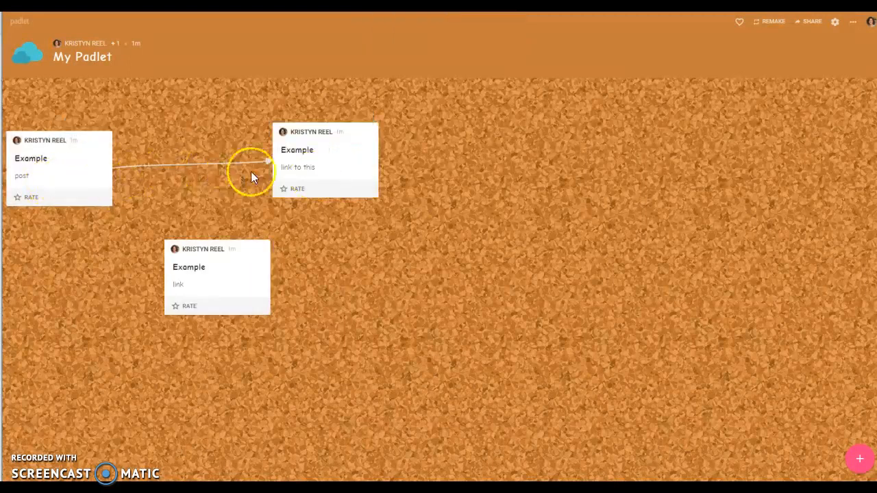
Place 'link to this' below the first post and connect it to the link post.
drag(326, 157, 260, 216)
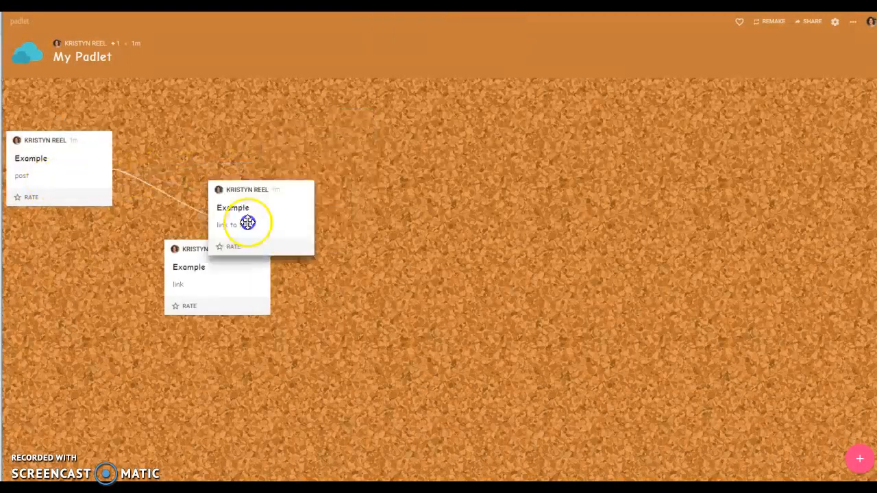
drag(246, 219, 96, 342)
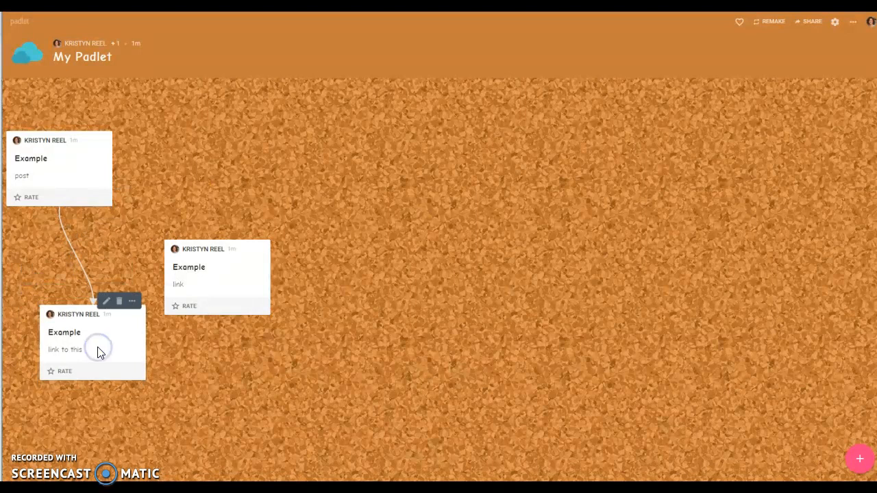
mouse_move(227, 281)
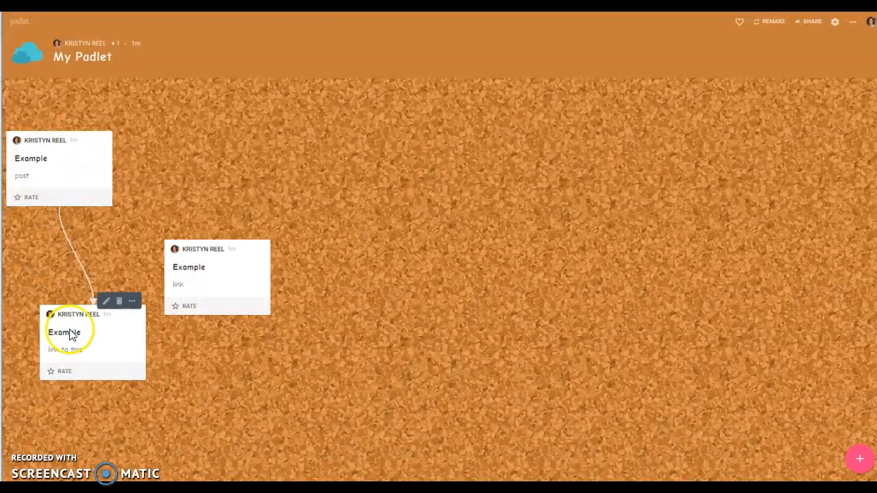
mouse_move(127, 343)
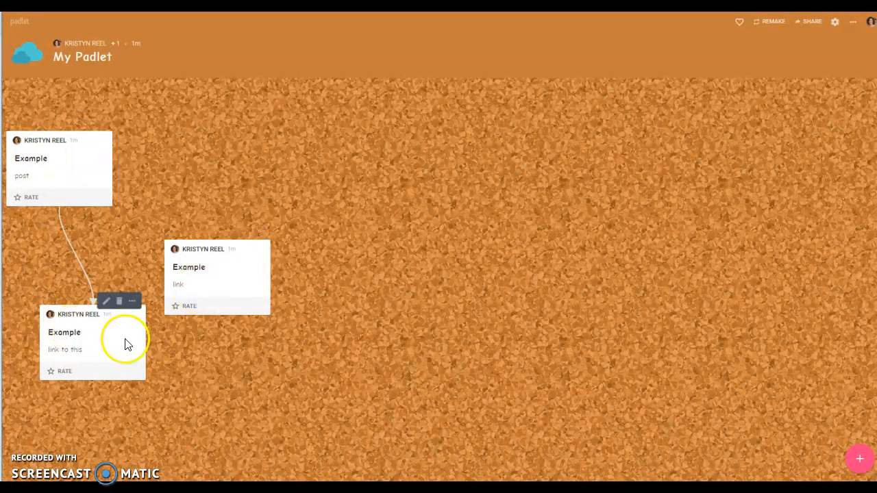
click(132, 301)
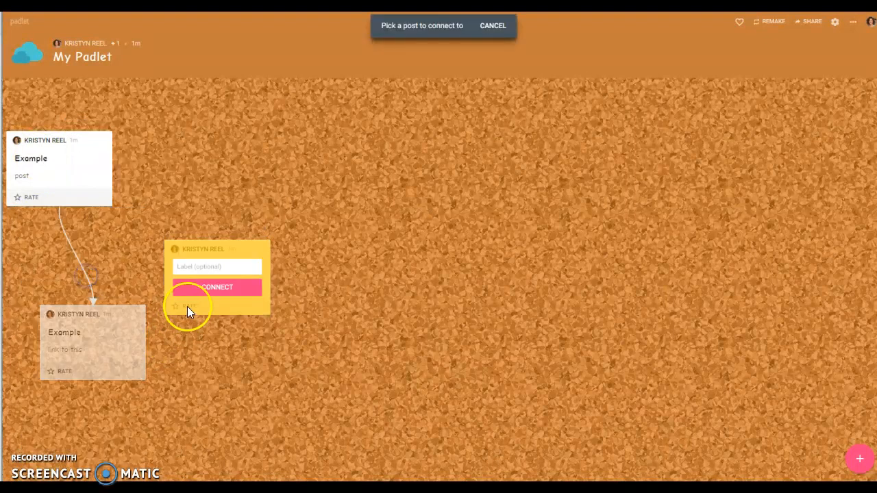
click(217, 286)
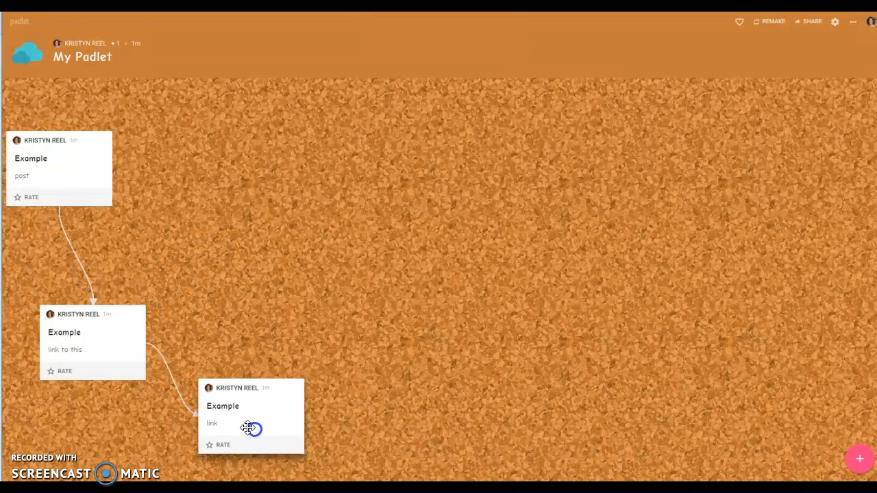
mouse_move(211, 197)
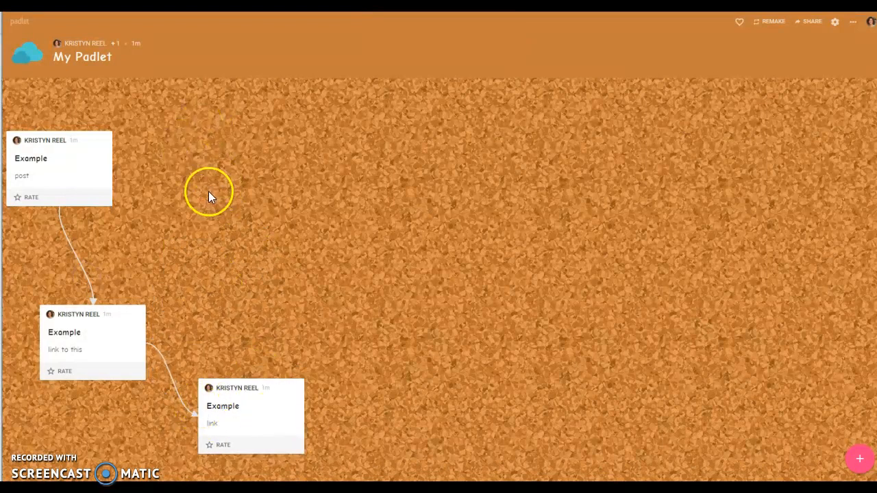
mouse_move(181, 173)
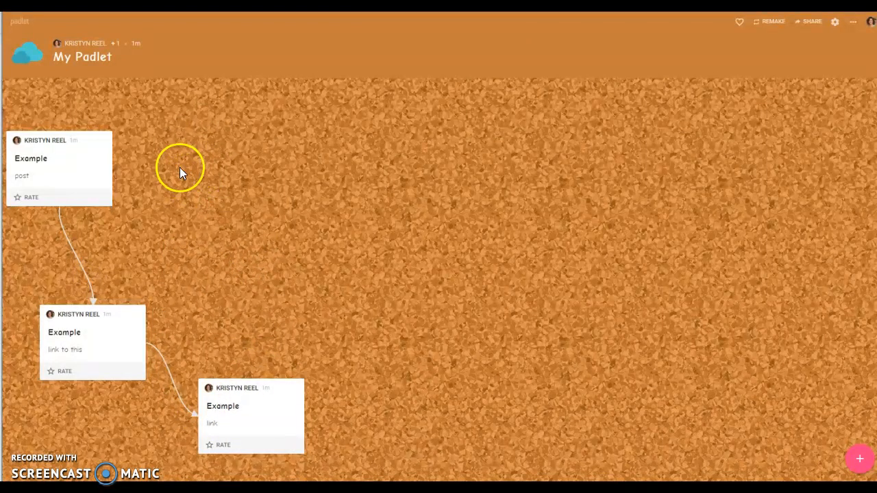
mouse_move(193, 177)
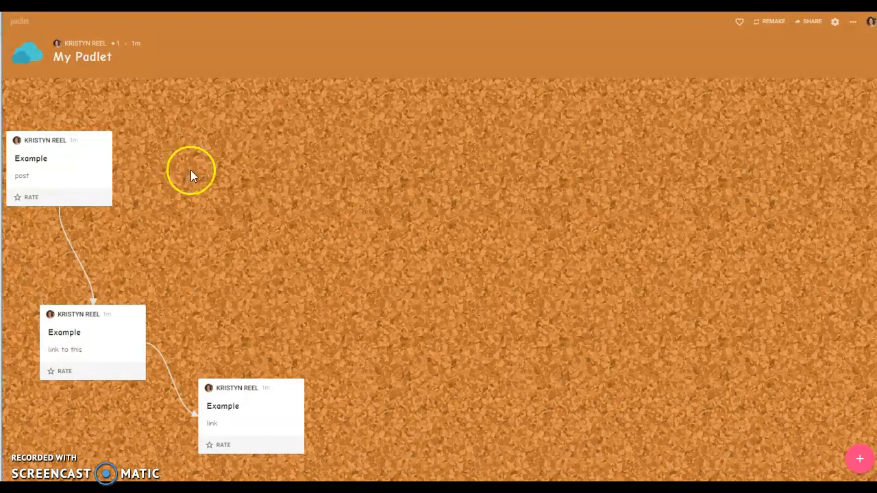
mouse_move(122, 176)
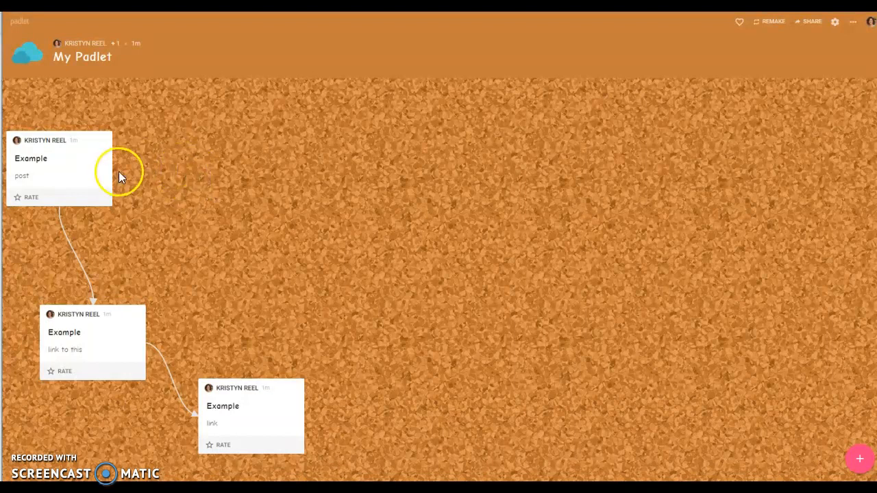
mouse_move(156, 188)
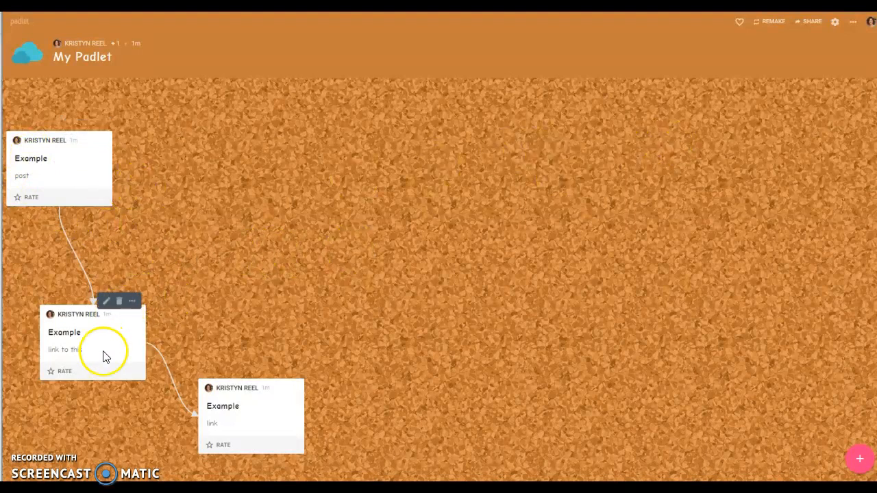
mouse_move(93, 350)
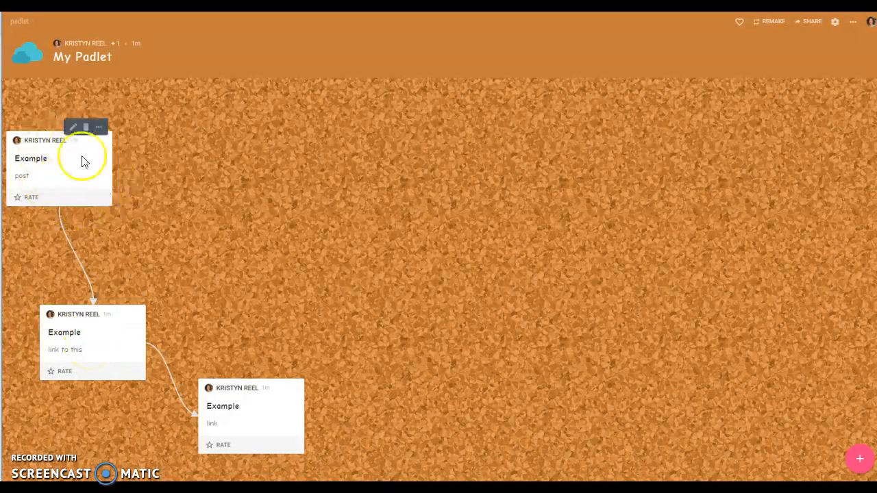
mouse_move(124, 332)
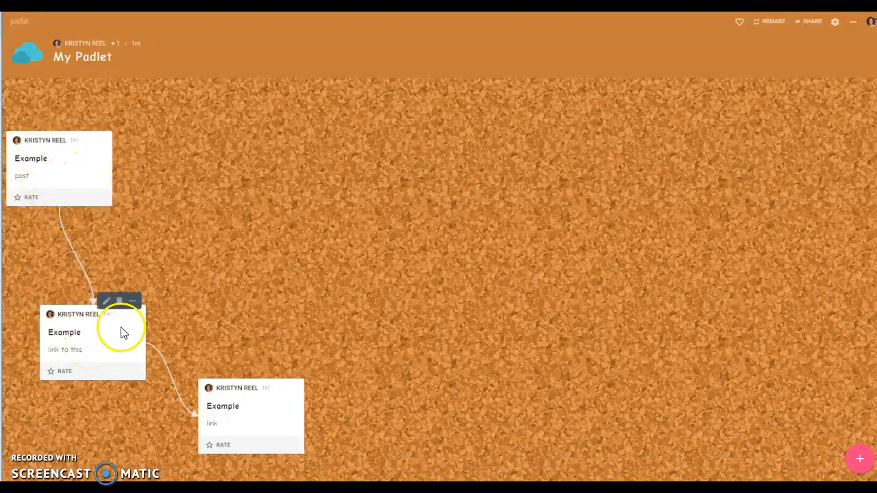
mouse_move(202, 407)
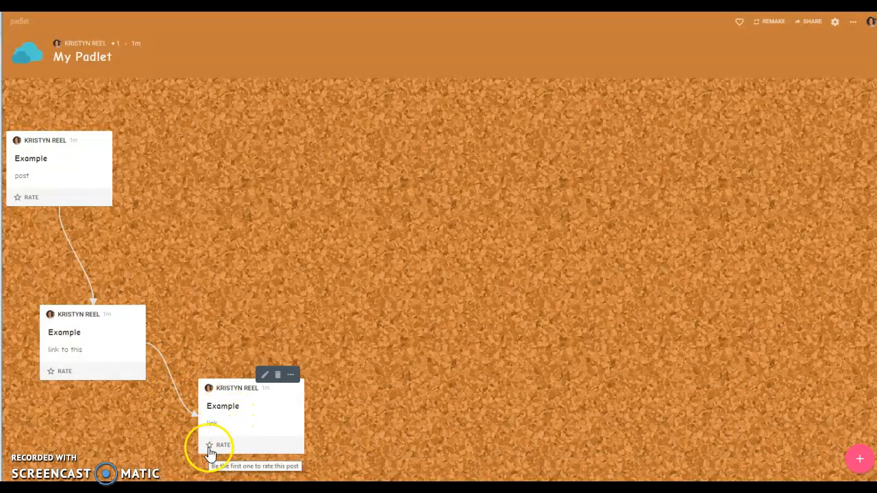
click(209, 445)
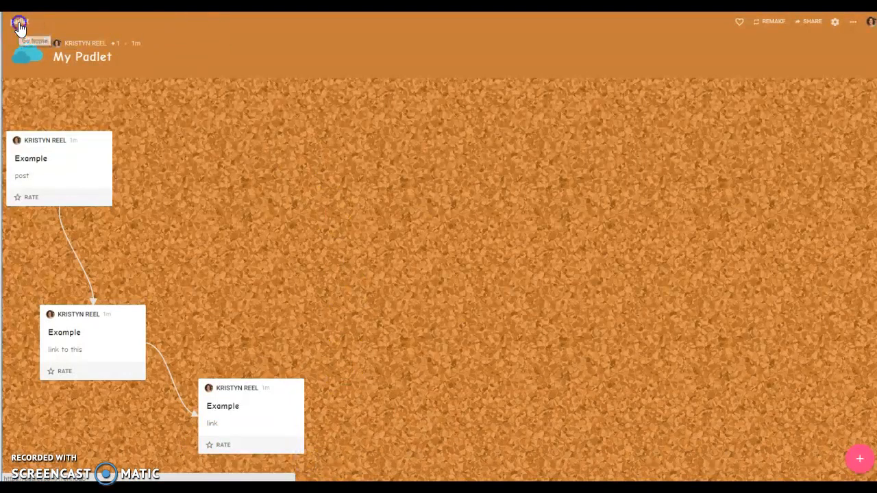
Go back to the dashboard and create a new padlet in the Stream format.
click(19, 22)
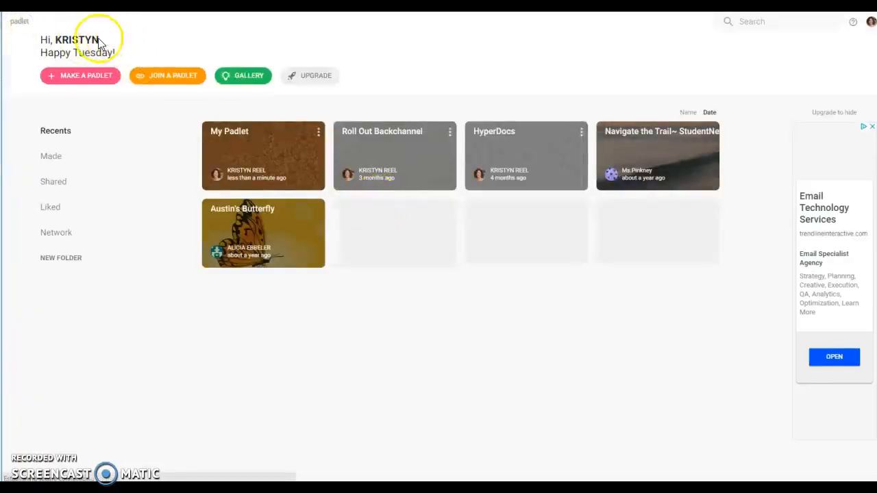
mouse_move(158, 247)
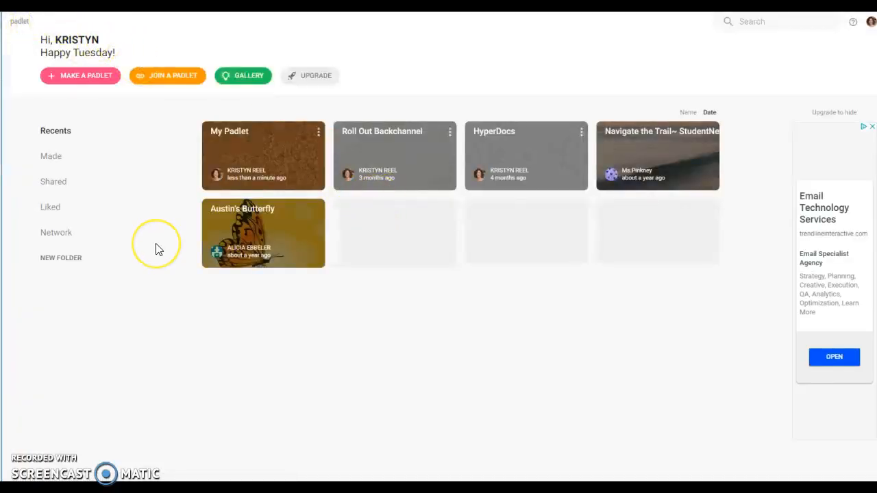
mouse_move(72, 82)
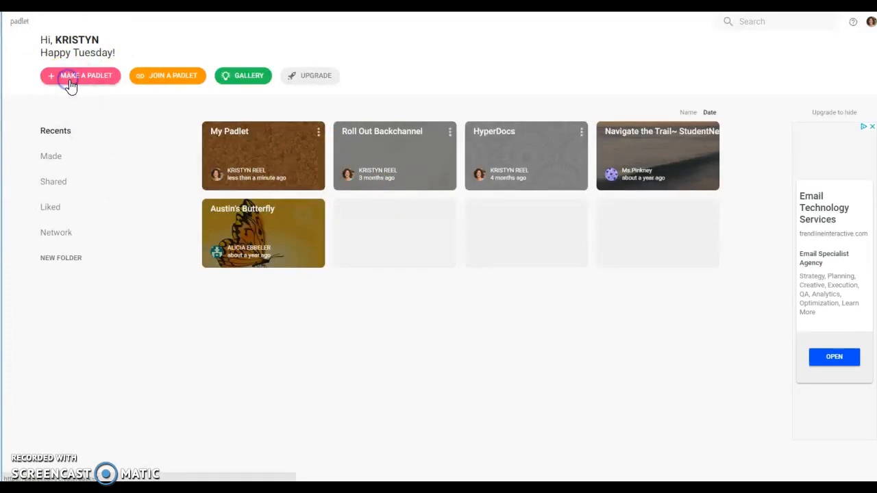
click(79, 75)
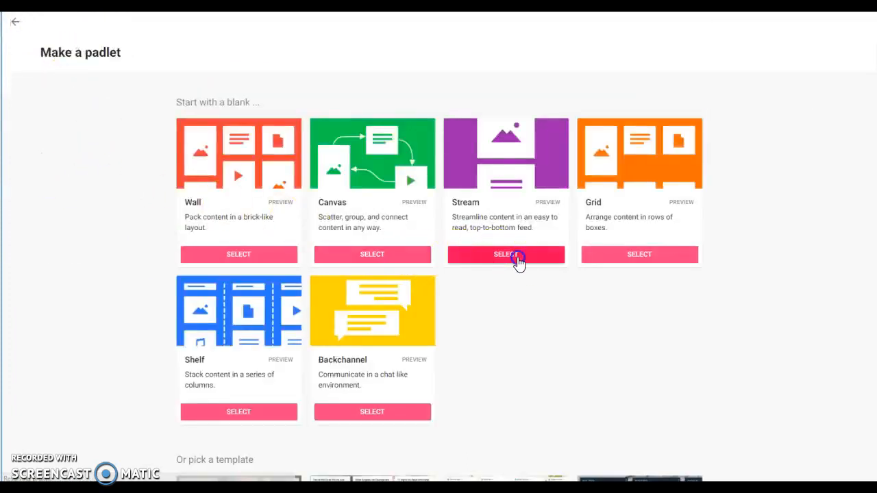
click(505, 254)
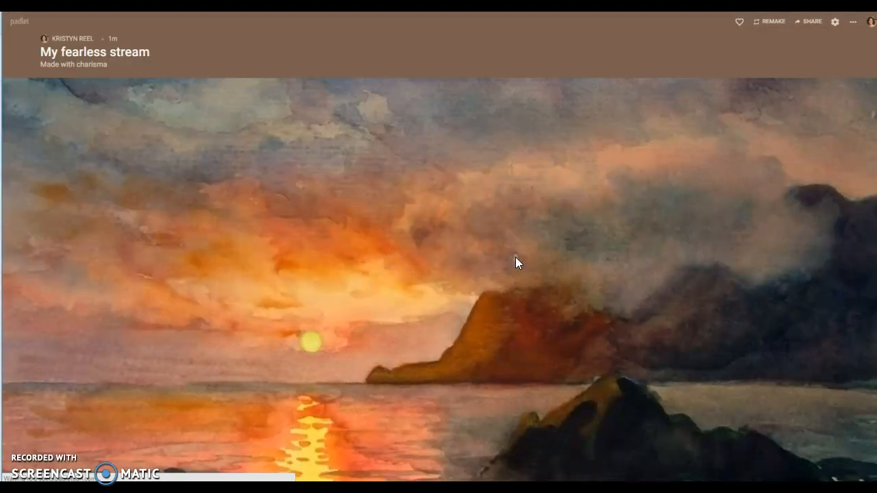
Title the new padlet 'My Padlet Stream'.
click(834, 21)
text(M)
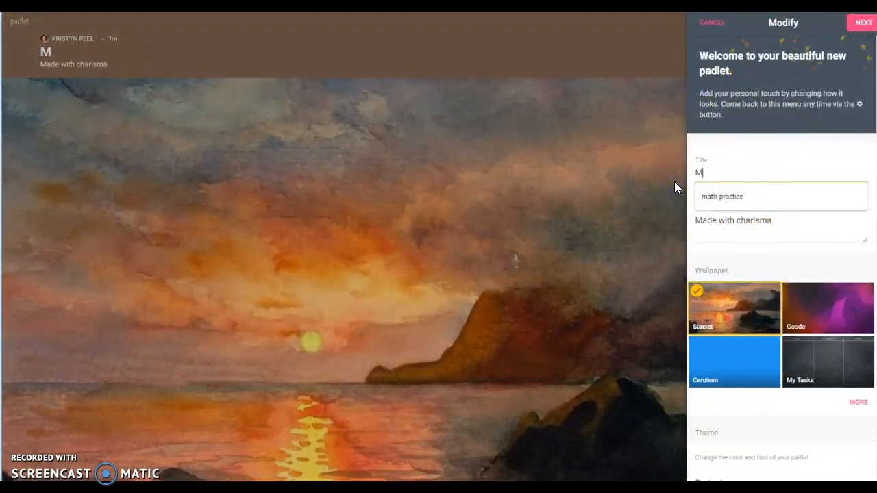
text(y P)
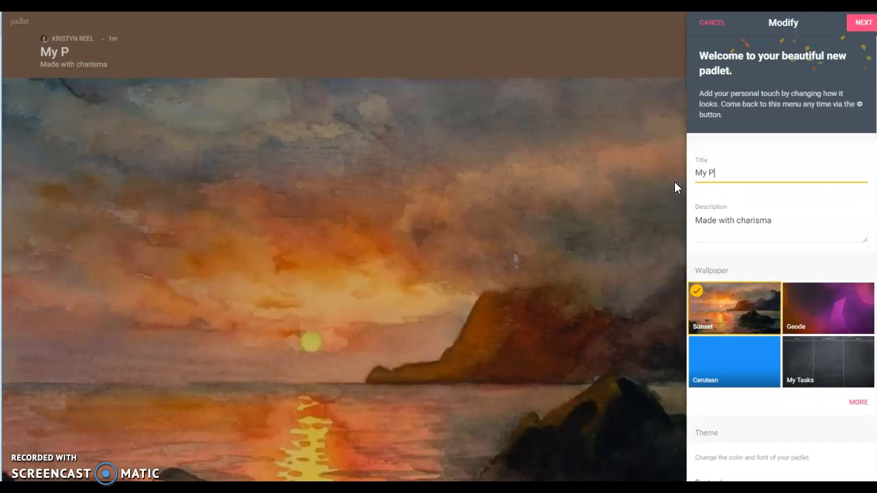
text(adlet St)
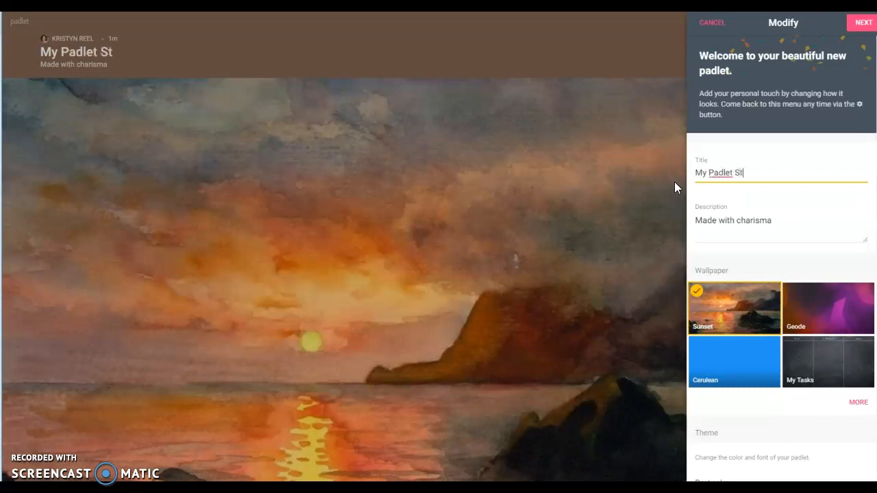
text(ream)
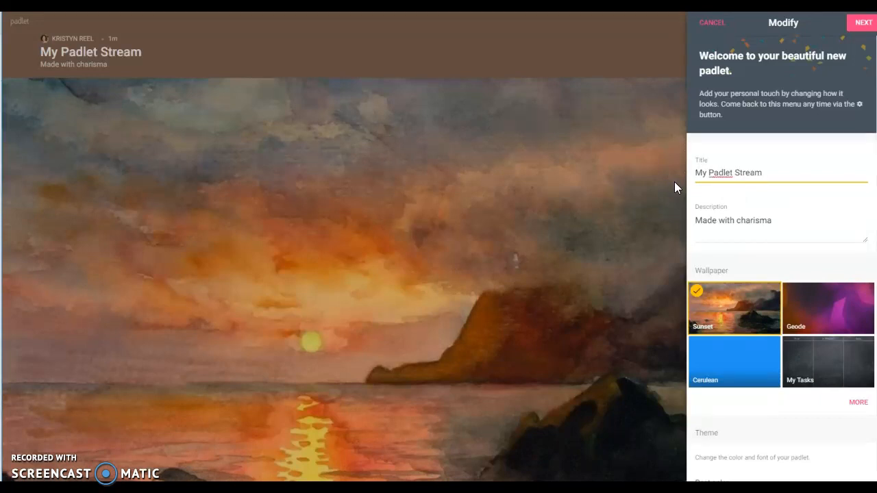
Apply the dark My Tasks chalkboard wallpaper with Fuji lettering.
click(858, 402)
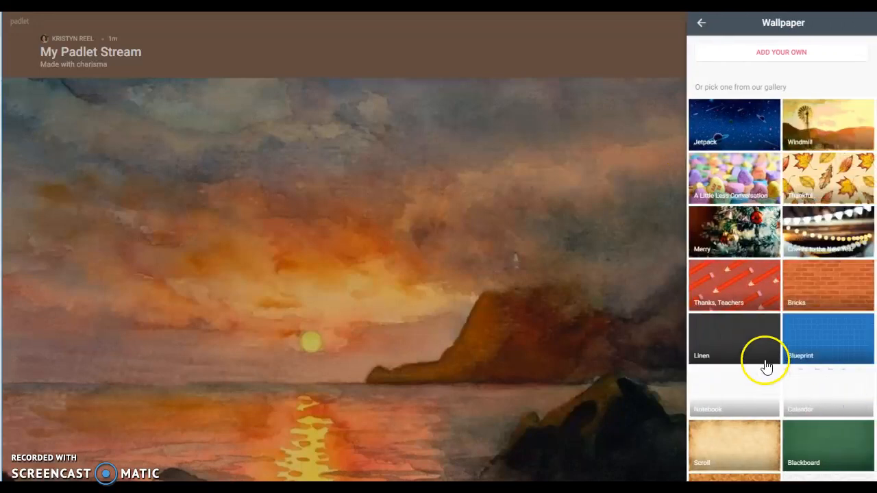
click(701, 22)
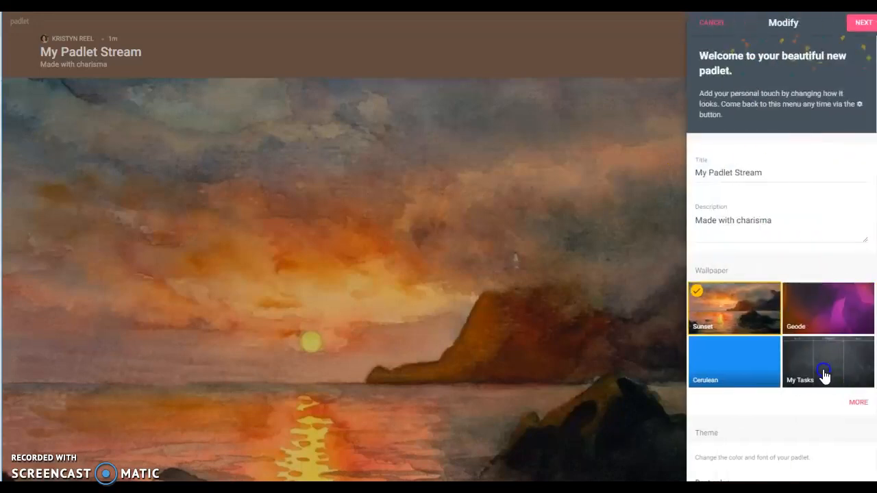
click(828, 361)
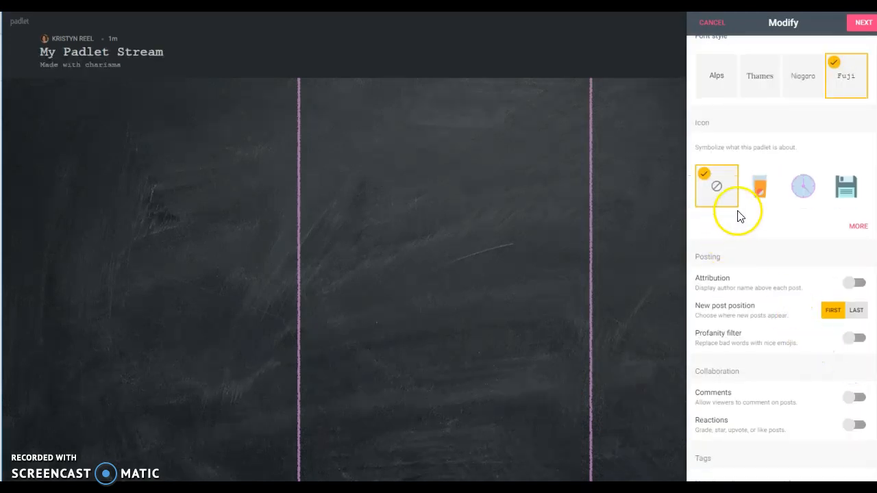
Give the stream a clock icon, author attribution, Like reactions and newest-first posts.
click(802, 186)
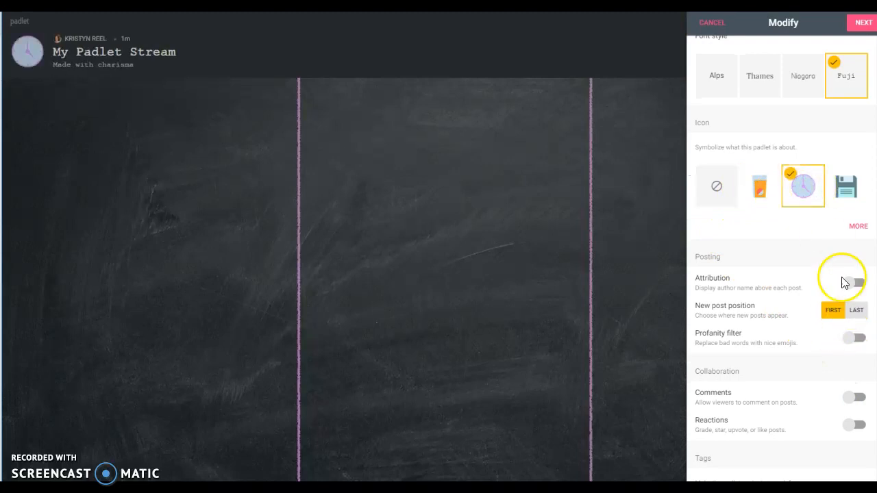
click(854, 282)
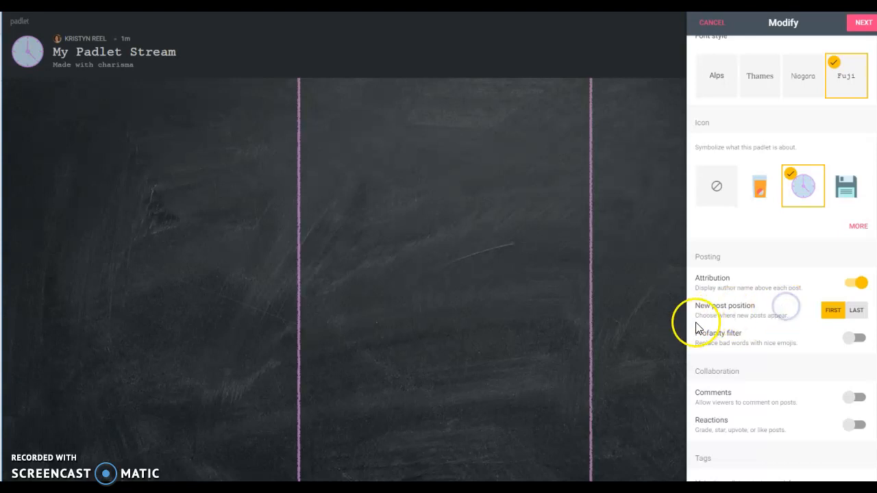
click(833, 310)
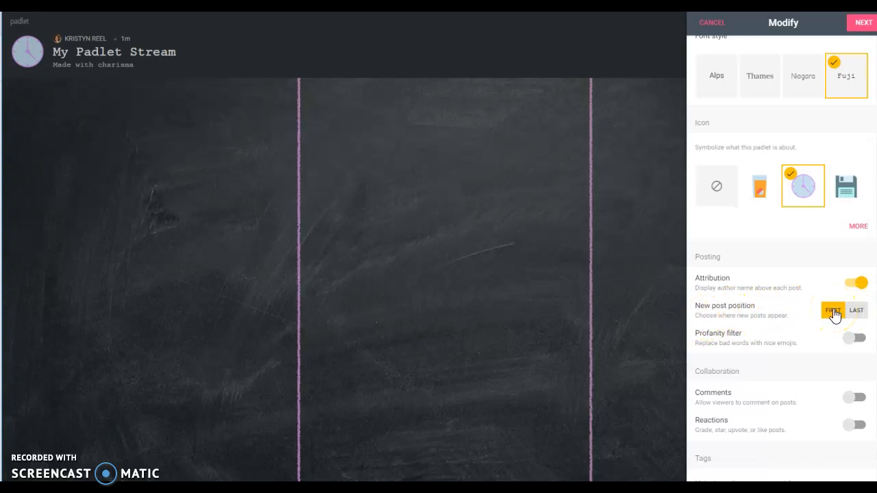
click(856, 310)
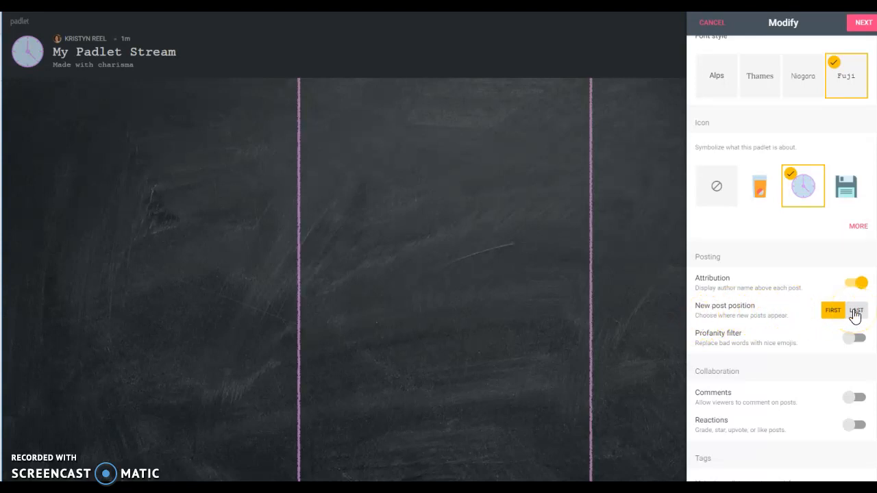
click(833, 309)
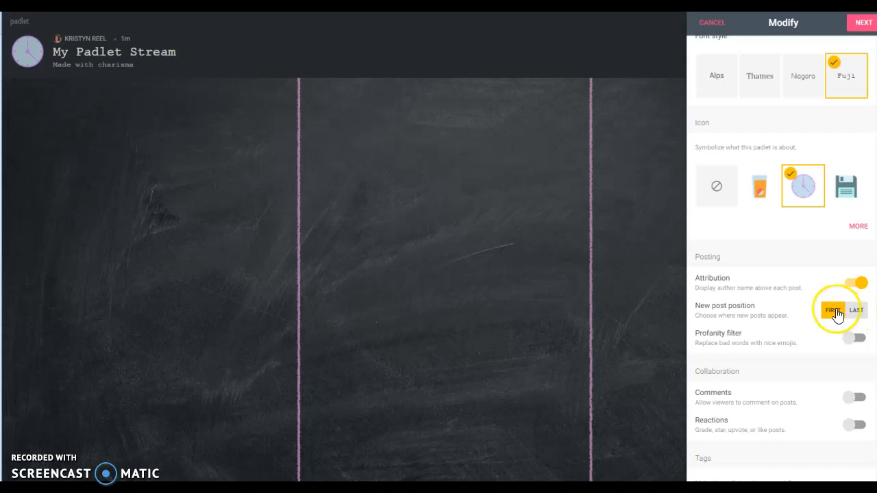
mouse_move(838, 321)
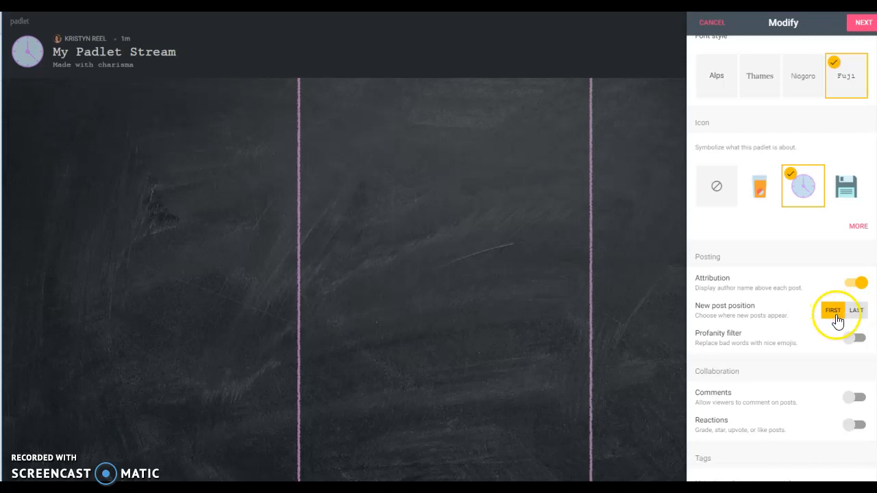
mouse_move(808, 353)
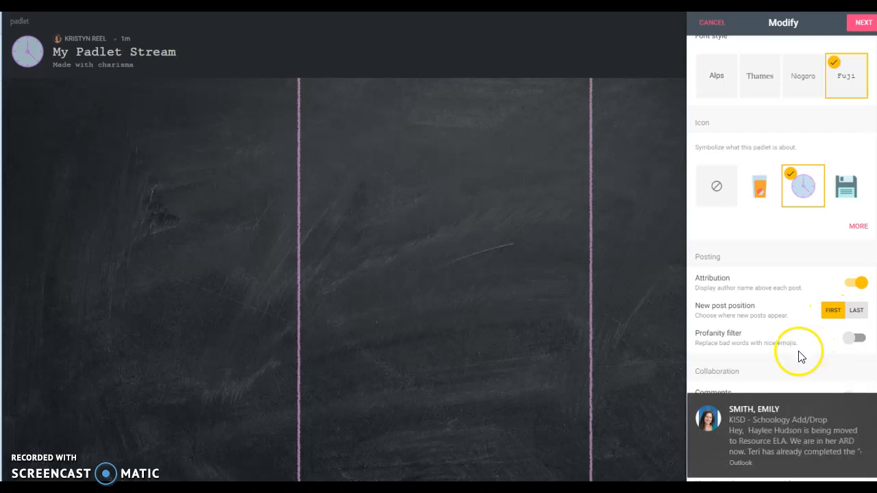
Move past the privacy settings and finish setup to show the empty stream.
scroll(down, 3)
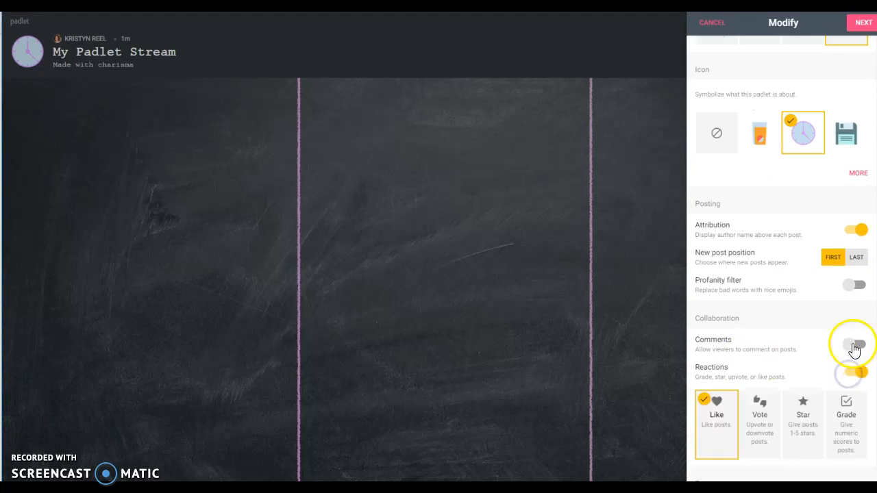
scroll(down, 3)
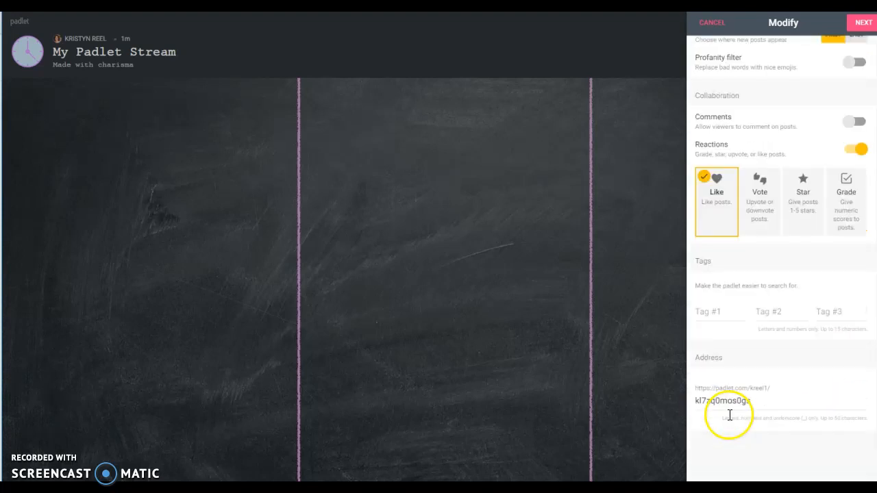
click(863, 22)
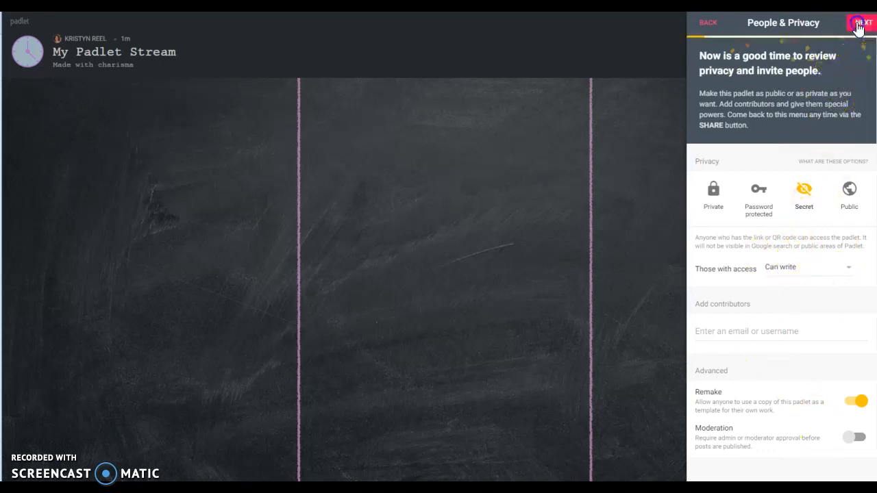
click(862, 23)
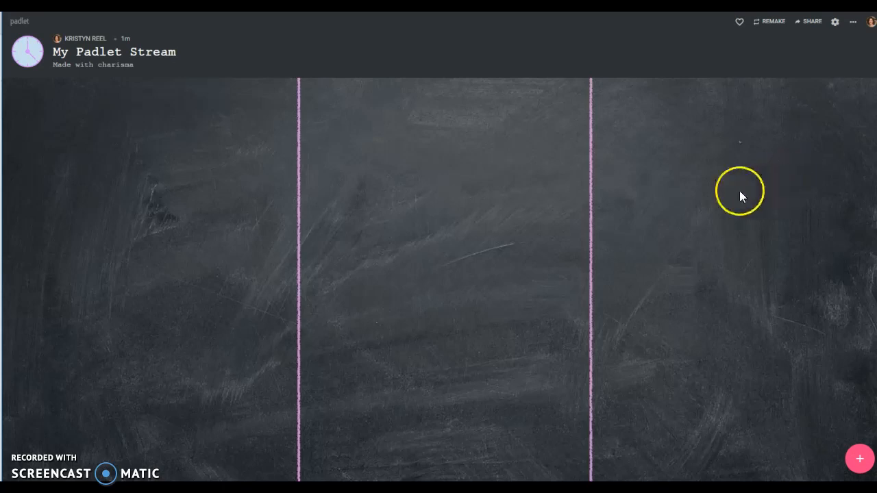
mouse_move(796, 409)
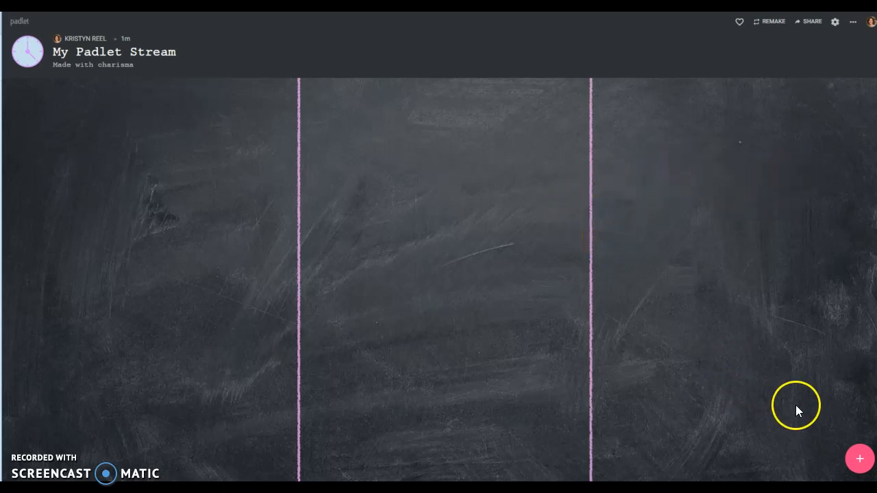
Add a first post titled 'Example' to My Padlet Stream.
click(860, 459)
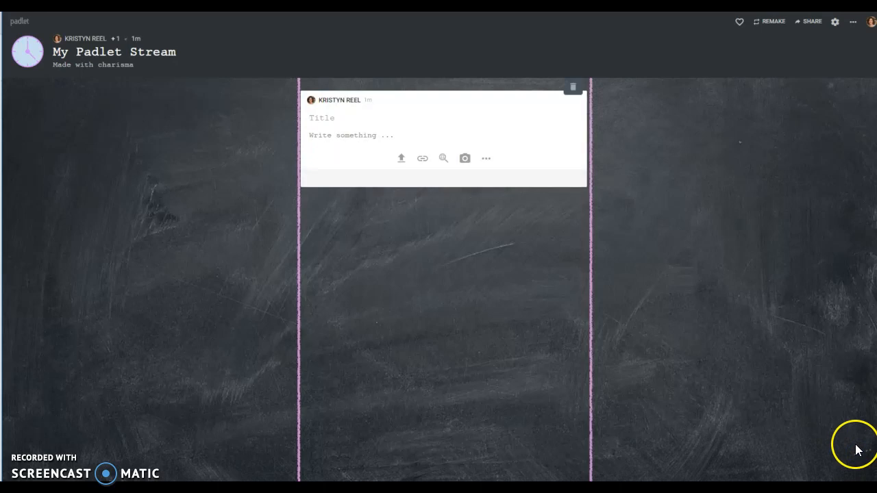
text(Example)
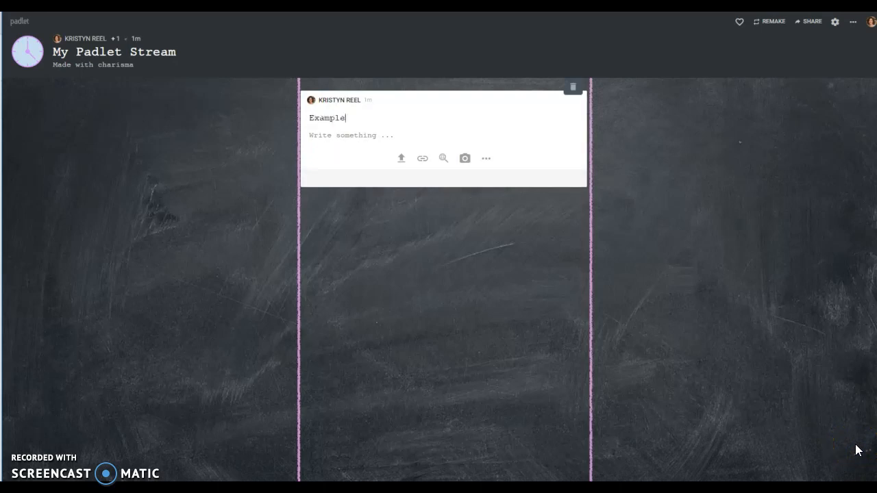
click(374, 135)
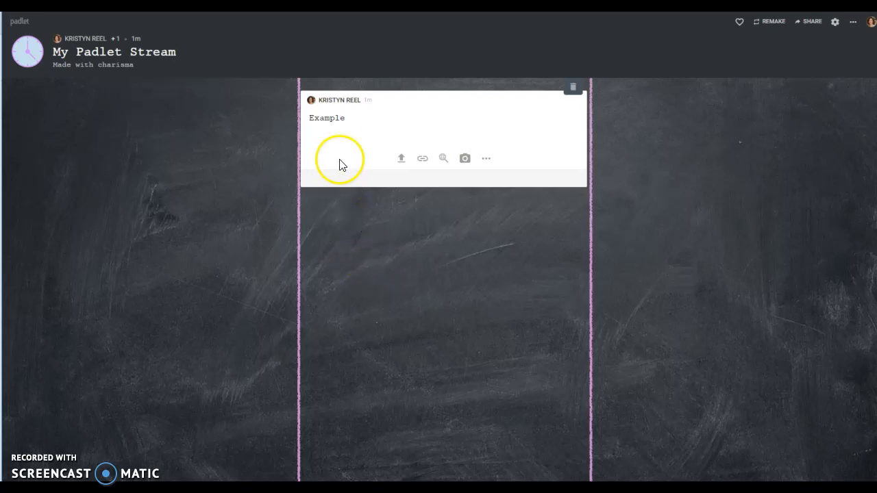
mouse_move(422, 120)
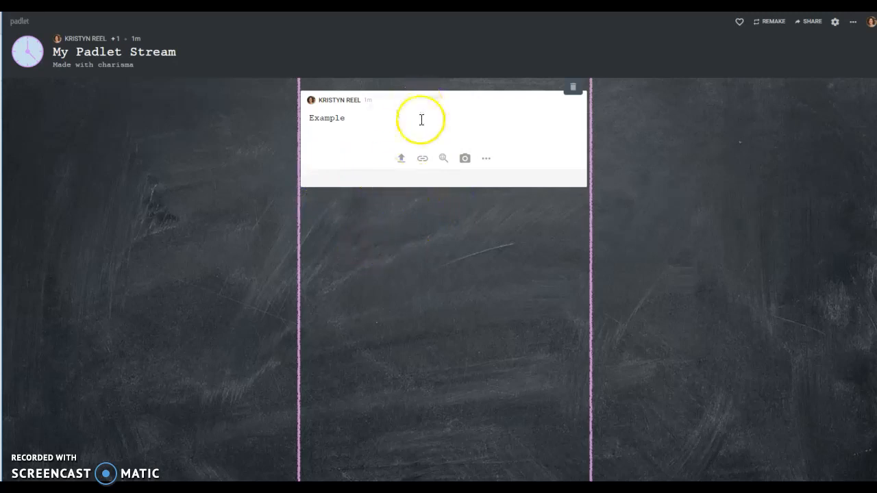
mouse_move(403, 335)
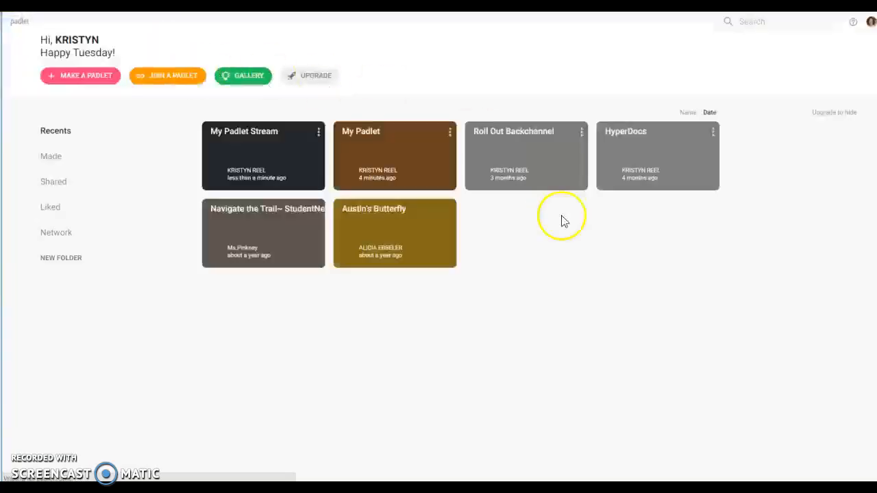
Open Roll Out Backchannel and scroll through its tech-support posts and comment threads.
click(525, 156)
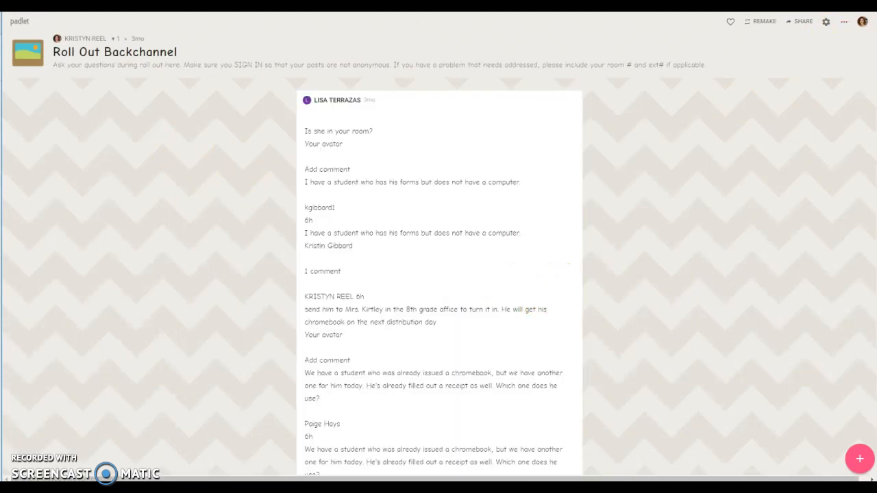
scroll(down, 3)
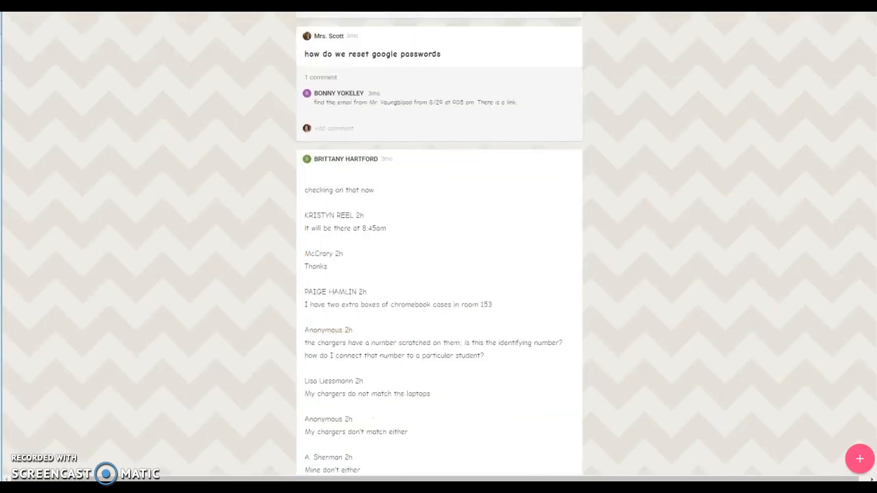
scroll(down, 3)
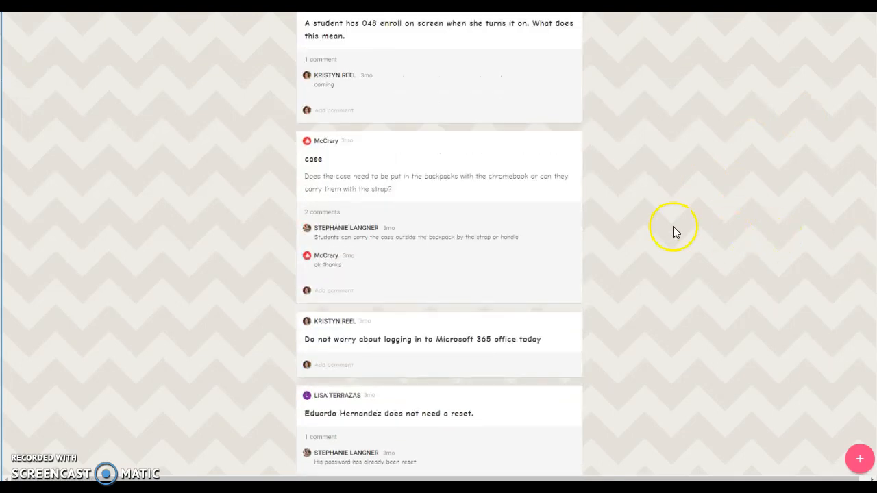
mouse_move(367, 149)
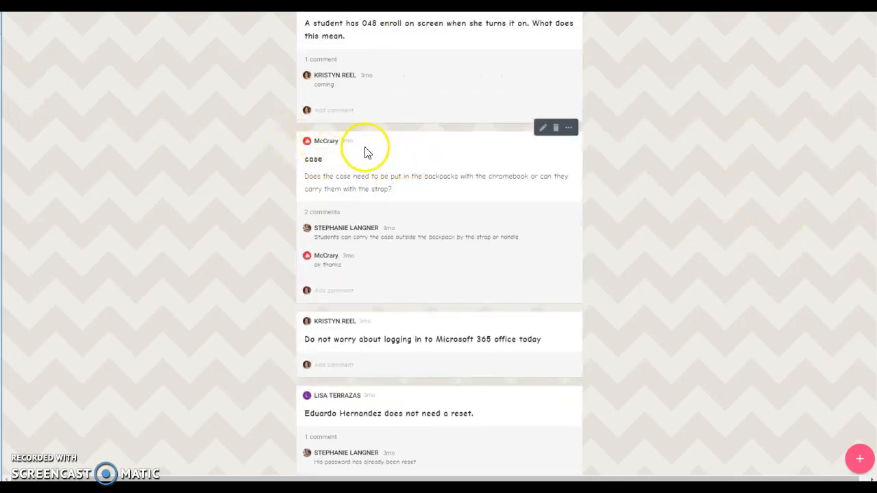
mouse_move(356, 284)
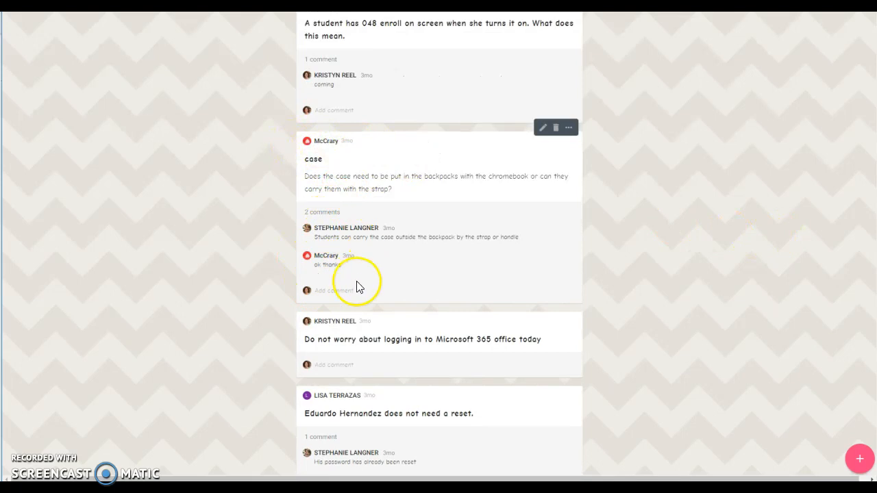
scroll(down, 3)
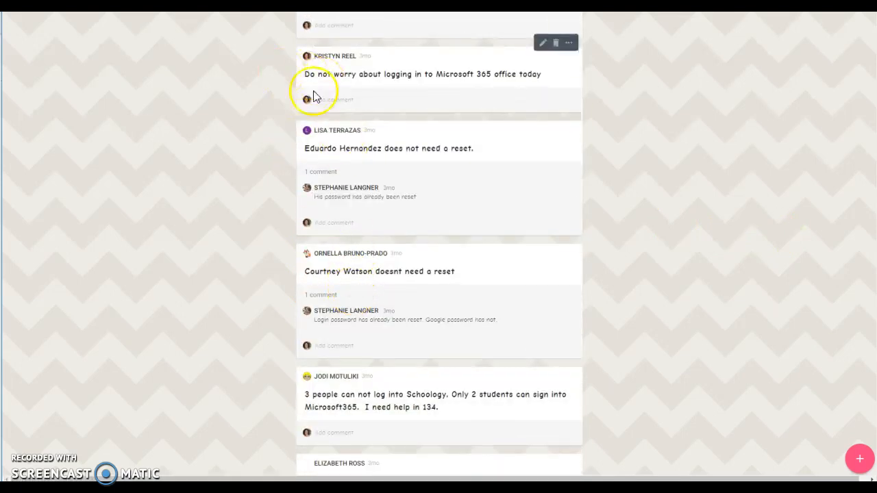
mouse_move(548, 131)
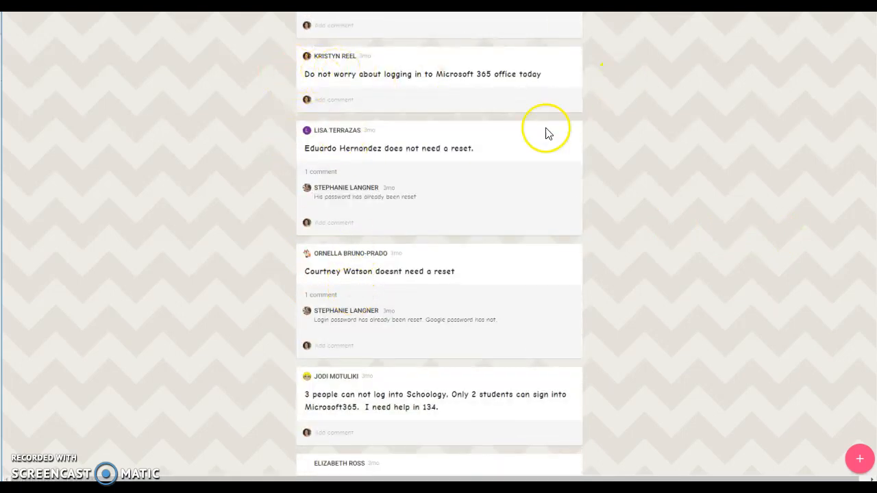
scroll(down, 3)
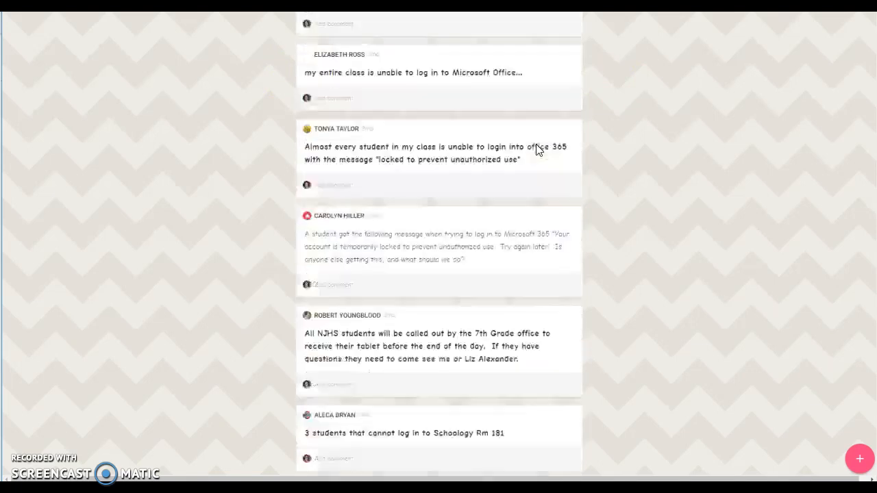
scroll(down, 3)
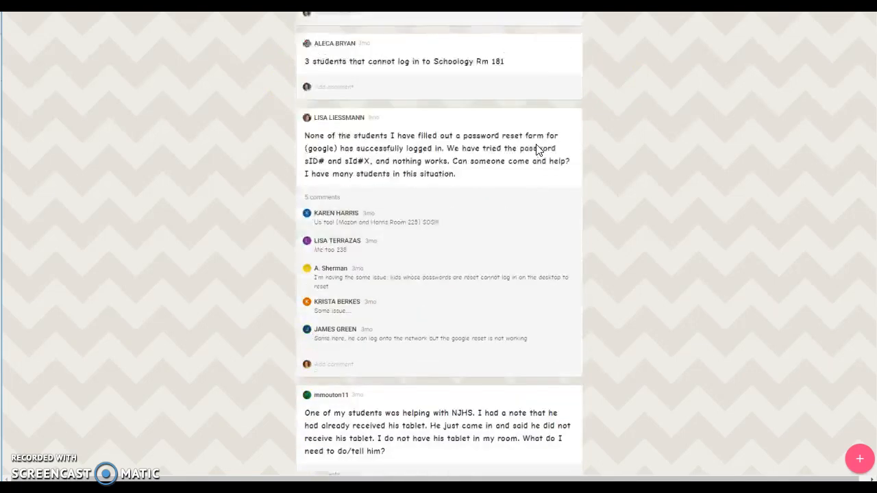
scroll(down, 3)
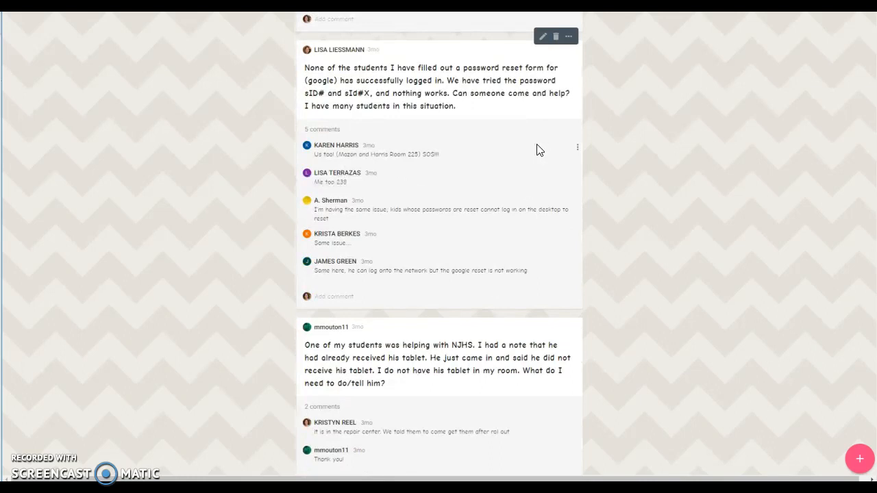
mouse_move(54, 49)
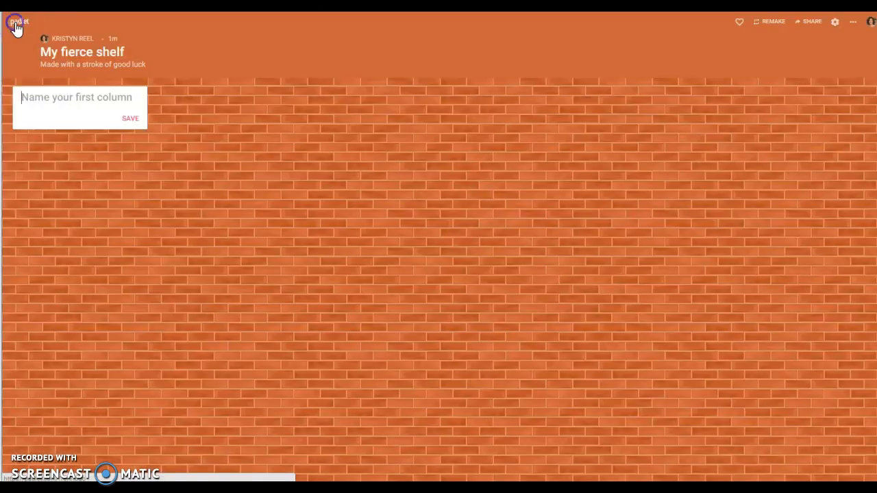
Return to the padlet dashboard, backing out of a newly started padlet.
click(17, 22)
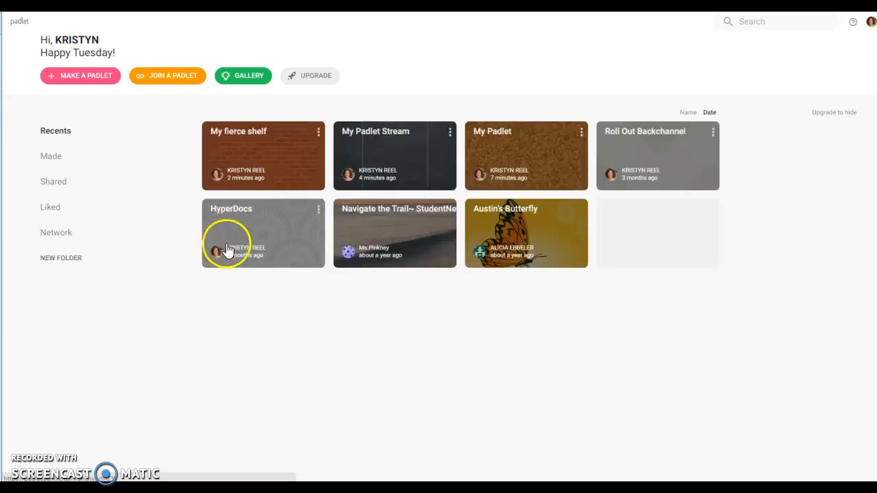
click(79, 75)
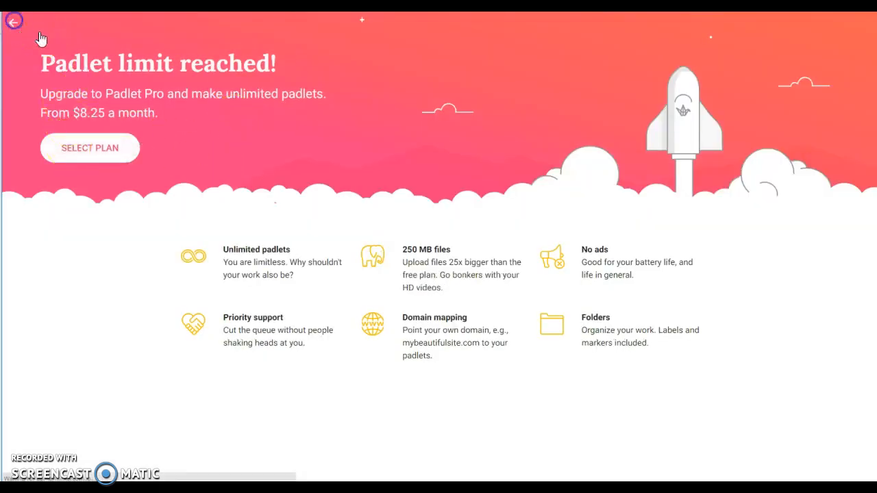
click(14, 21)
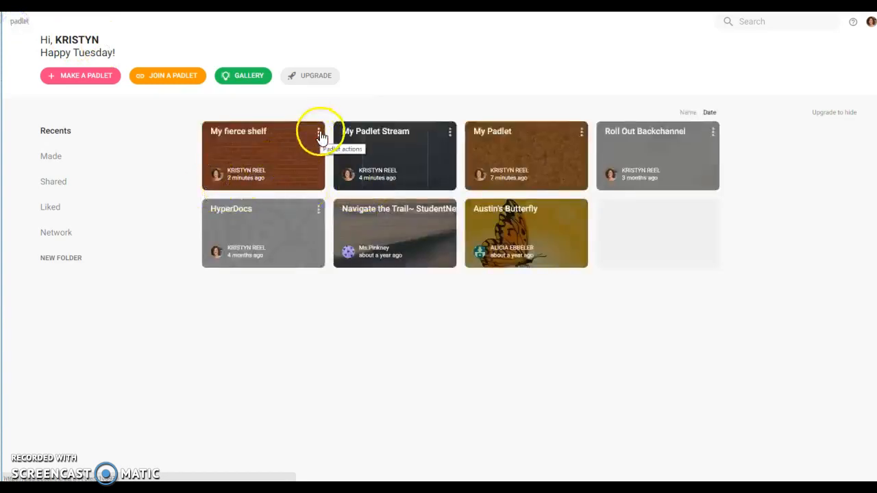
Delete My fierce shelf and My Padlet Stream, confirming each deletion.
click(256, 156)
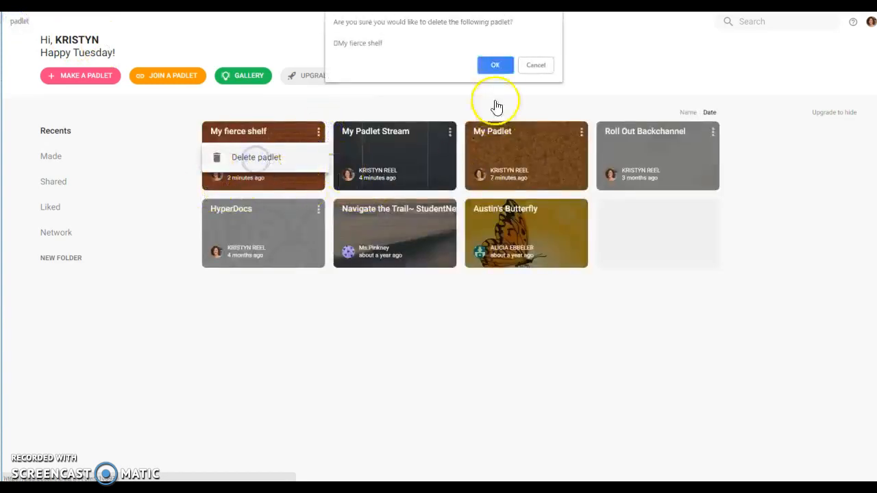
click(494, 64)
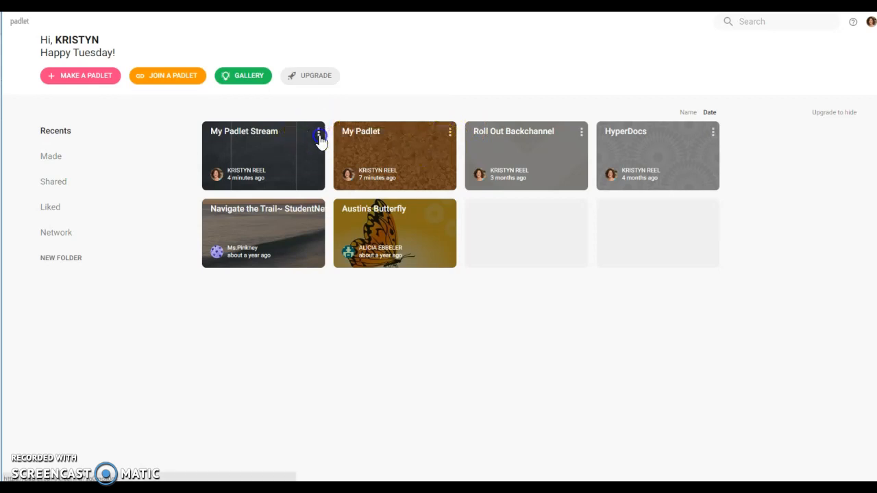
click(255, 157)
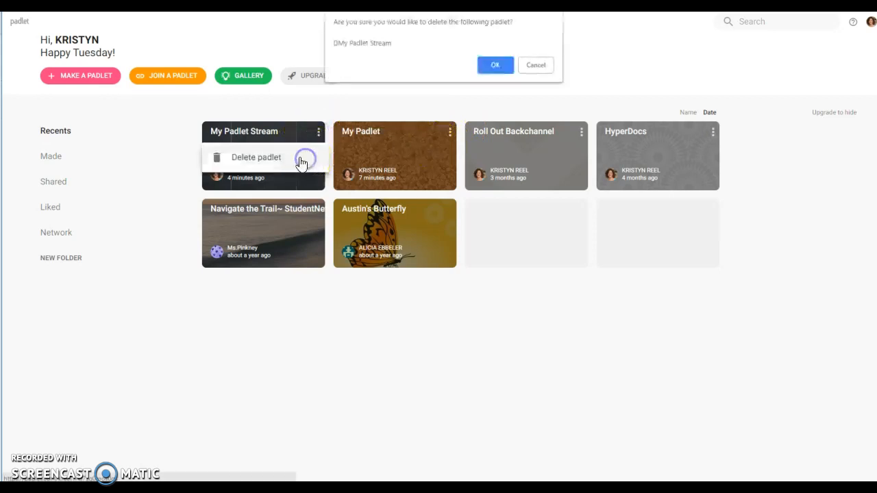
click(495, 65)
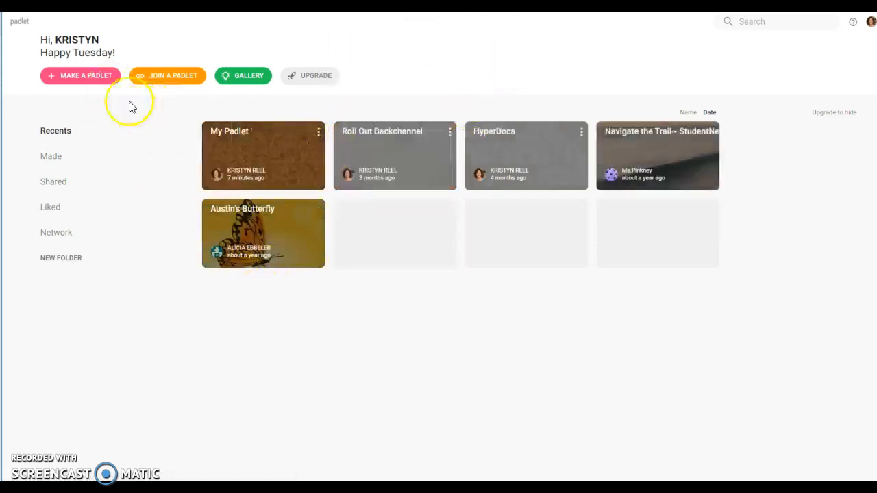
Make a Shelf padlet with Notebook wallpaper instead of Linen, then start posting.
click(79, 75)
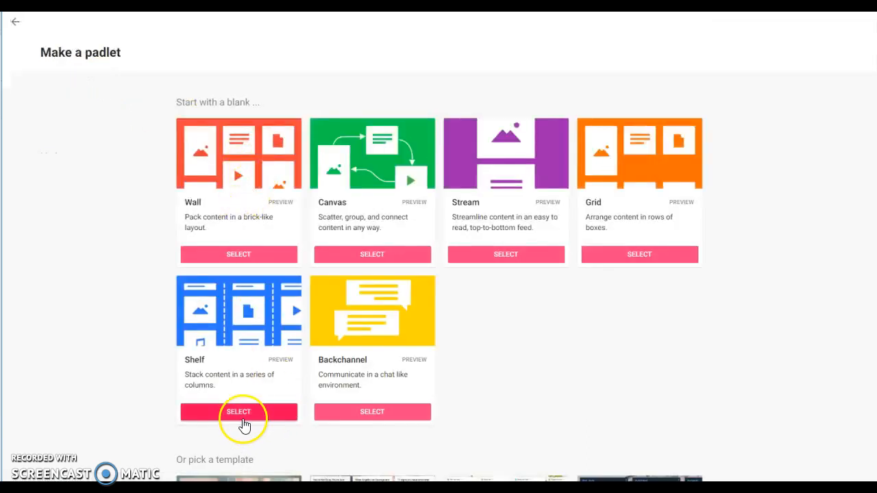
click(238, 412)
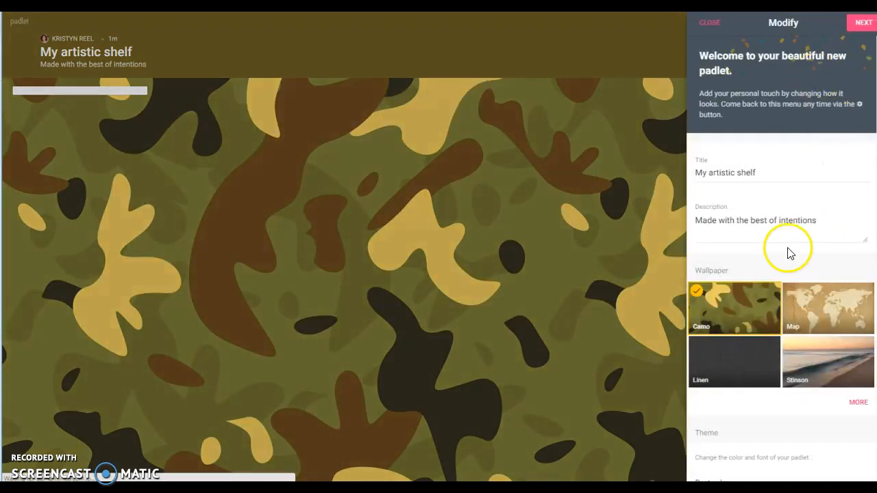
mouse_move(744, 373)
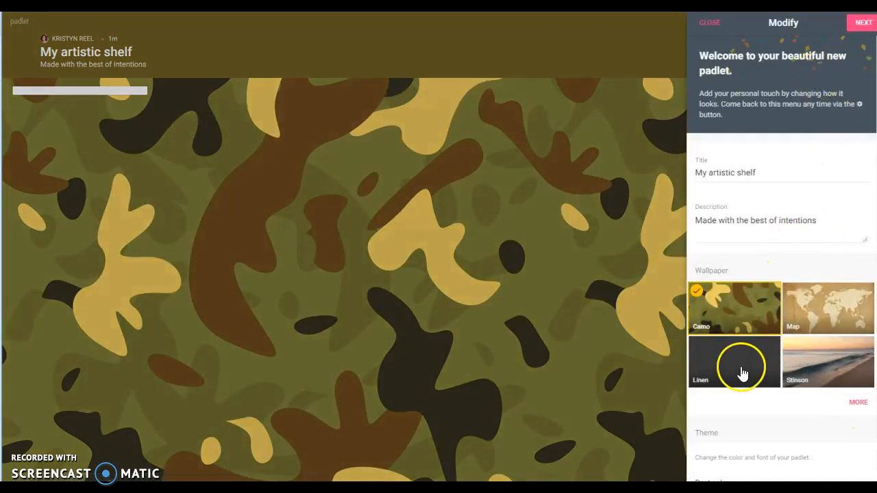
click(734, 361)
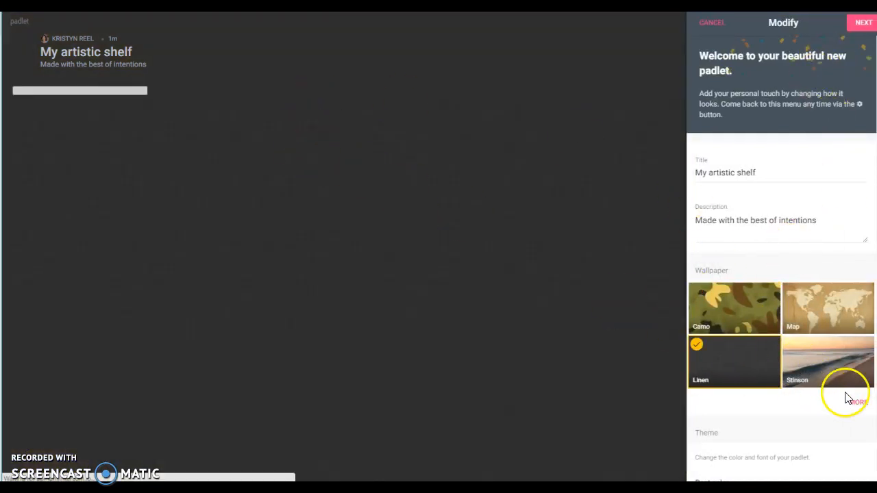
click(856, 403)
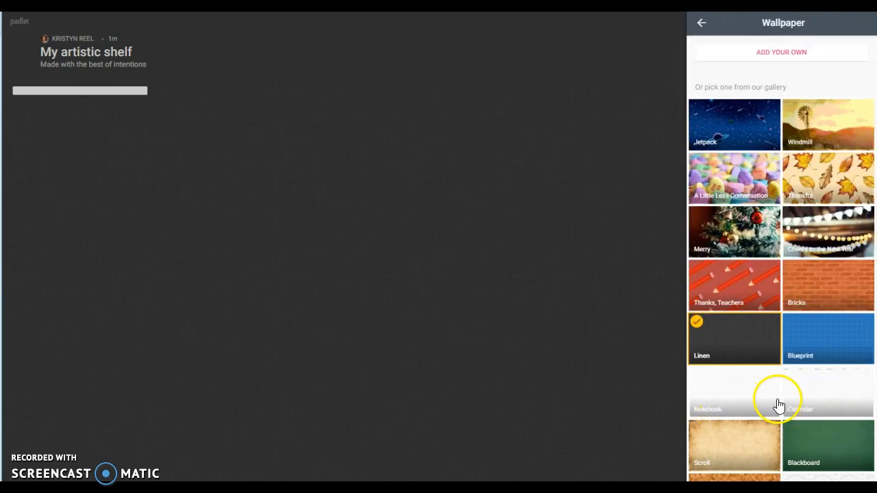
click(701, 22)
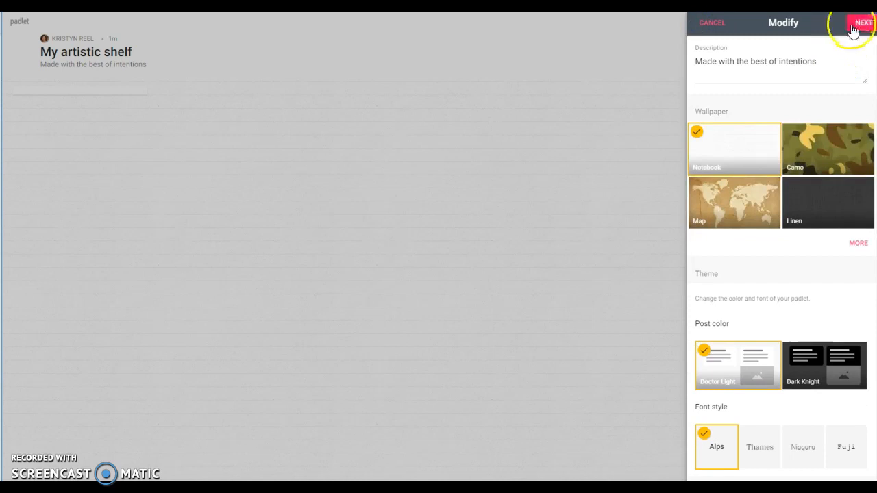
click(862, 22)
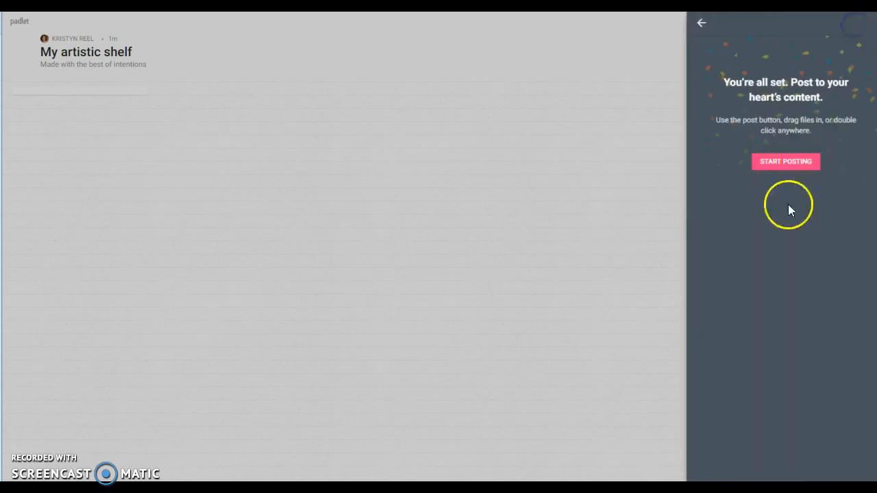
click(785, 161)
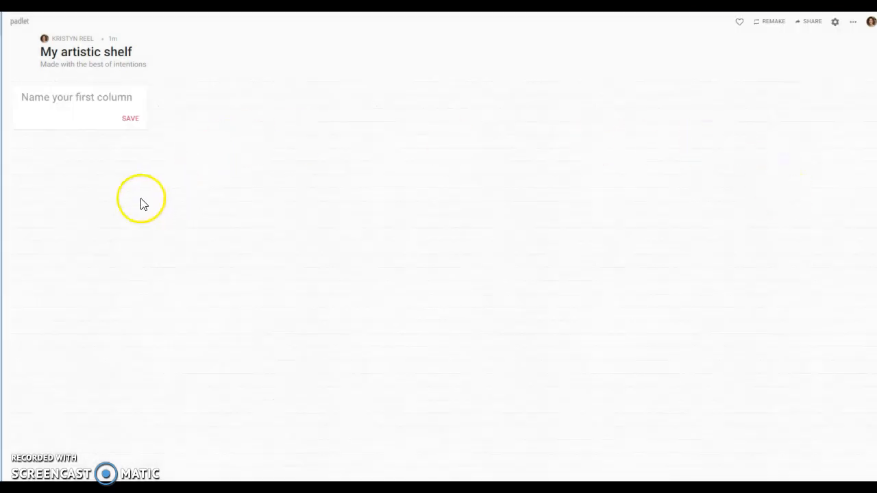
Add the first column 'I have a question about'.
click(75, 97)
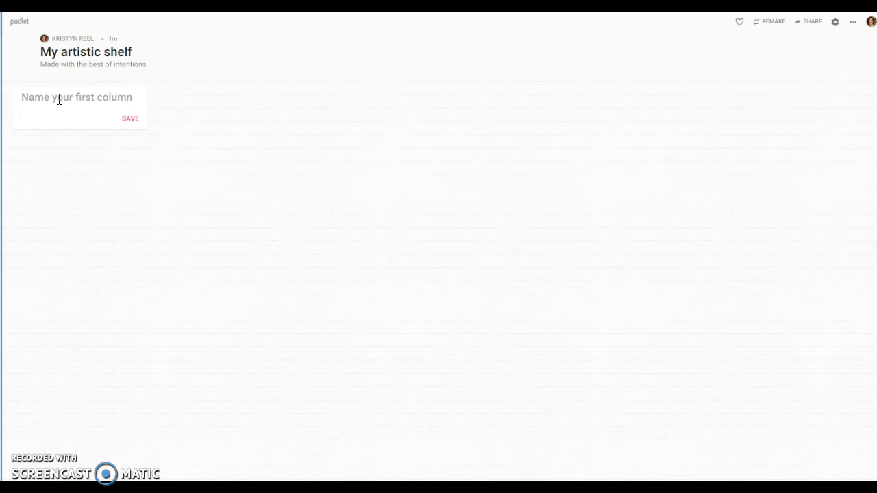
text(I have)
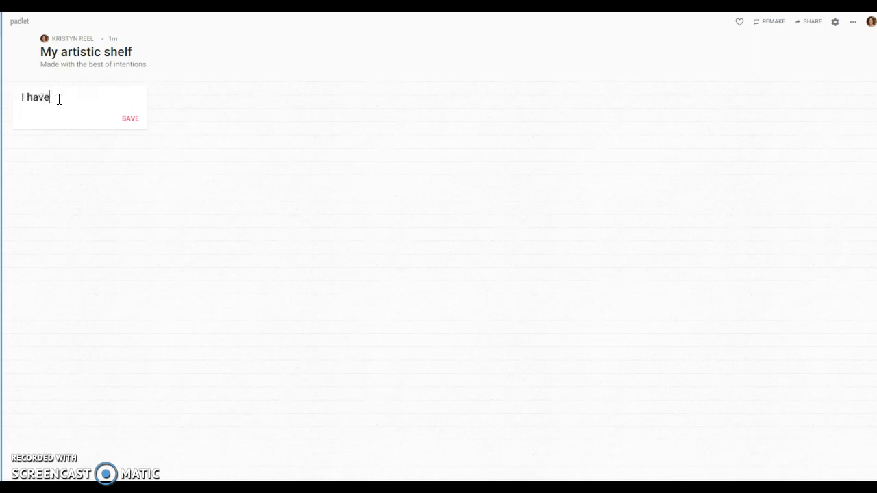
text(a questi)
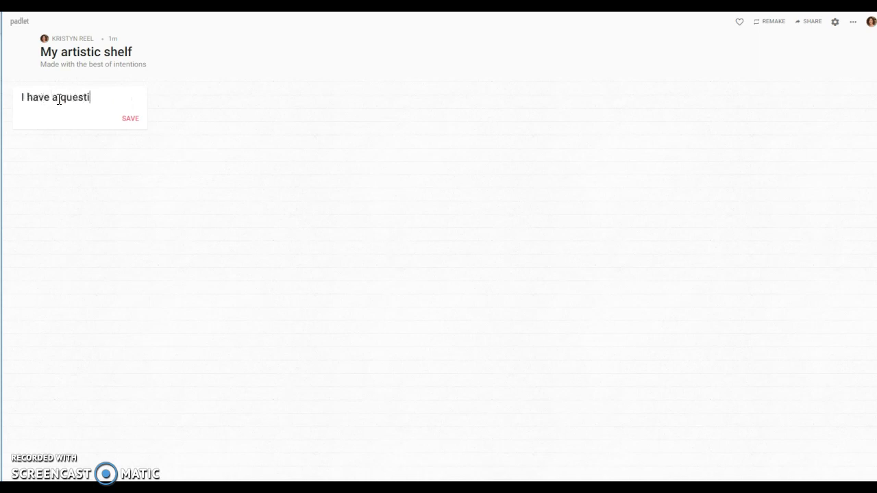
text(on about)
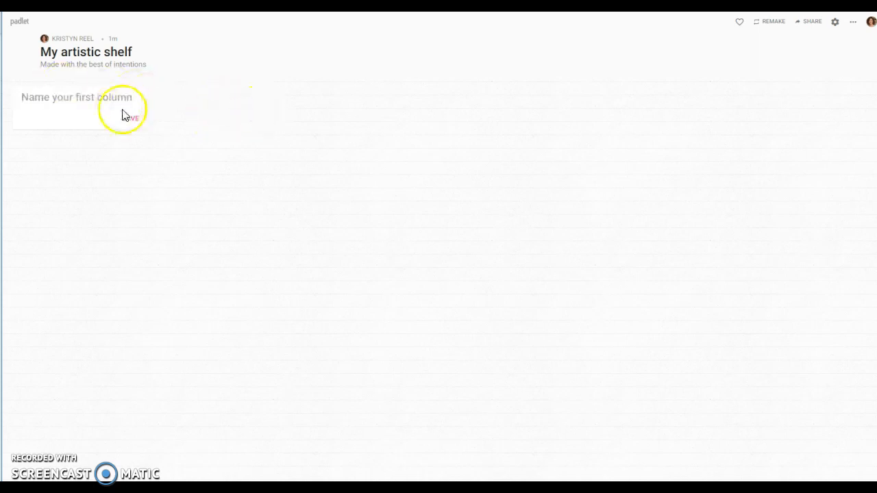
click(130, 118)
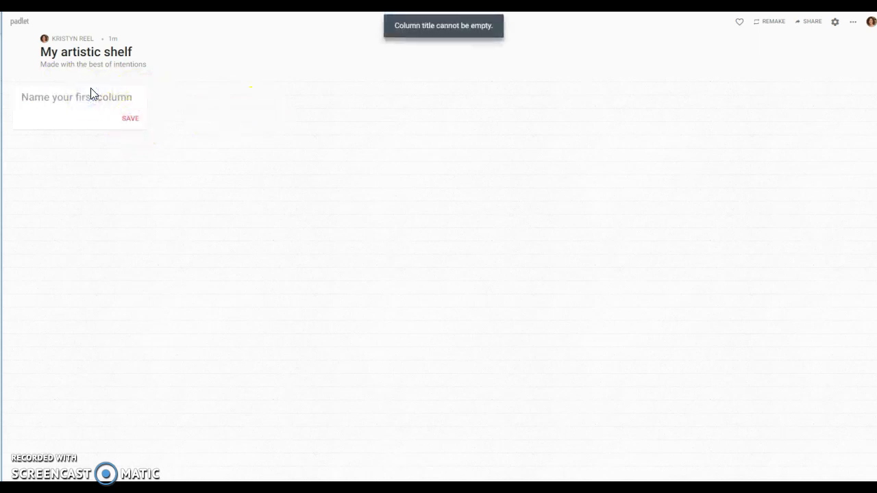
text(I have a question about)
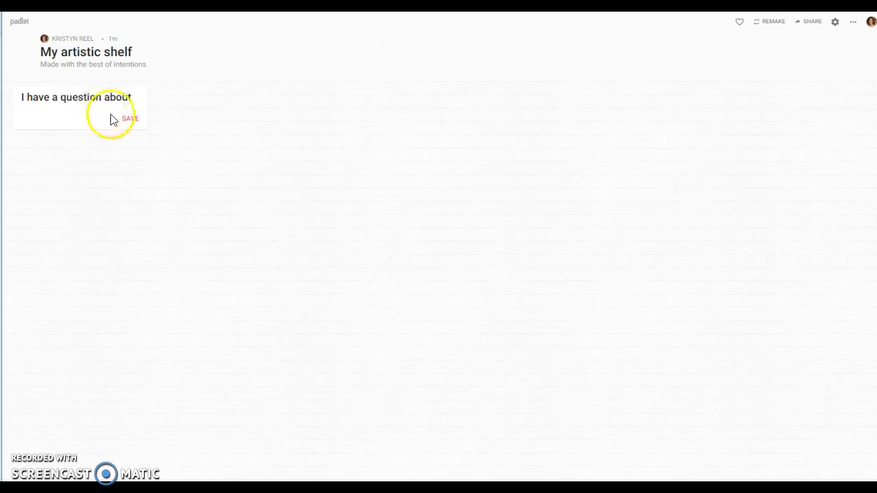
click(130, 118)
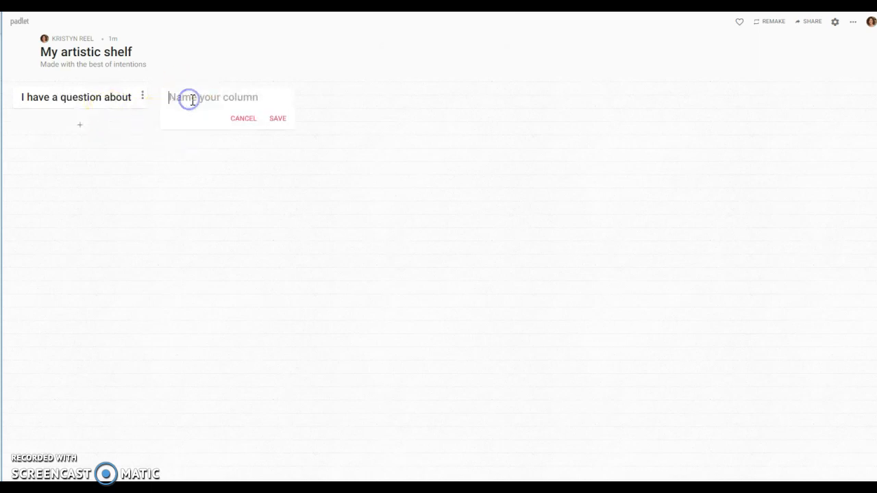
Add columns 'Something new I learned today' and 'One thing I really liked about today's lesson'.
text(Someth)
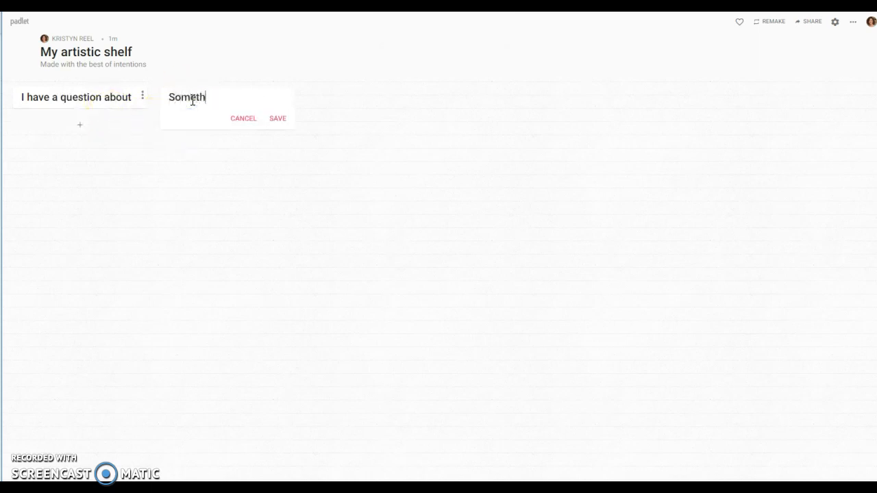
text(ing new I learned today)
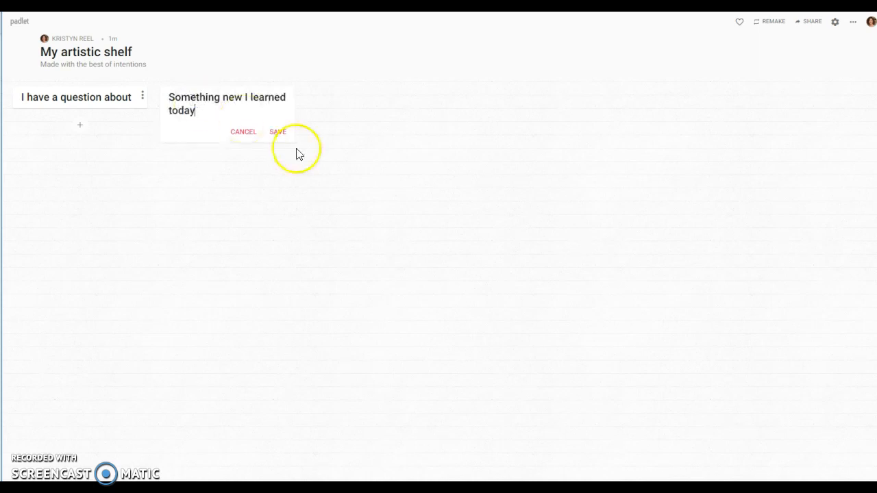
click(277, 131)
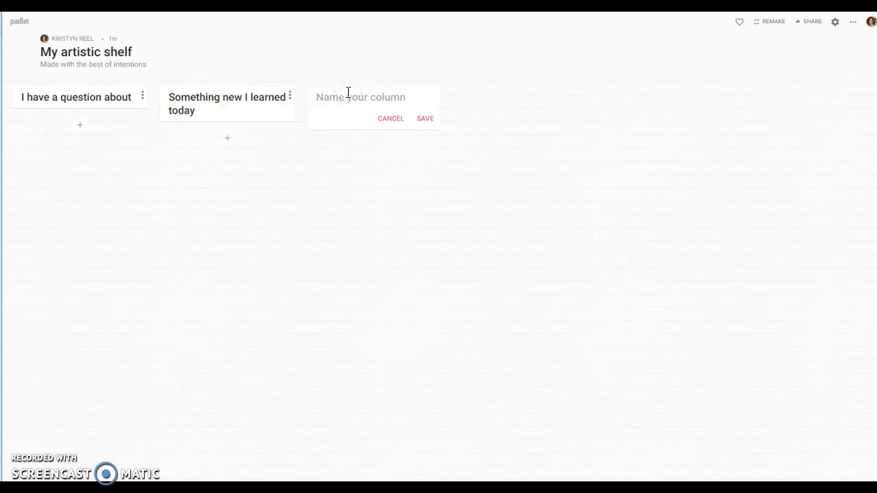
text(One thing)
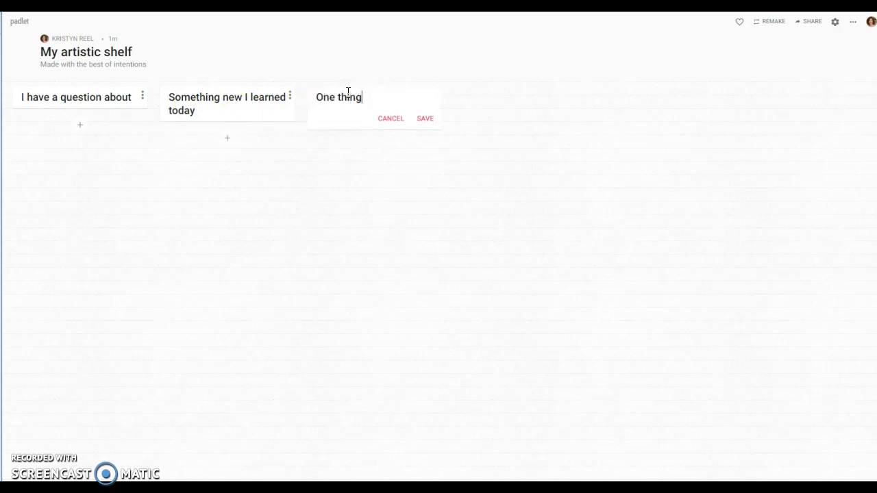
text(I really li)
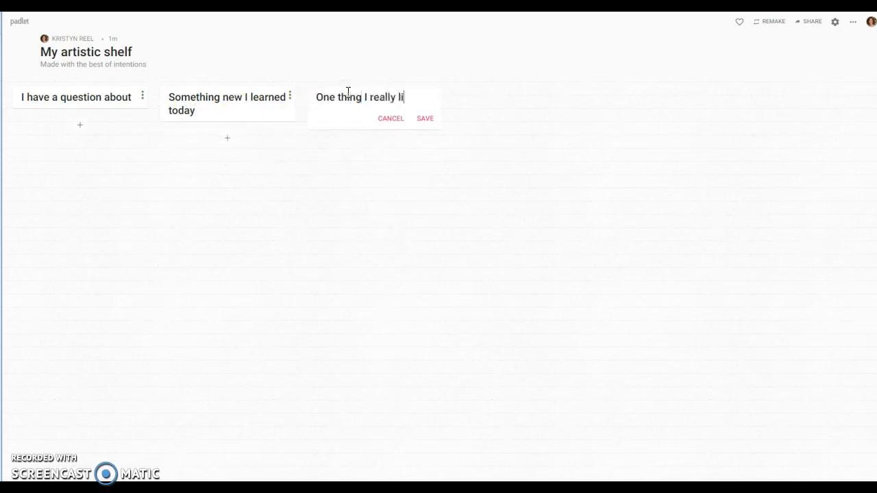
text(ked about to)
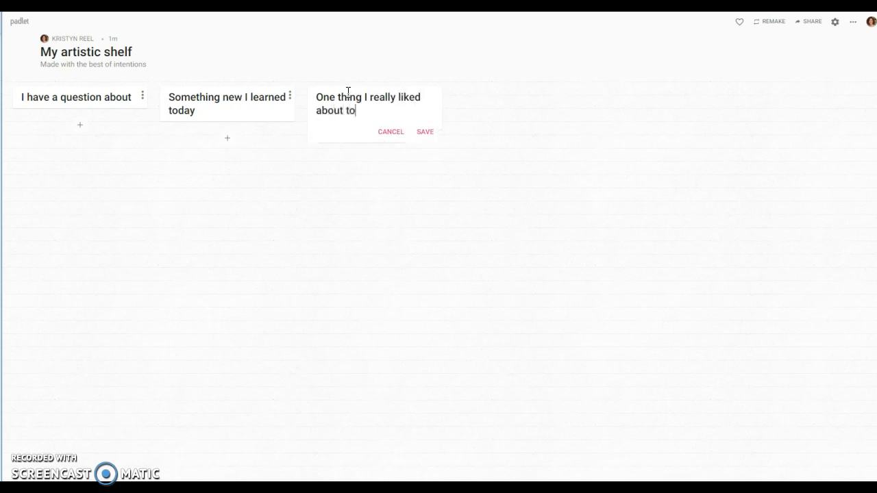
text(day's lesson)
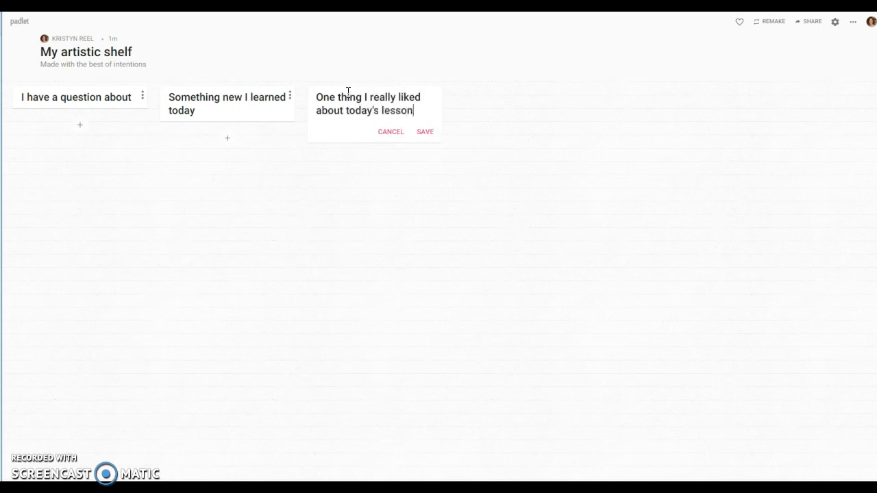
click(425, 132)
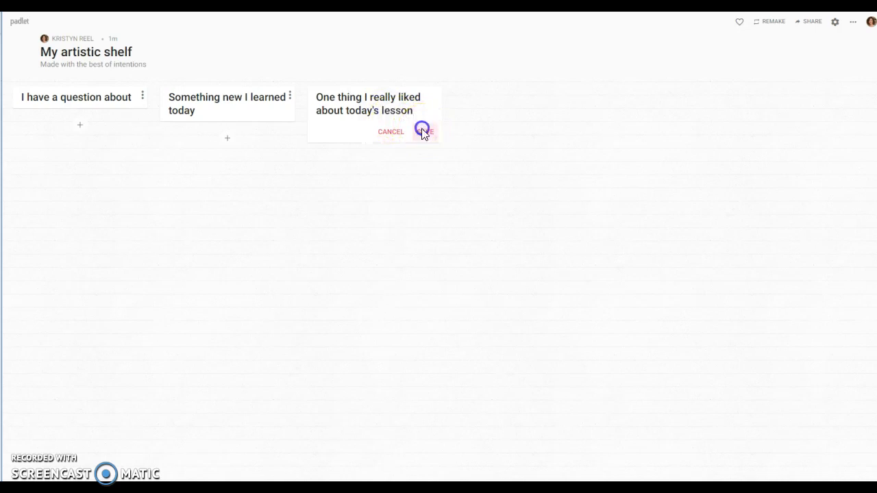
Add the column 'Most important thing I learned today'.
click(424, 131)
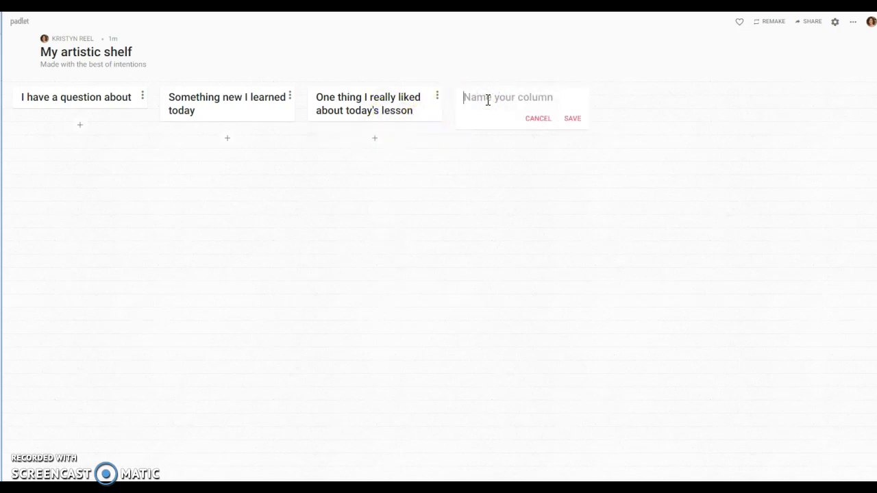
text(Most impo)
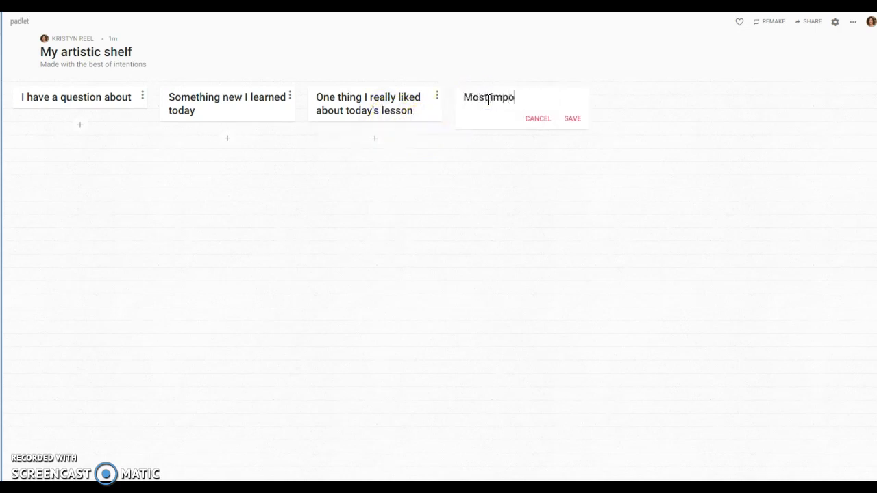
text(rtant thing)
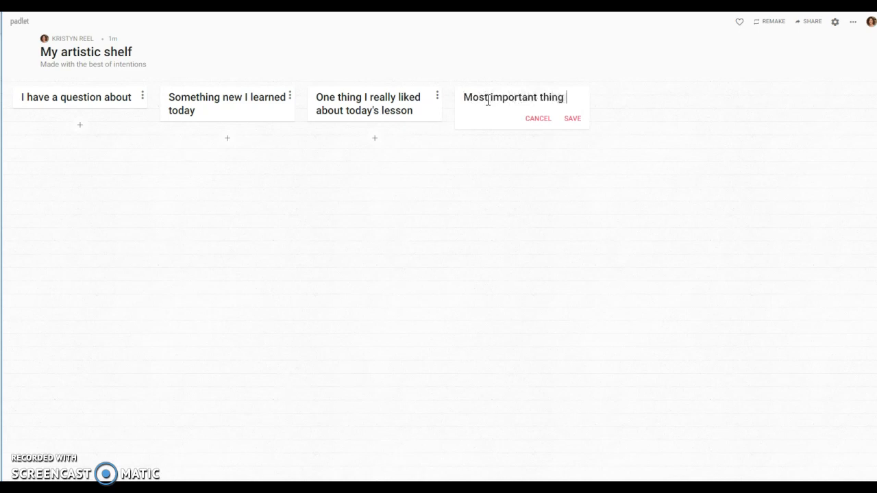
text(I learned today)
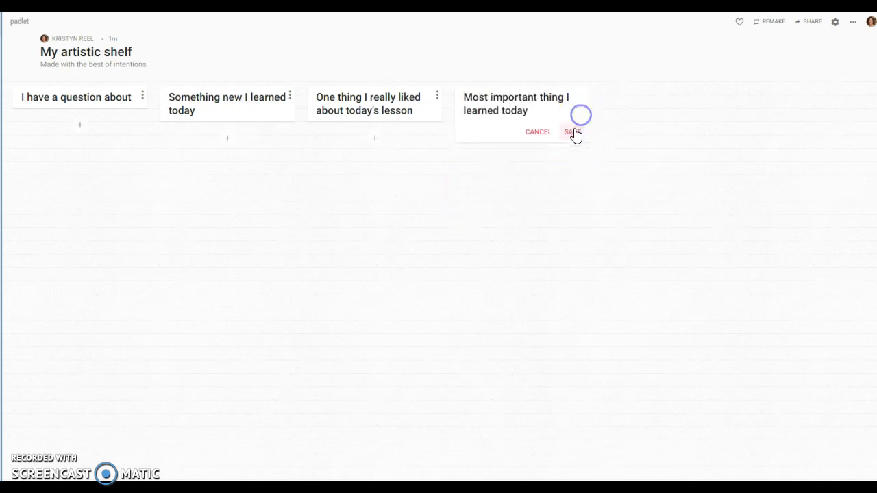
click(573, 132)
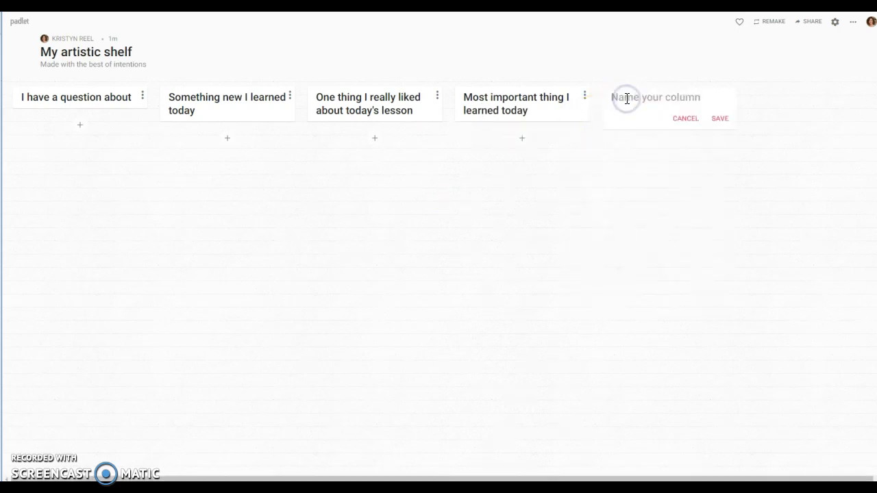
Add the final column asking students to write one quiz question on today's material.
text(Write)
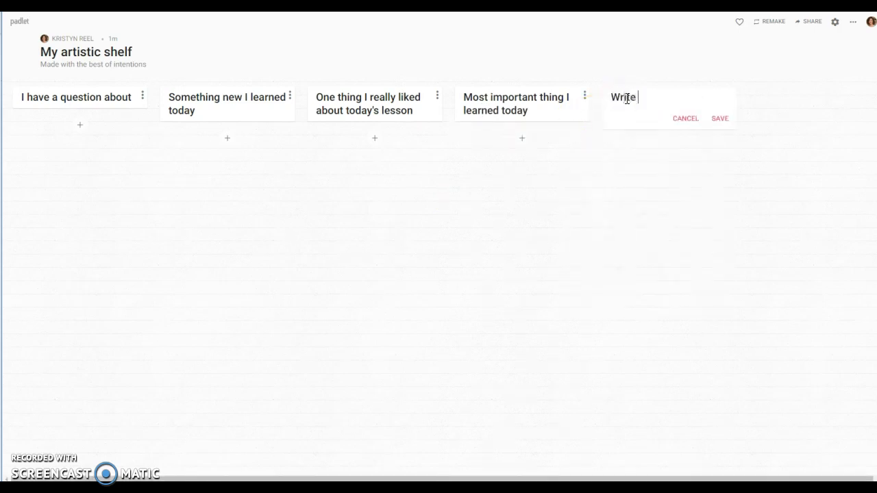
text(one question)
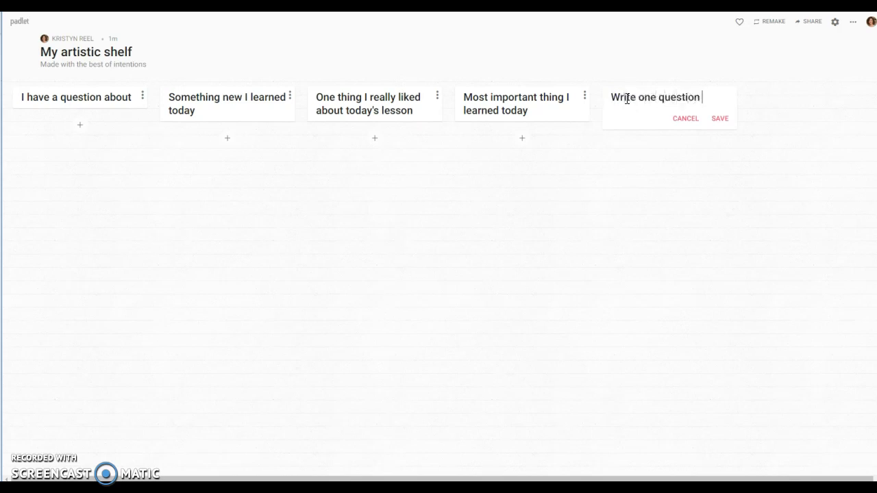
text(if you)
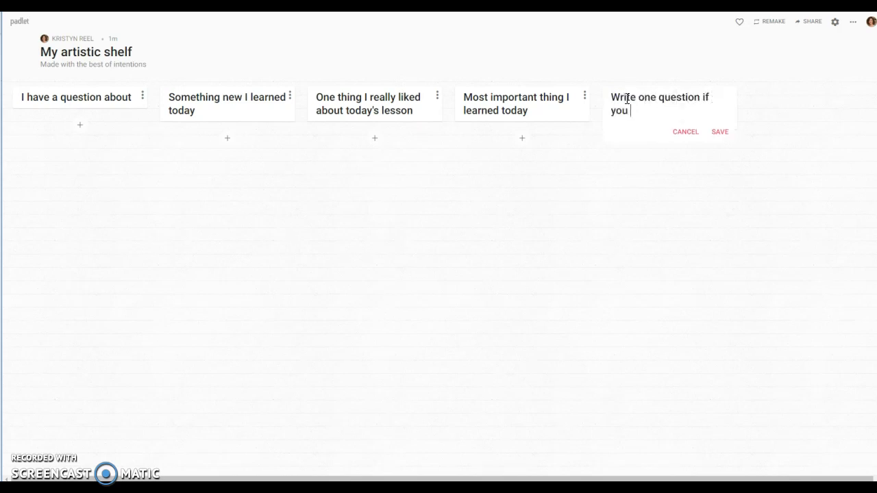
text(were wre)
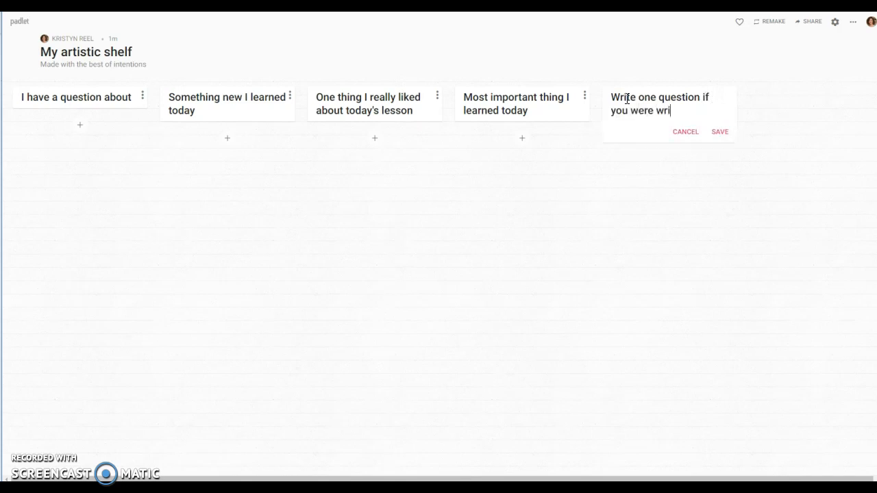
text(ting a quiz ov)
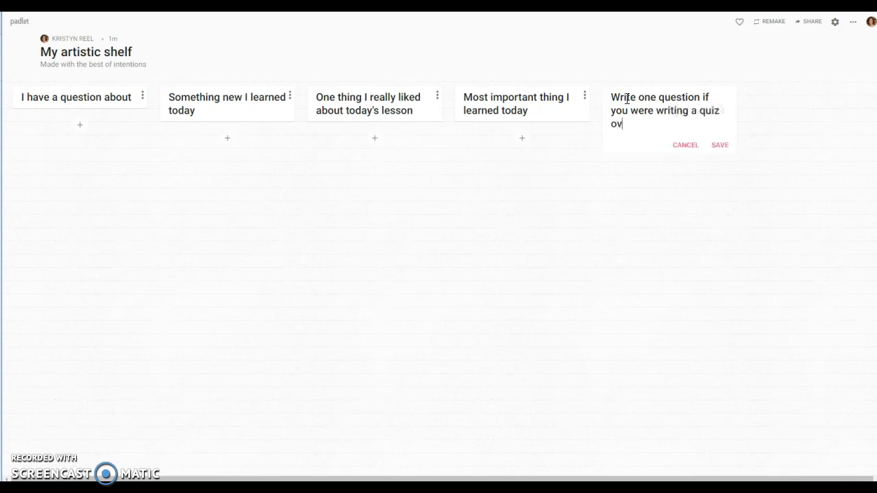
text(er today's)
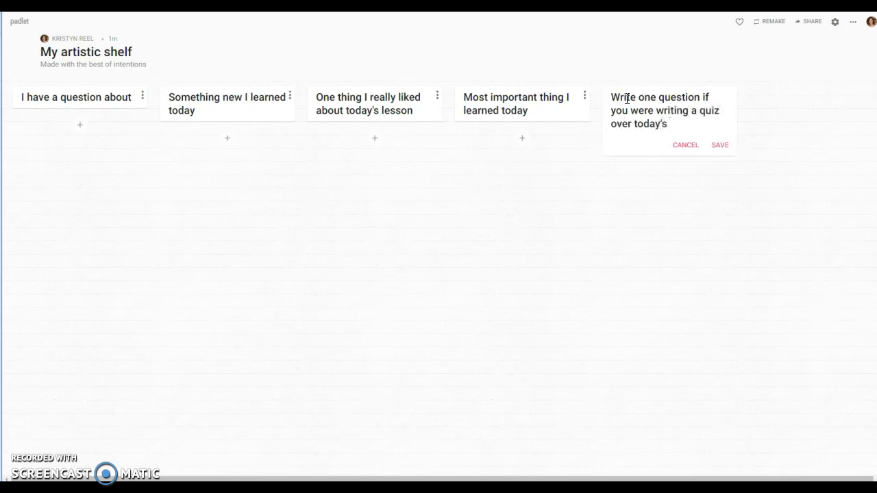
text(material.)
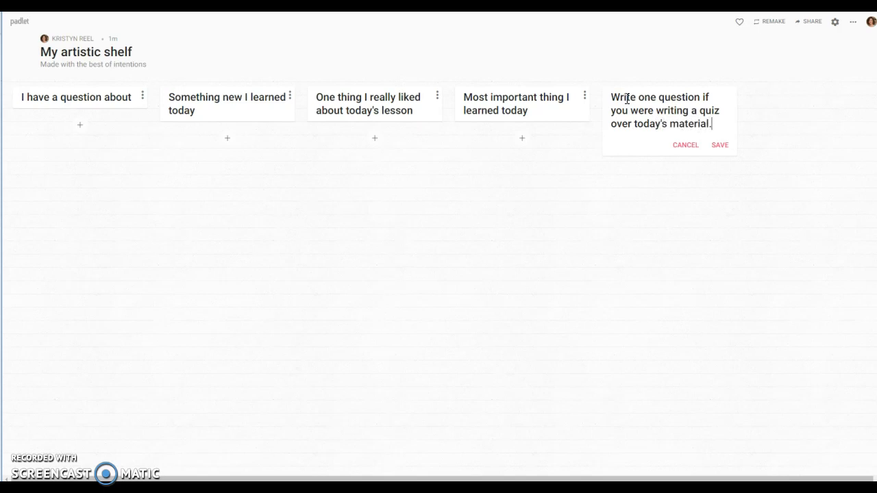
click(720, 144)
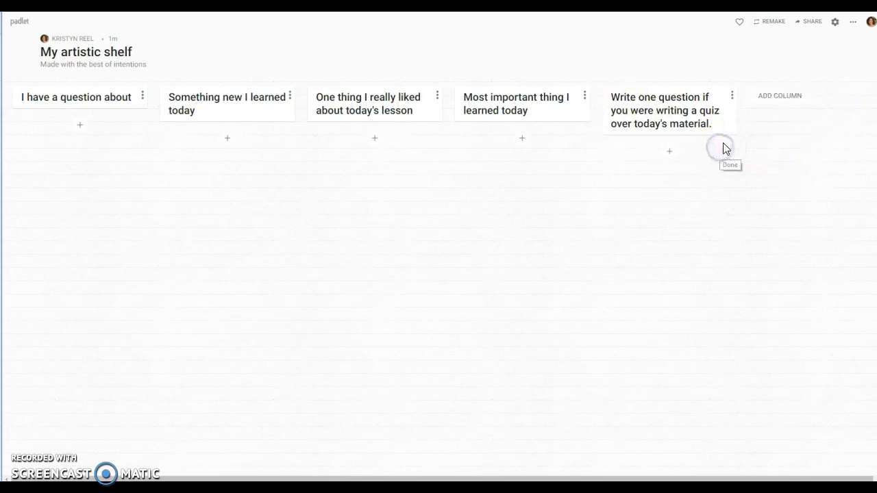
mouse_move(93, 109)
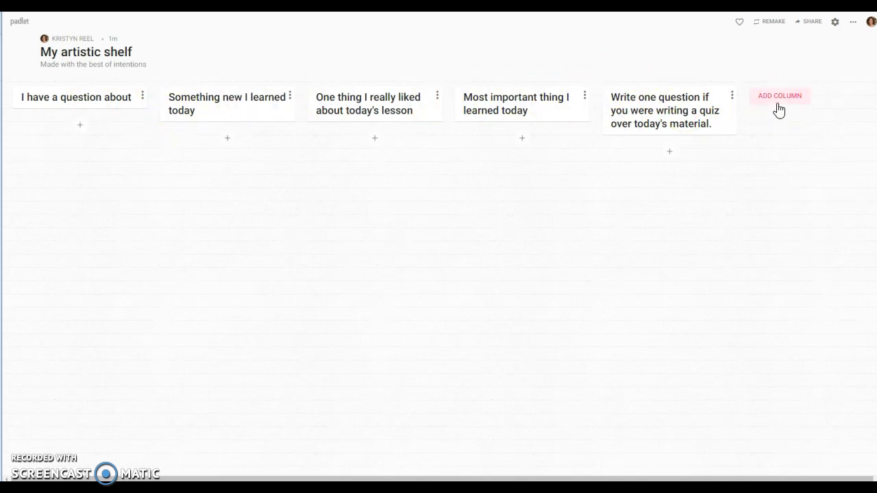
mouse_move(73, 146)
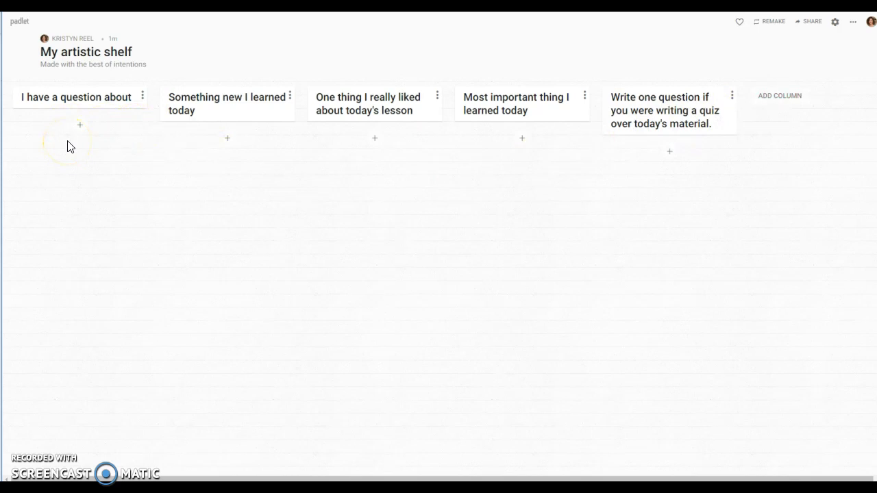
mouse_move(157, 122)
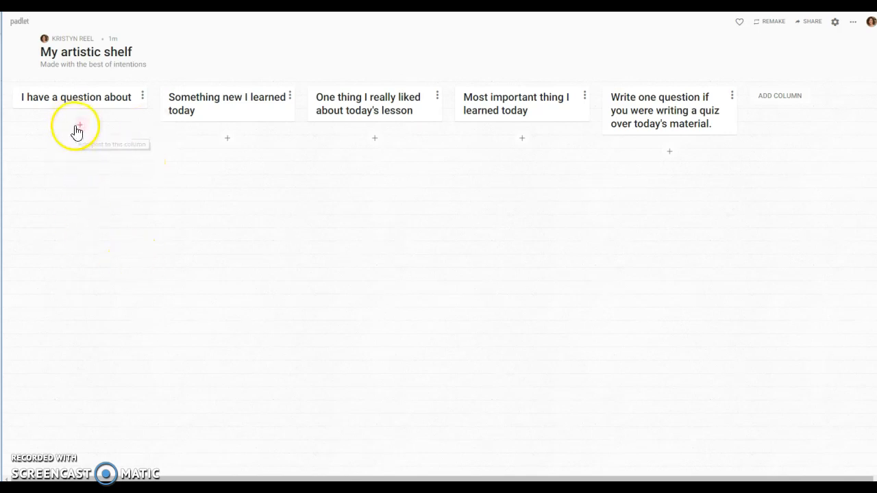
mouse_move(80, 126)
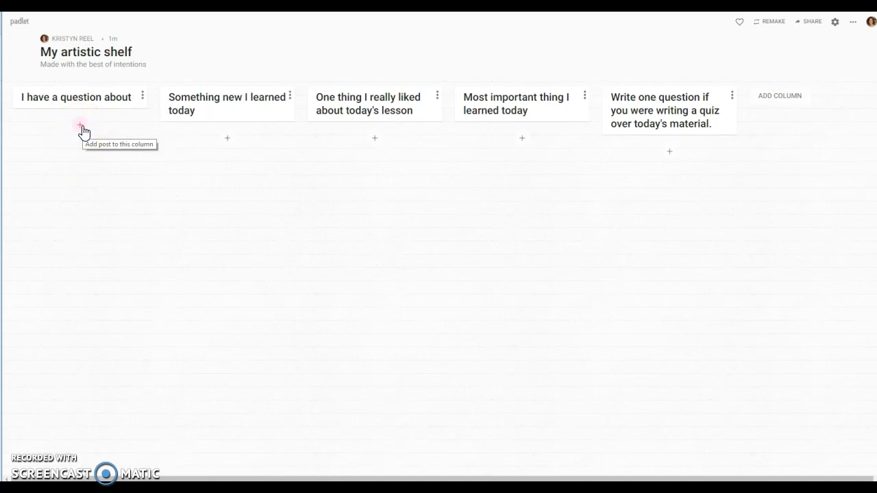
click(80, 126)
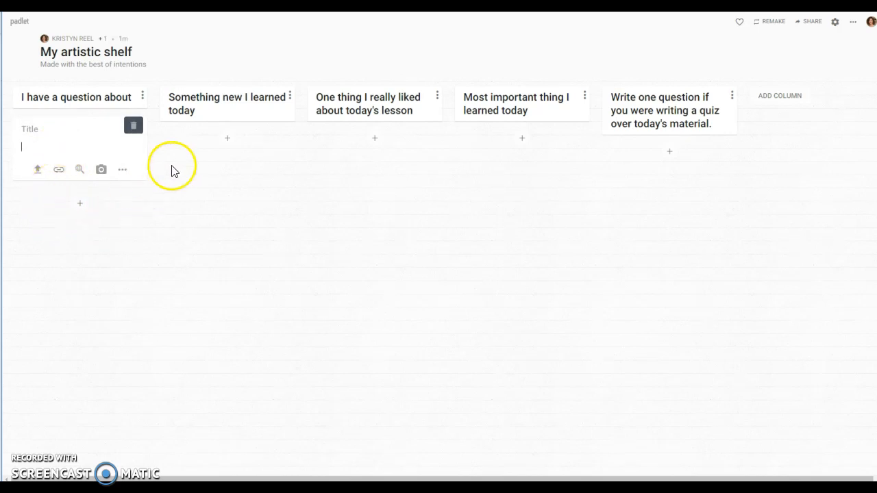
click(226, 138)
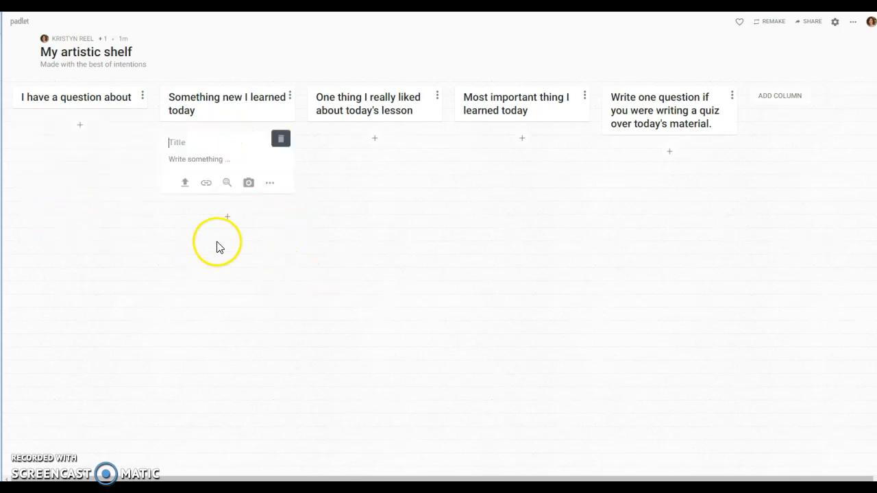
mouse_move(554, 355)
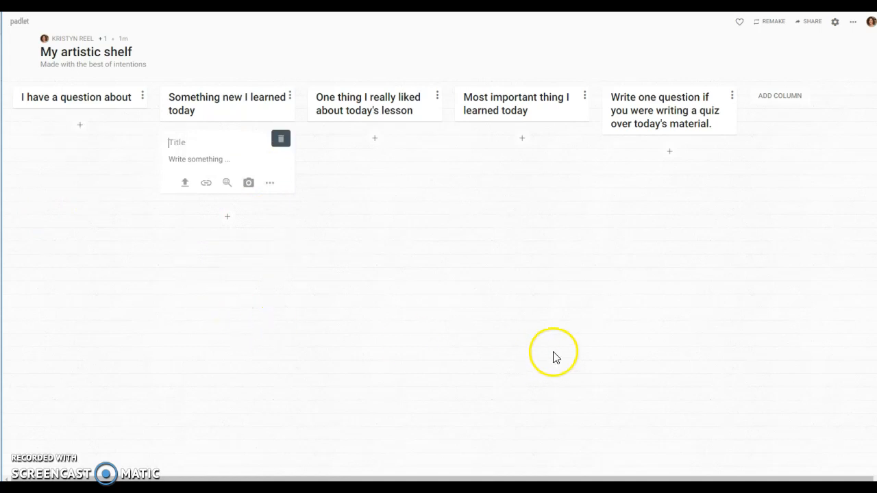
mouse_move(201, 352)
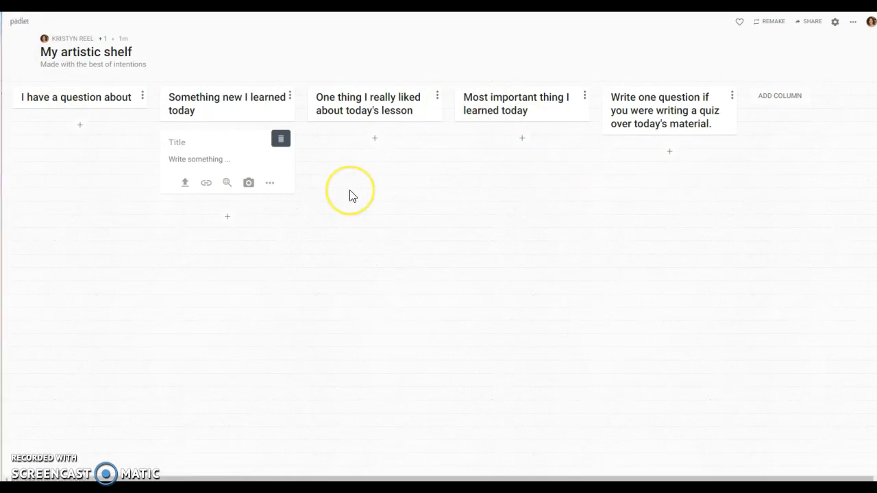
mouse_move(349, 195)
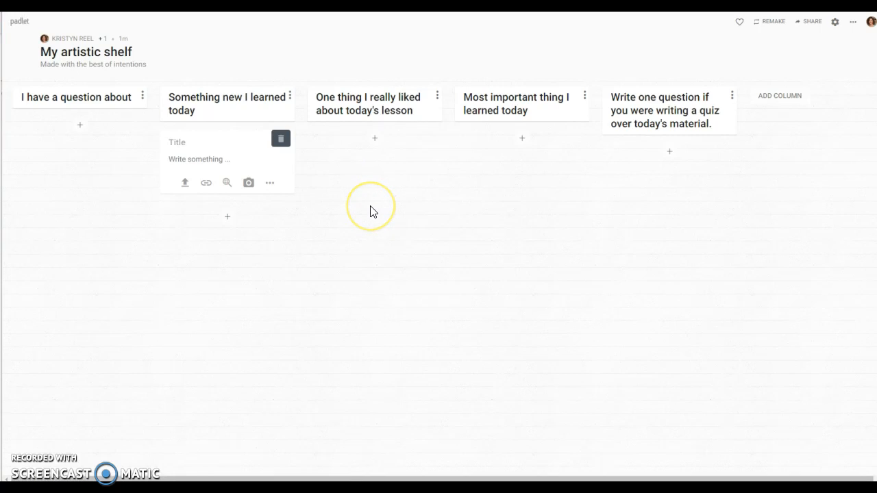
mouse_move(660, 166)
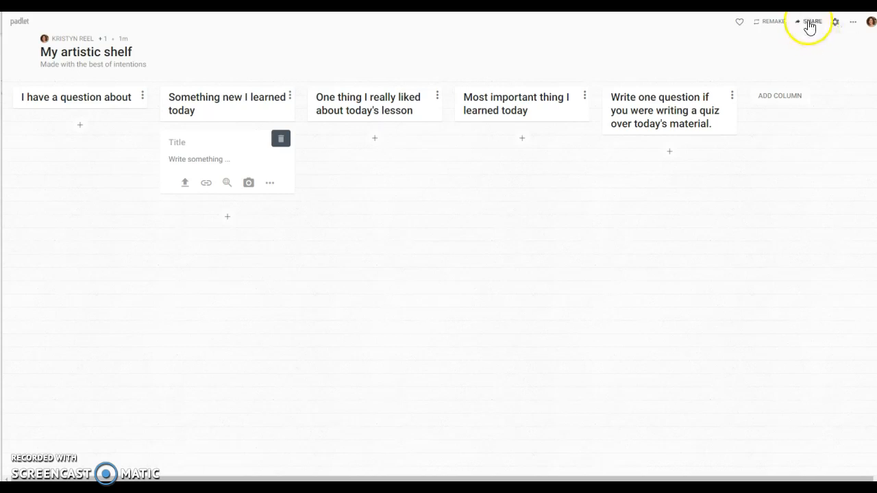
click(812, 21)
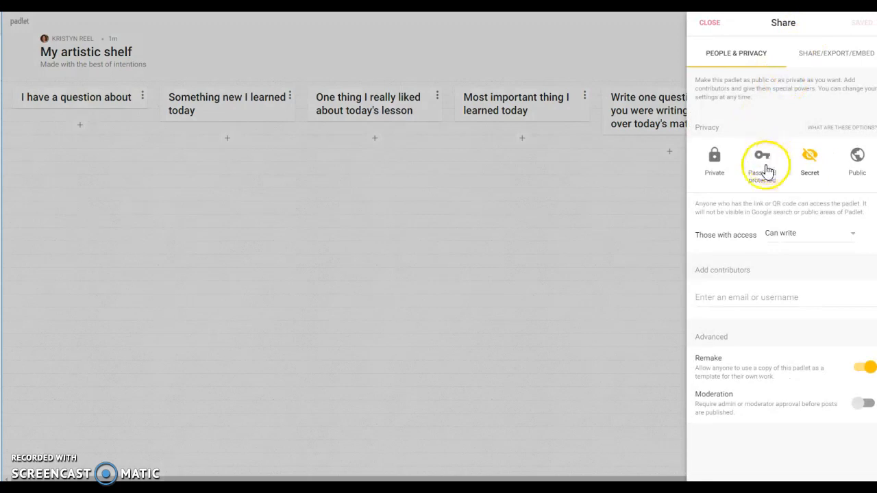
Change link visitors' access from Can write to Can read and save it.
click(709, 23)
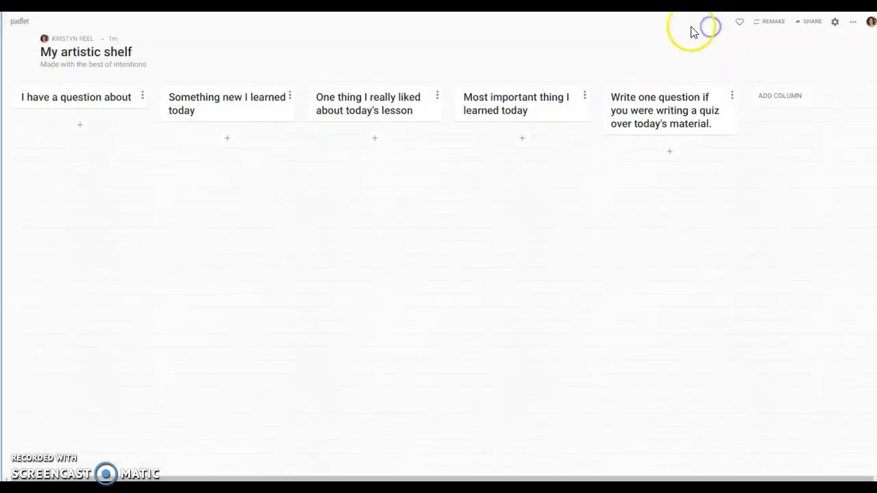
click(834, 22)
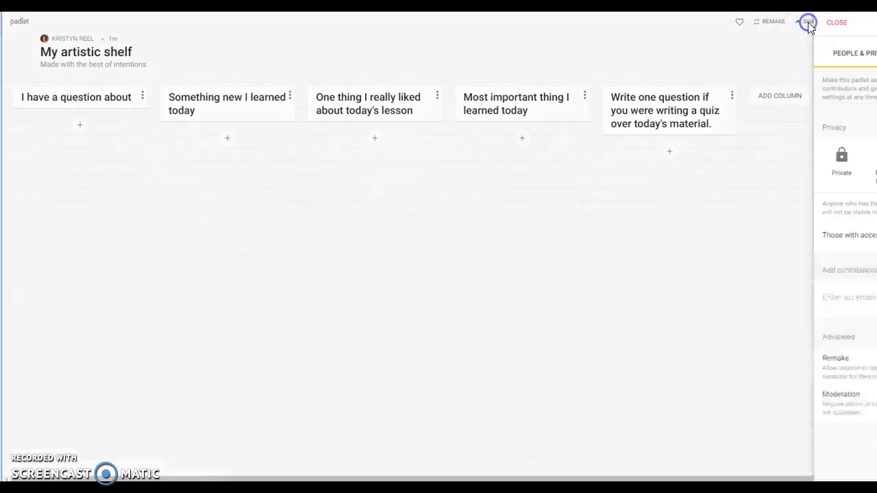
click(808, 22)
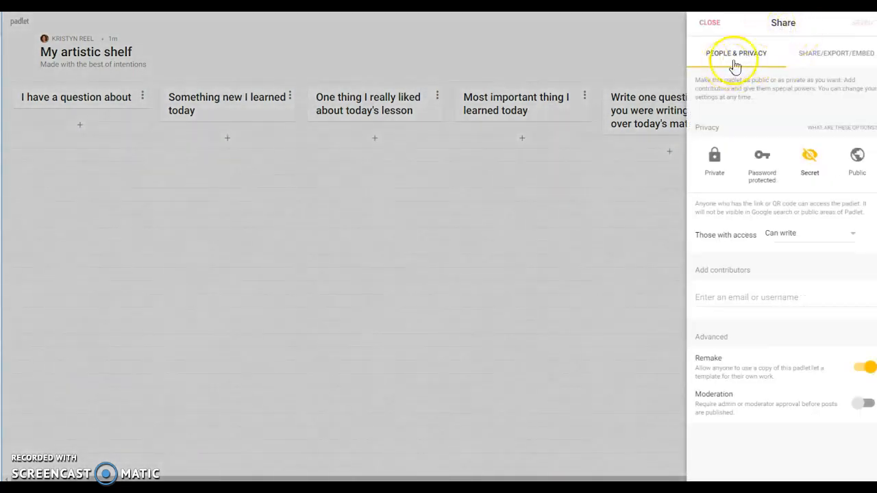
mouse_move(849, 59)
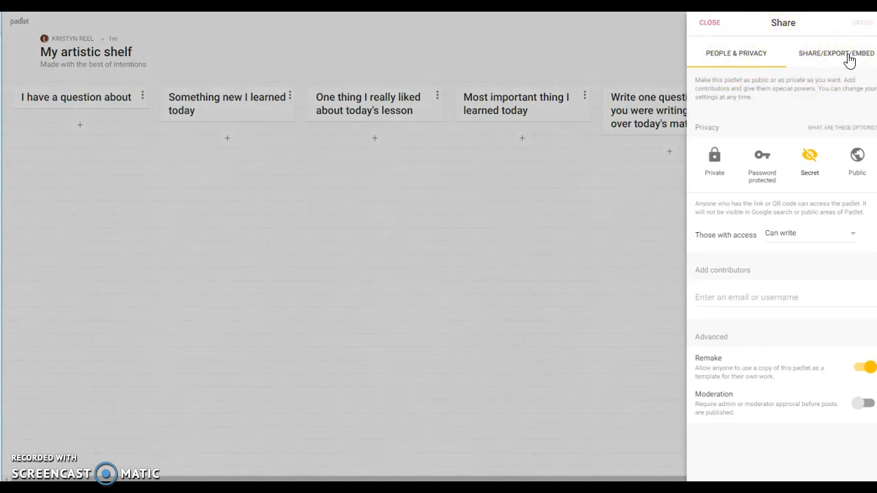
mouse_move(736, 53)
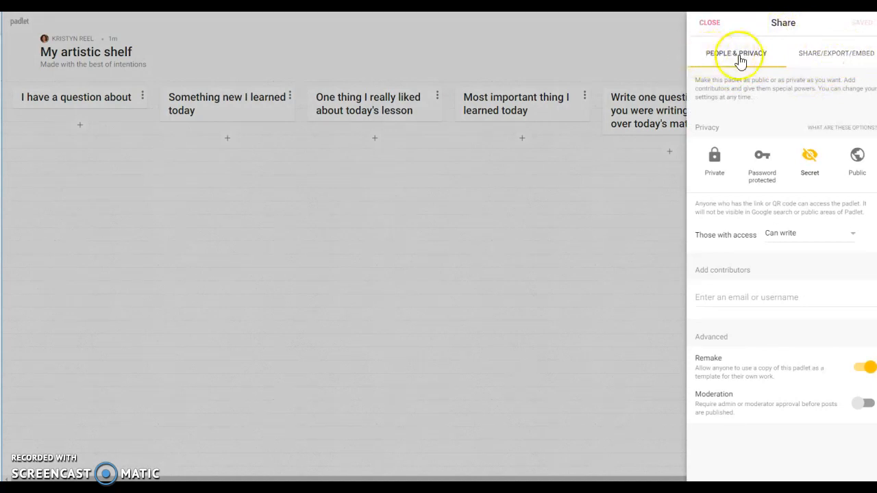
mouse_move(729, 236)
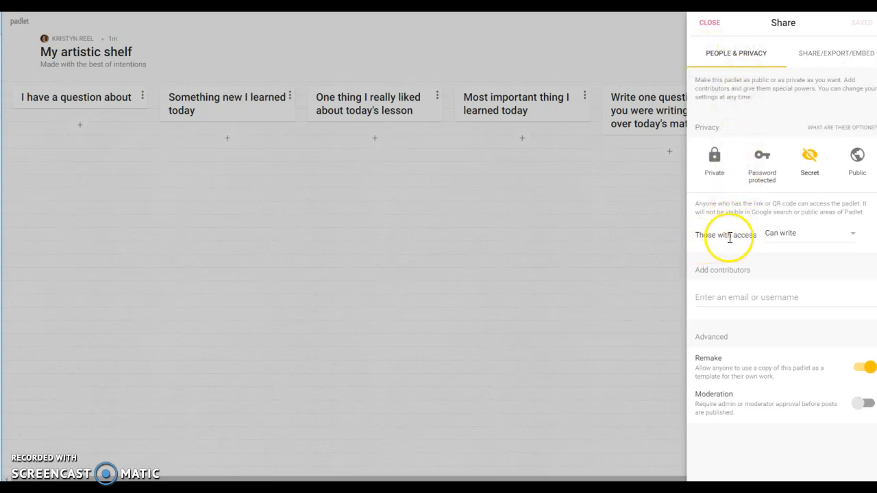
mouse_move(801, 240)
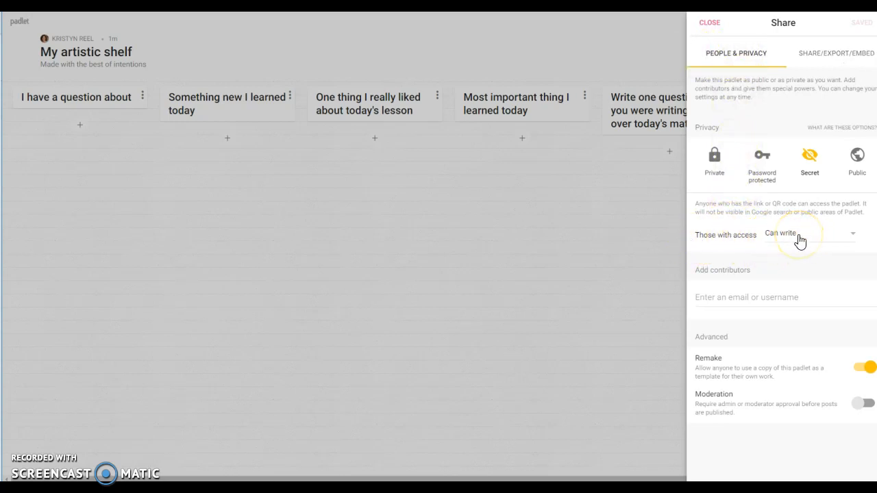
click(808, 234)
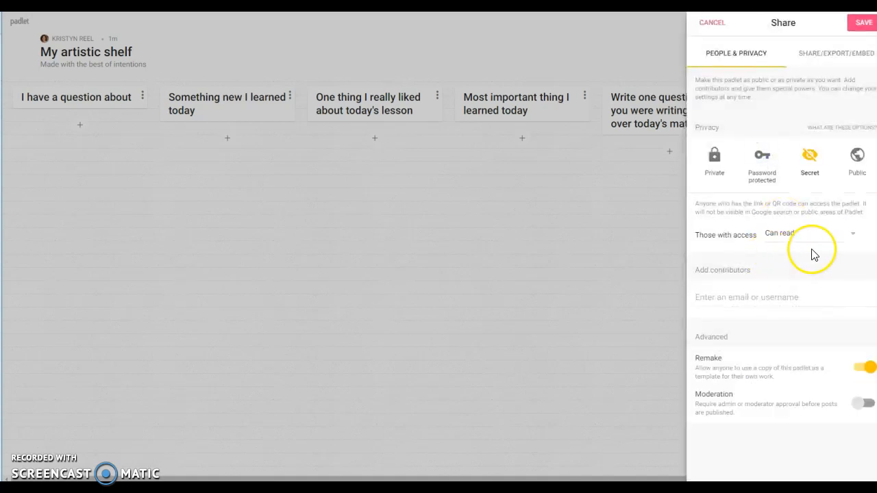
mouse_move(820, 256)
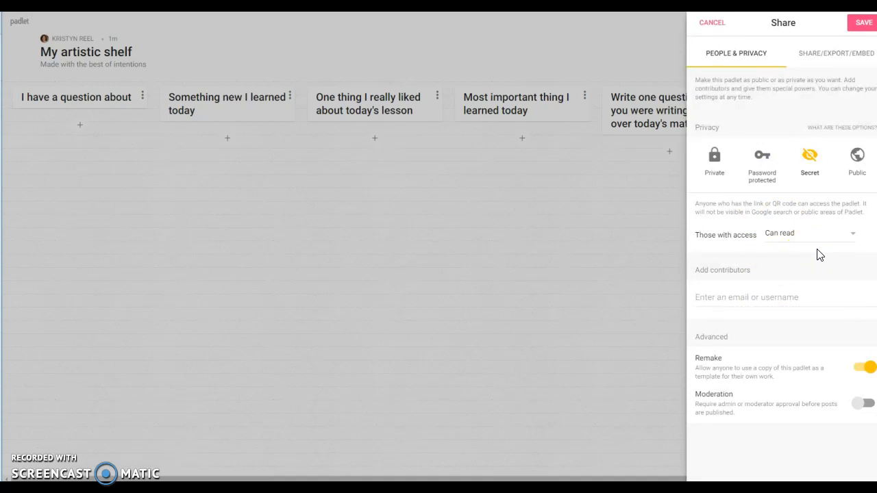
mouse_move(775, 274)
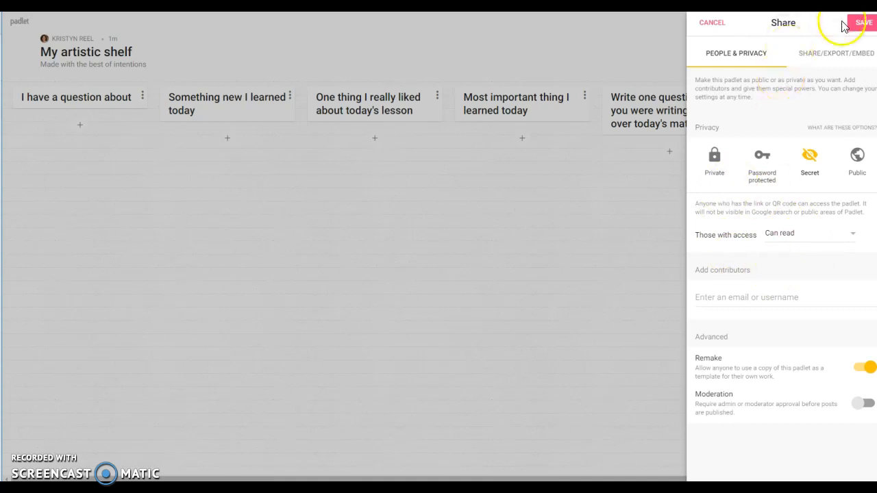
click(863, 22)
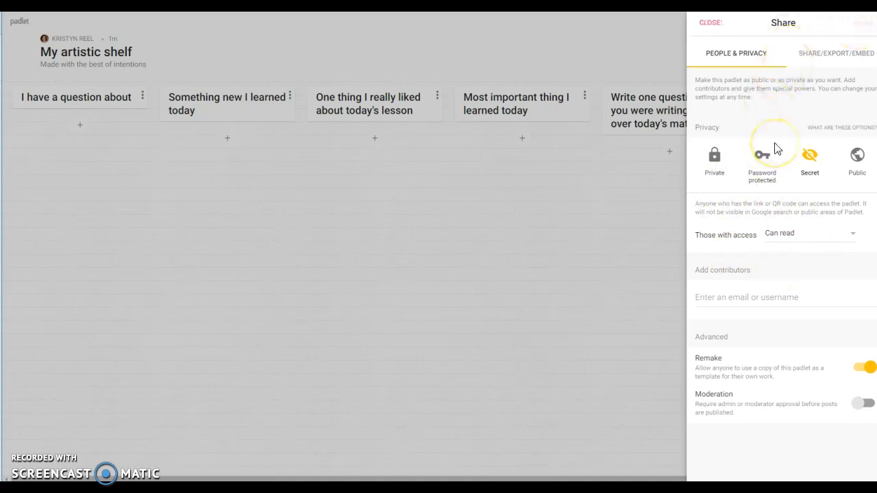
mouse_move(829, 58)
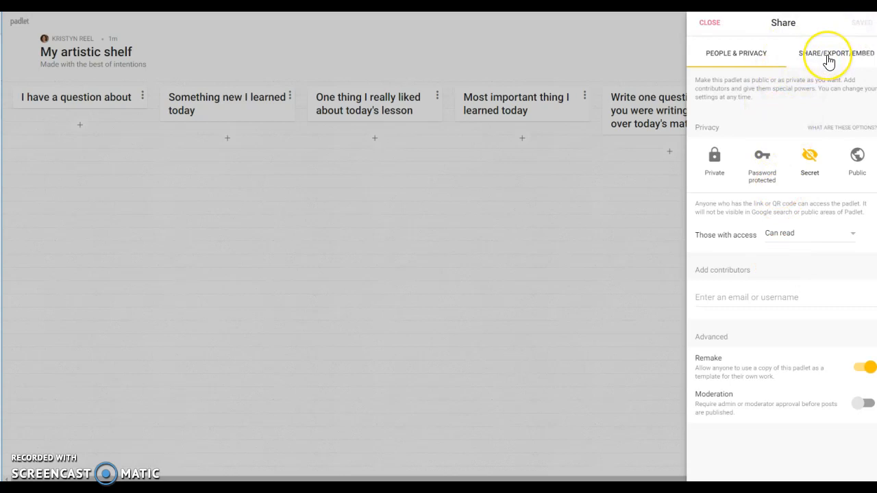
click(836, 53)
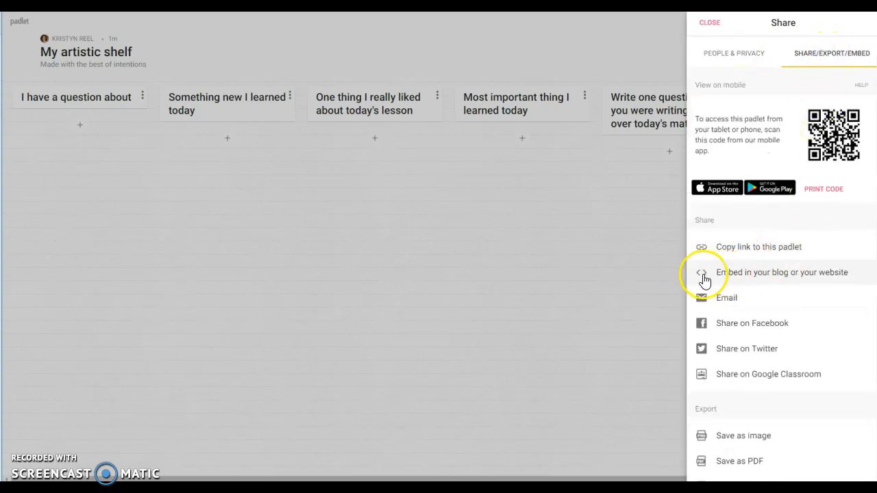
mouse_move(812, 283)
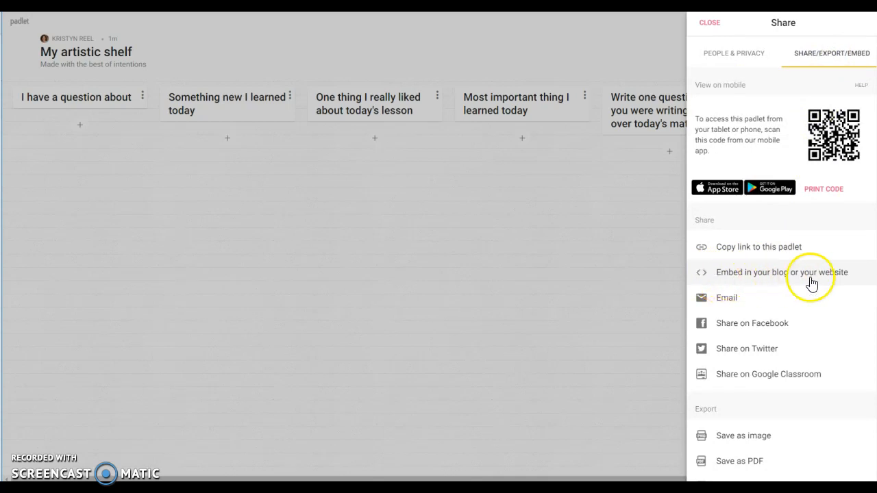
View the board's embed codes and copy the full embed code.
click(779, 272)
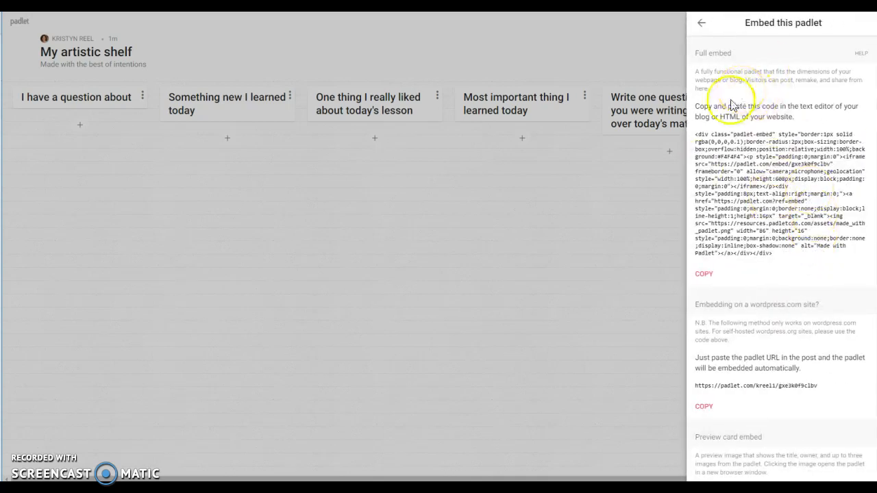
mouse_move(751, 130)
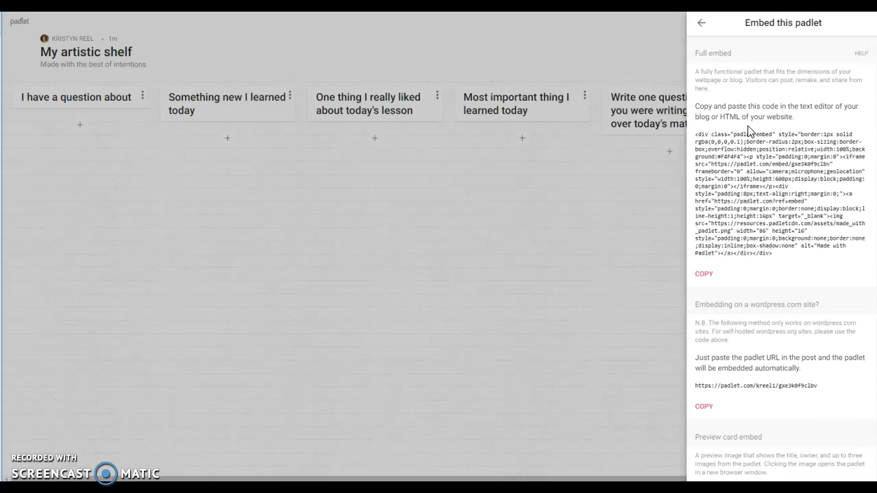
scroll(down, 3)
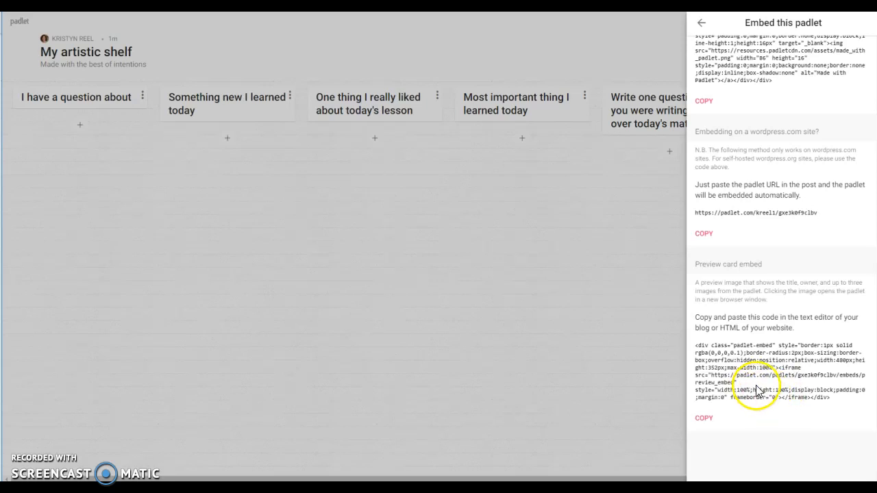
scroll(up, 3)
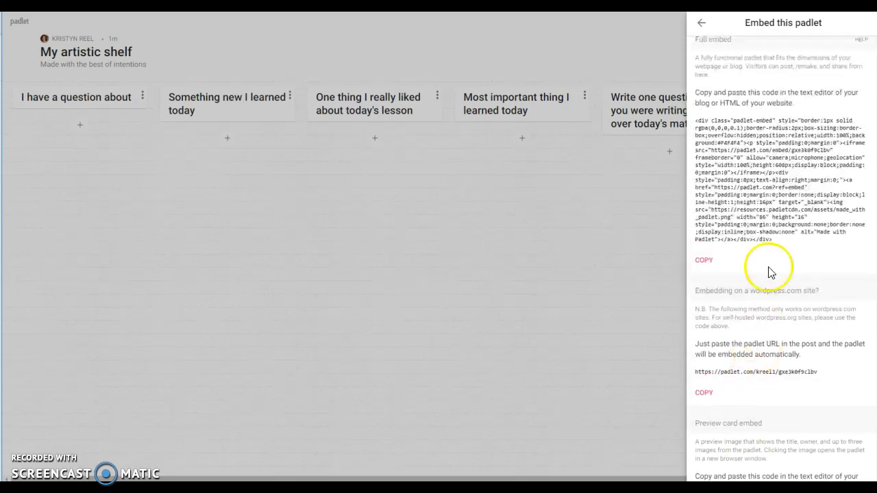
click(703, 259)
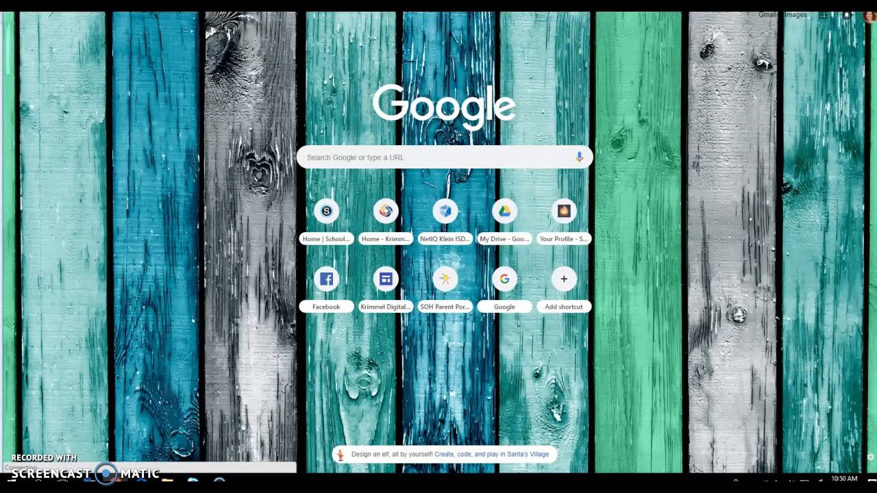
Log in to Schoology, switch to the other account, and open the Practice: kreel1d course.
click(326, 211)
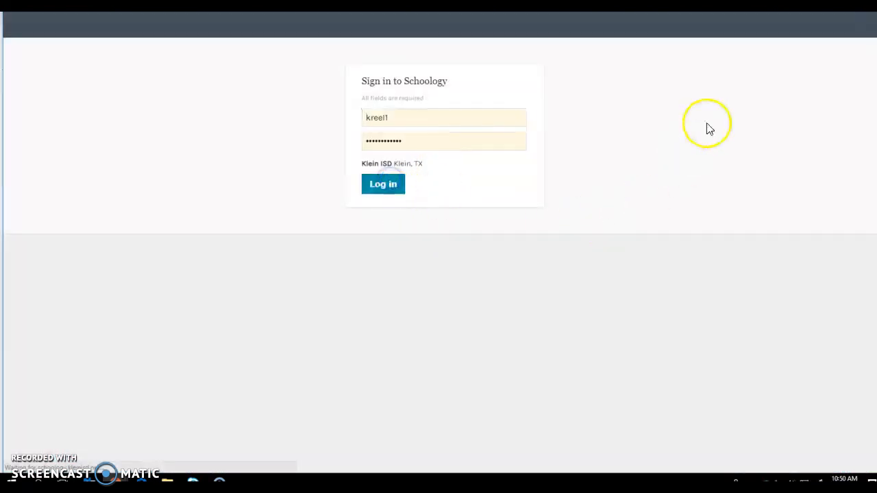
click(383, 183)
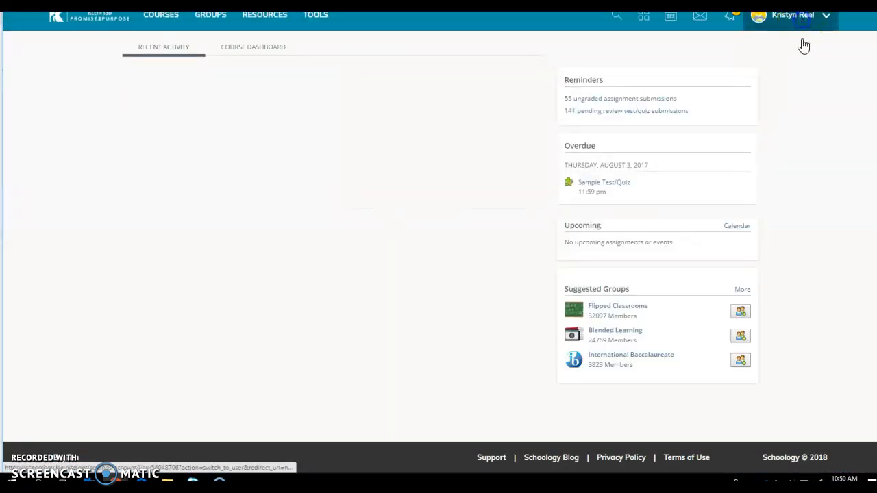
click(789, 15)
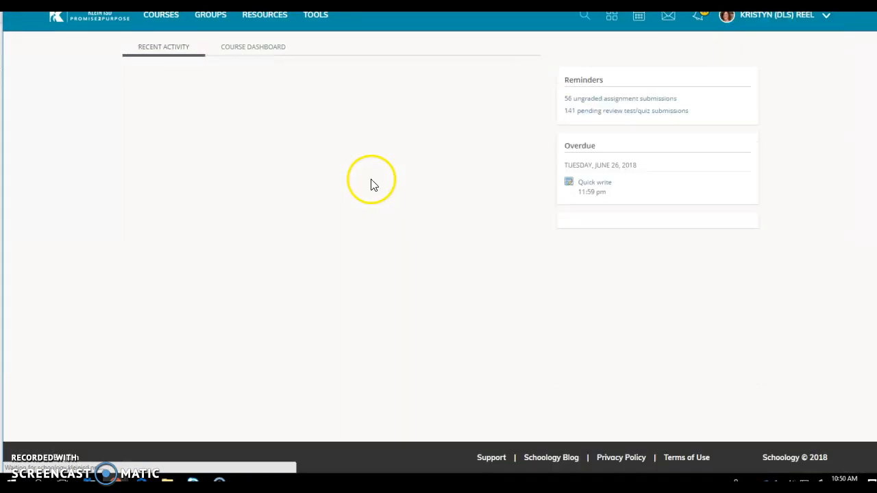
click(161, 14)
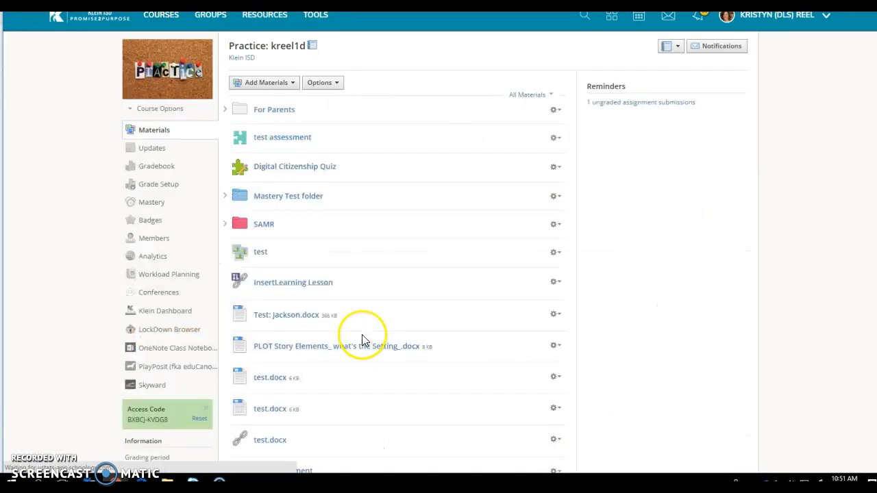
Add a new course page titled 'Padlet' holding the embed code and submit it.
click(266, 83)
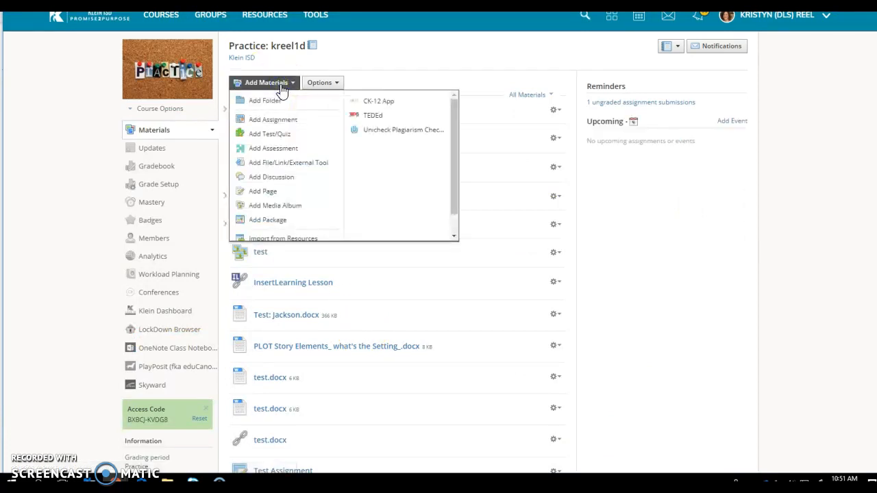
mouse_move(263, 191)
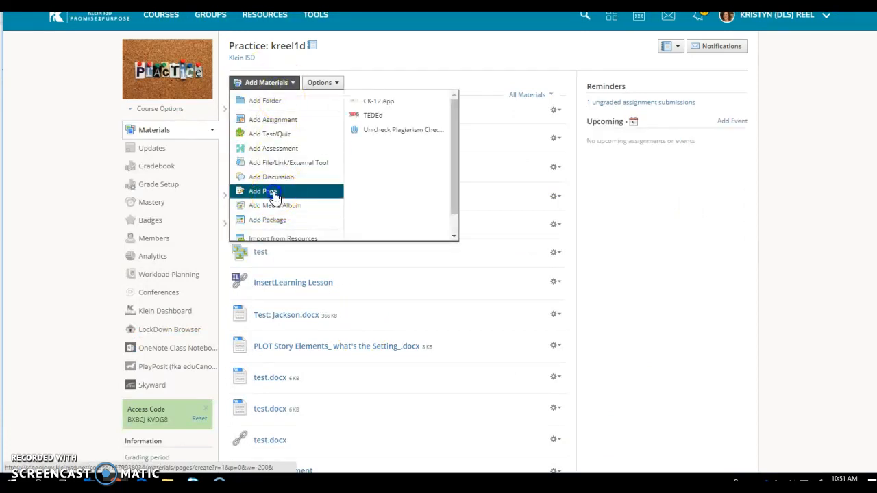
click(262, 190)
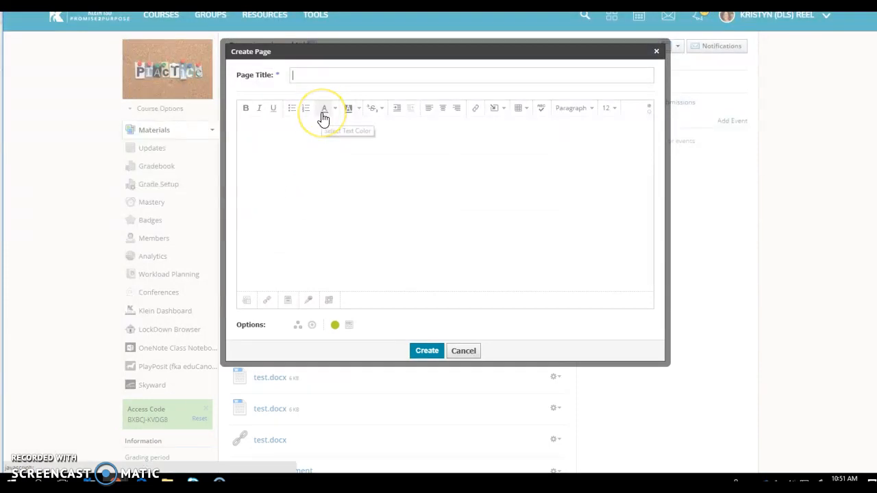
text(Padlet)
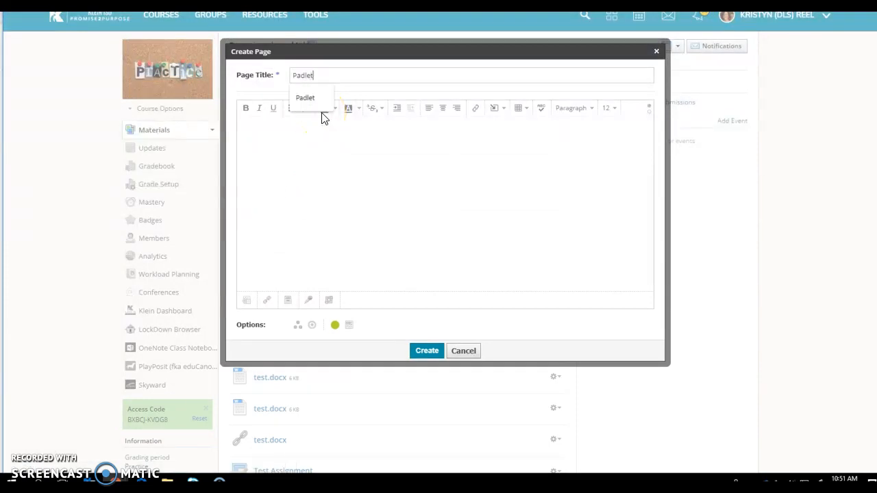
mouse_move(421, 329)
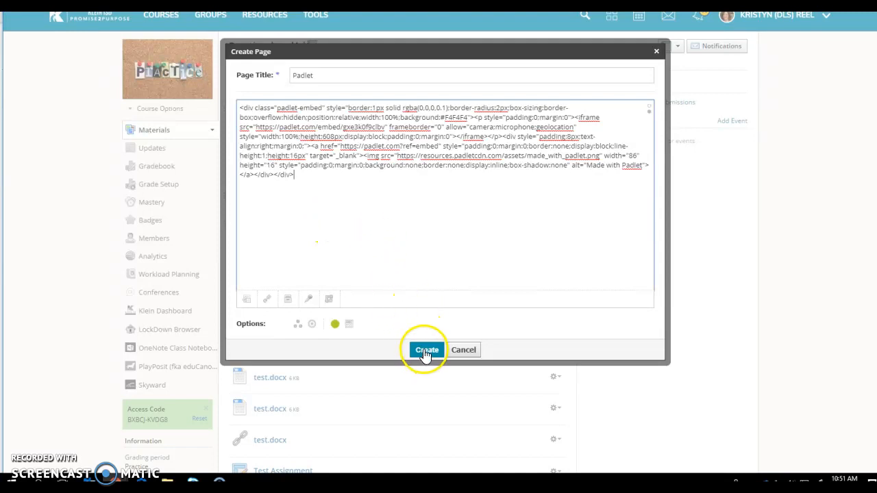
click(426, 350)
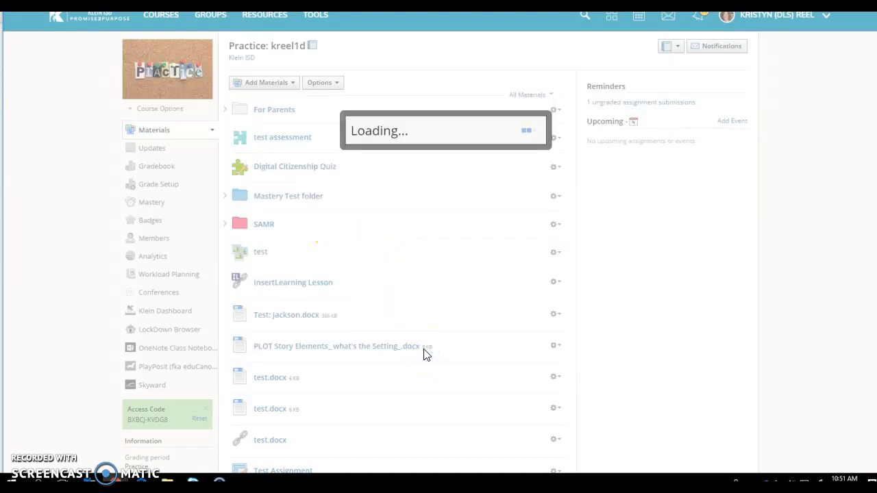
Open the newest Padlet page, scroll across the embedded My artistic shelf board, then return to Pages.
scroll(down, 3)
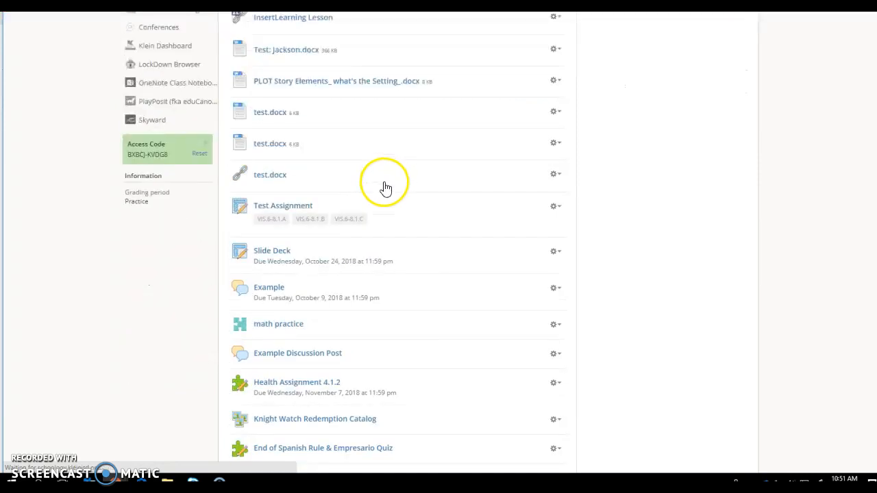
scroll(down, 3)
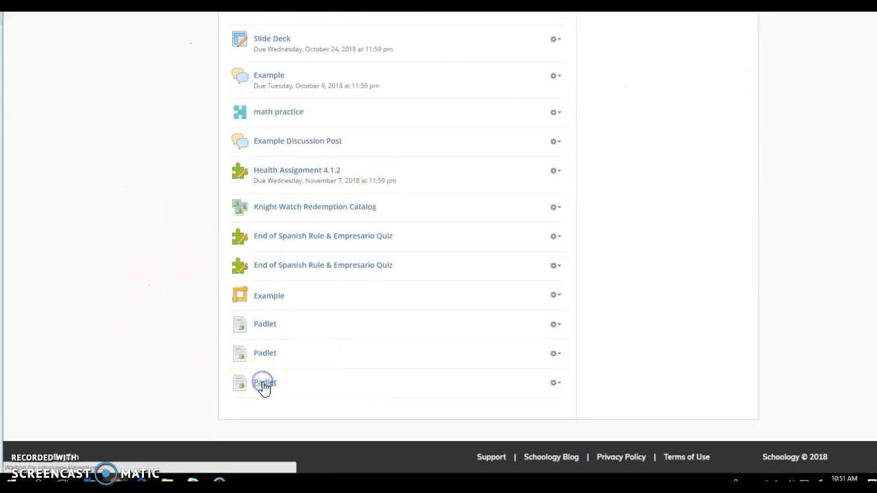
click(265, 382)
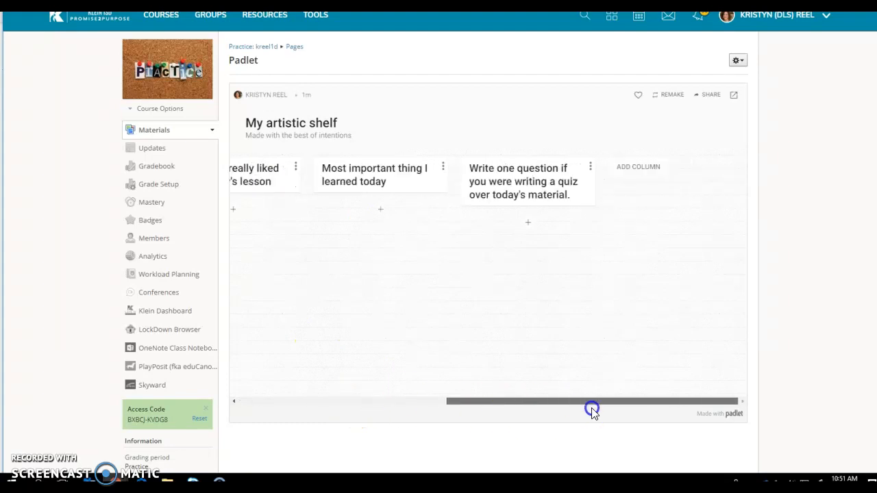
drag(590, 402, 436, 405)
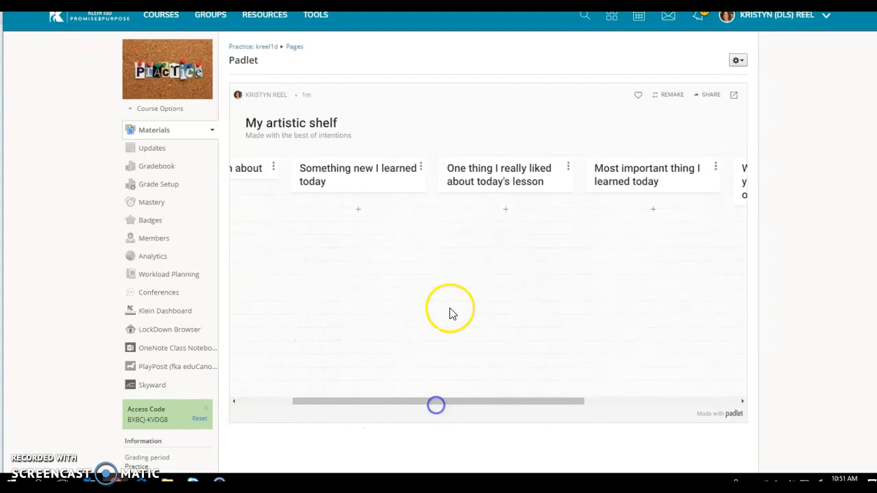
mouse_move(421, 222)
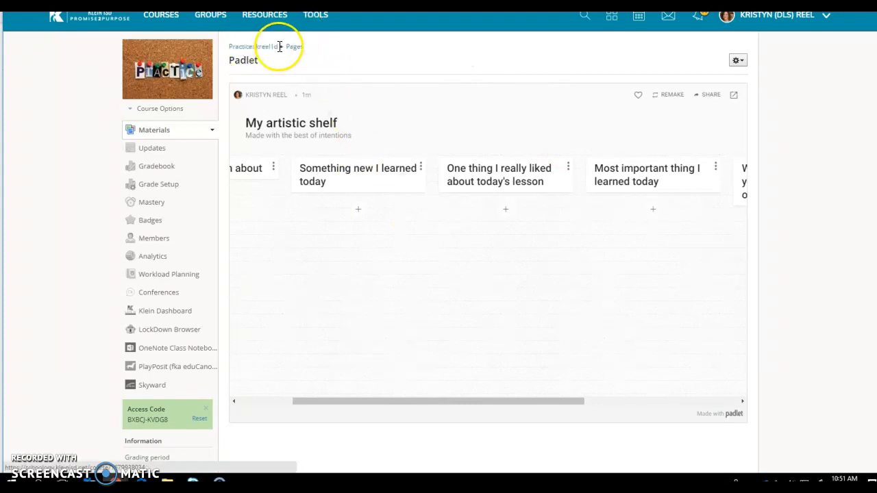
click(243, 46)
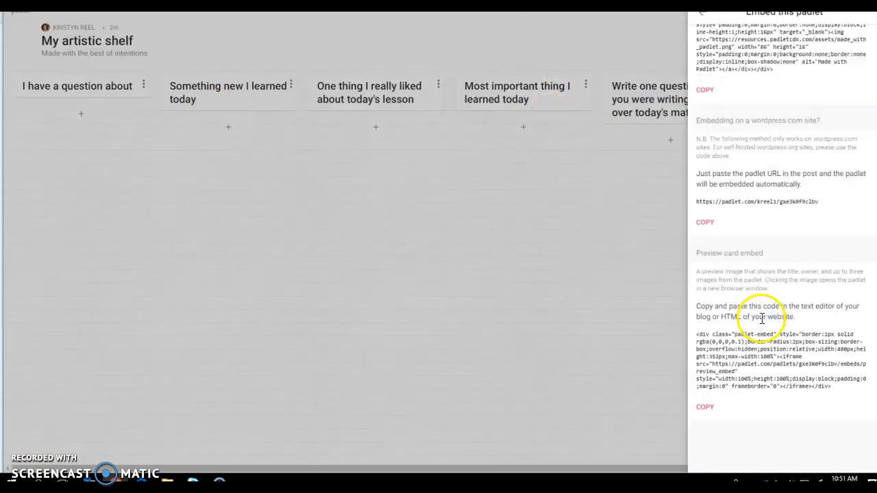
scroll(up, 3)
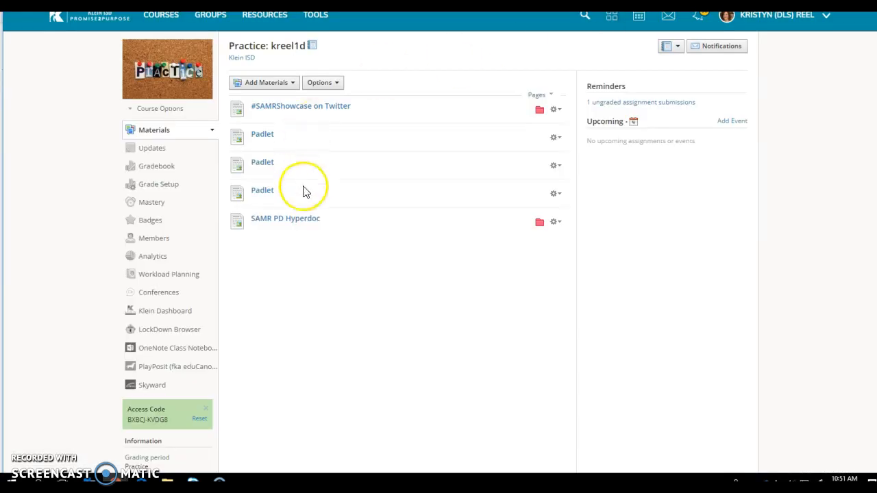
Add a course page titled 'Padlet' with the preview-card embed code in HTML mode.
click(264, 82)
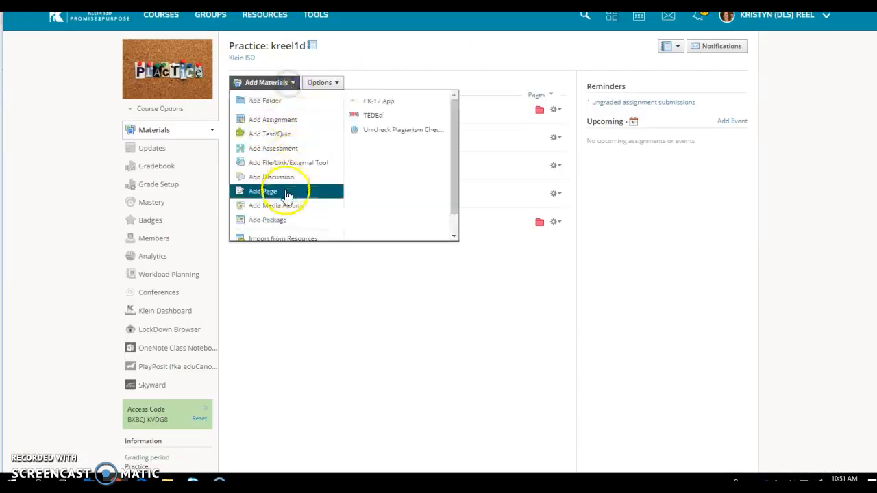
click(262, 191)
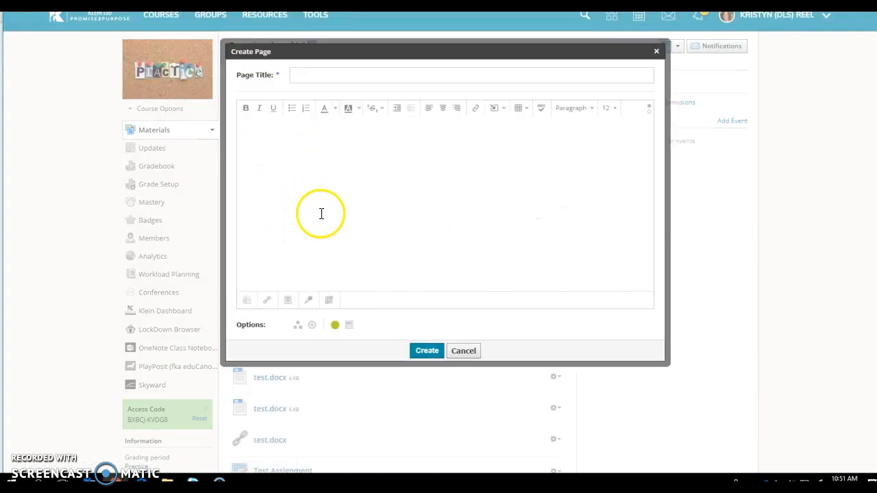
text(Padl)
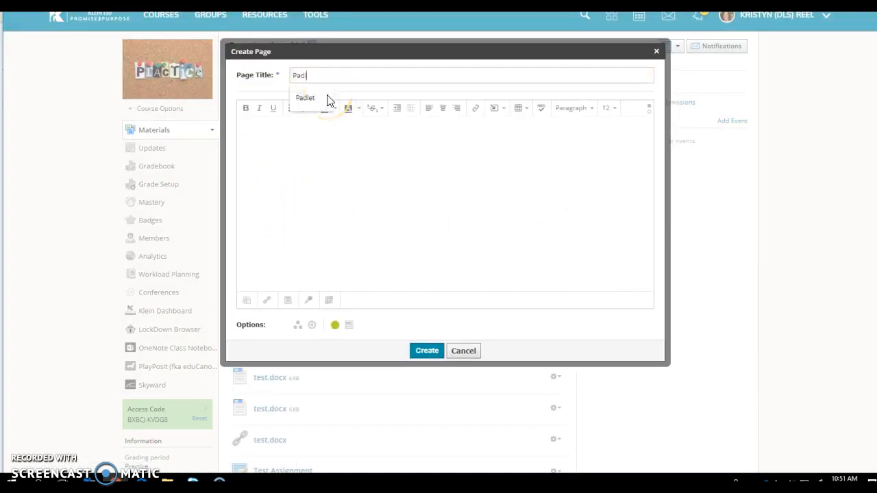
click(648, 108)
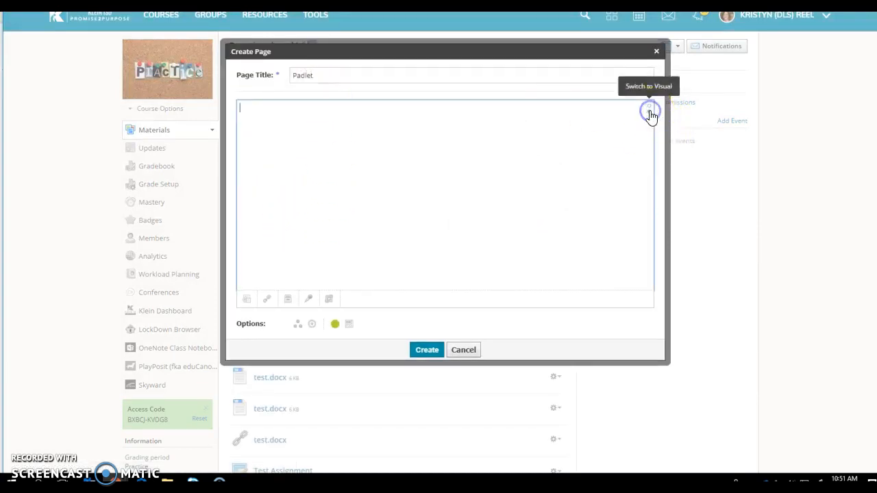
click(649, 111)
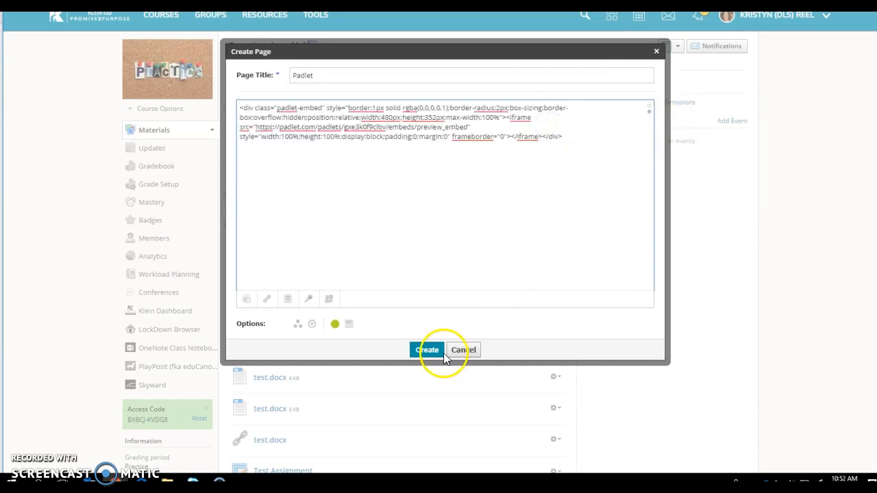
click(426, 349)
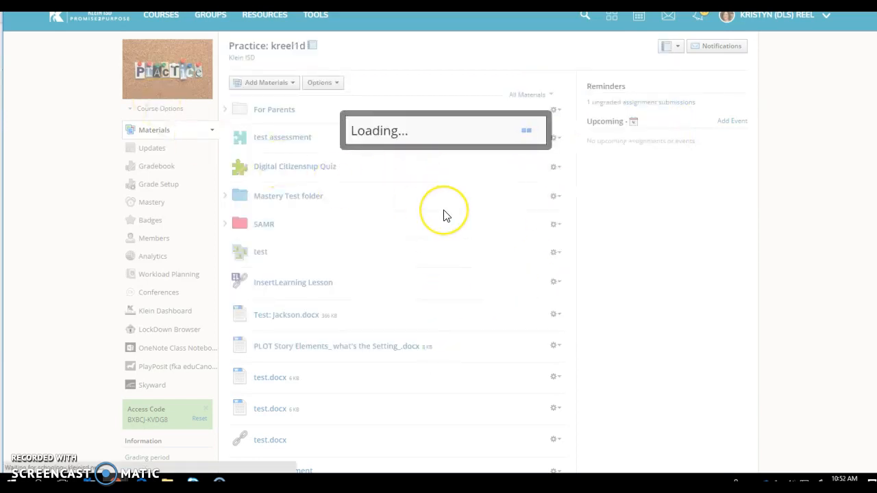
Scroll to the bottom of Materials and open the newest Padlet page.
scroll(down, 3)
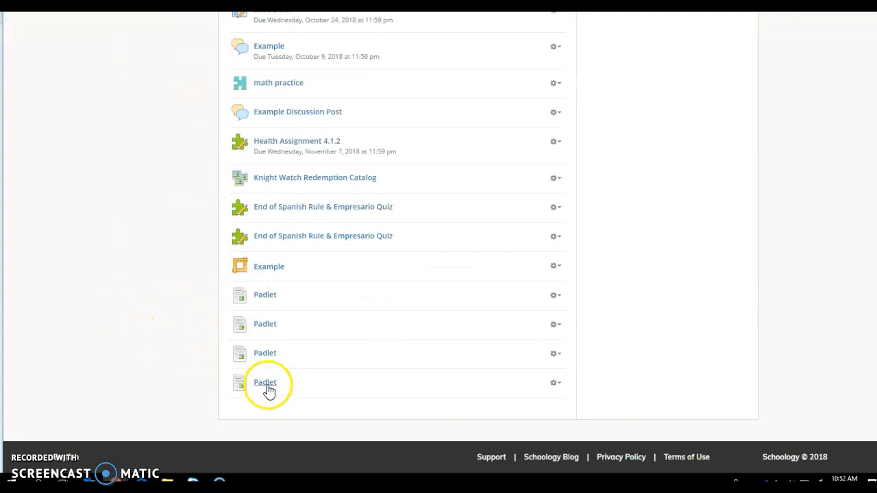
click(266, 383)
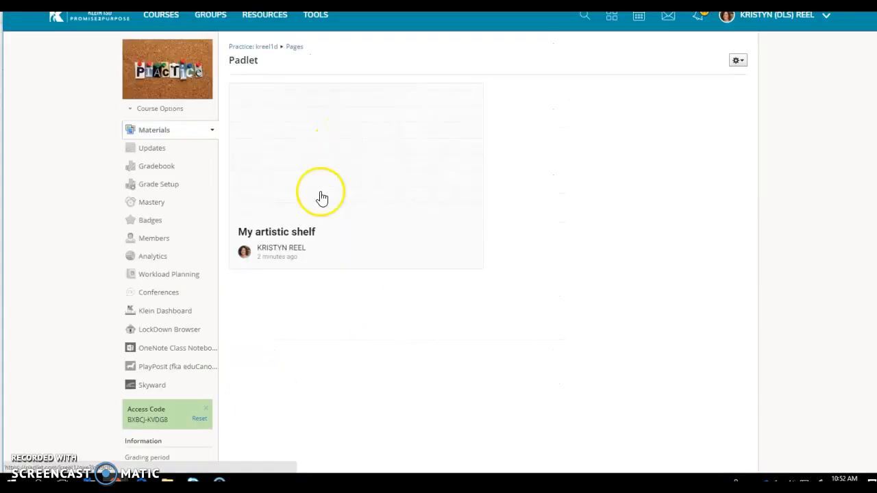
mouse_move(380, 206)
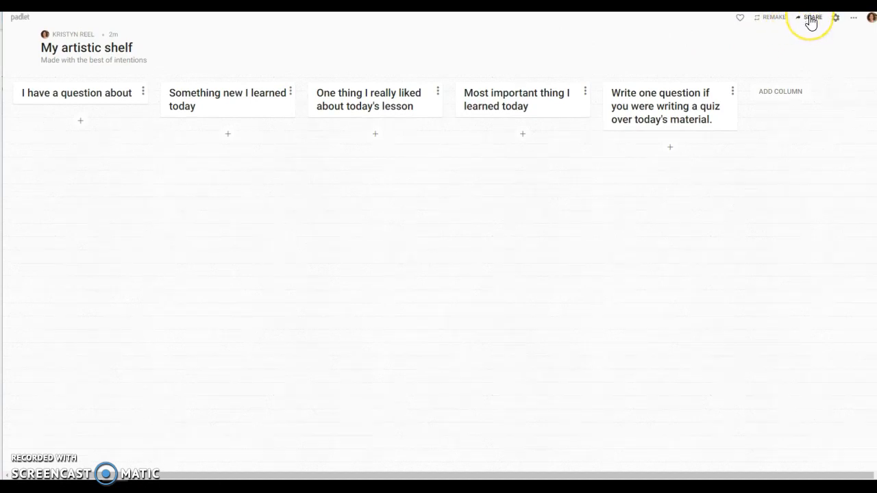
click(813, 17)
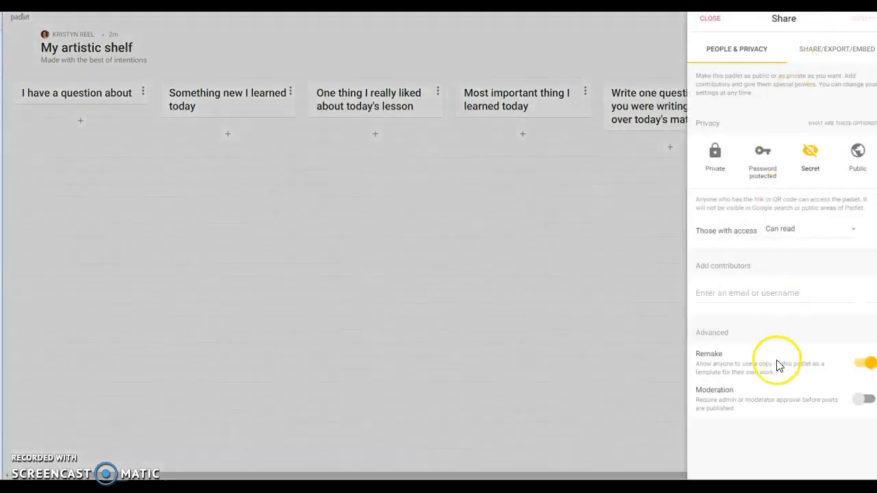
click(833, 48)
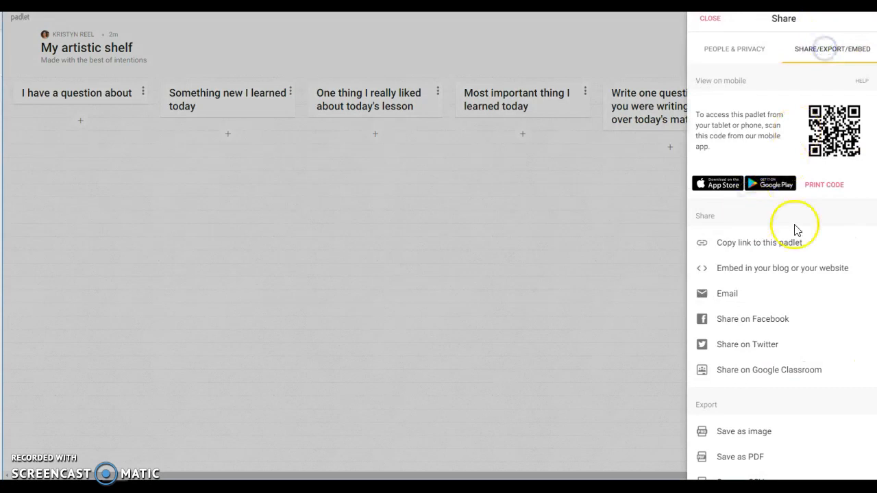
scroll(down, 3)
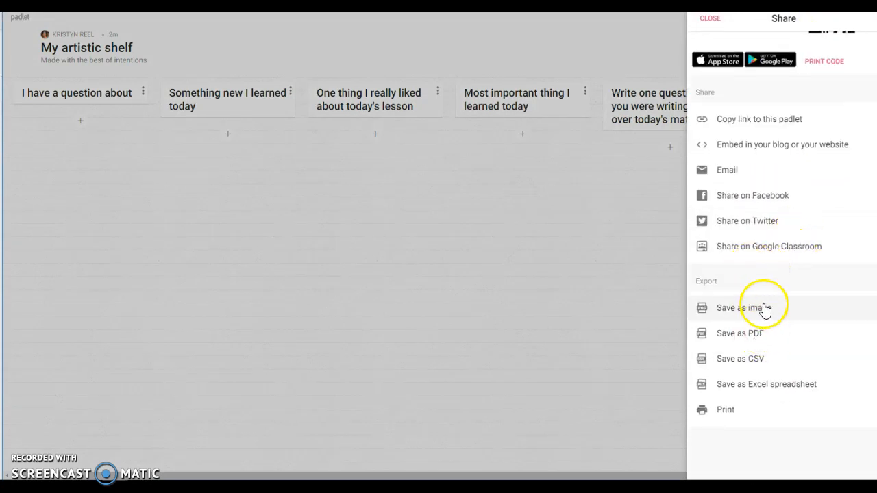
mouse_move(776, 316)
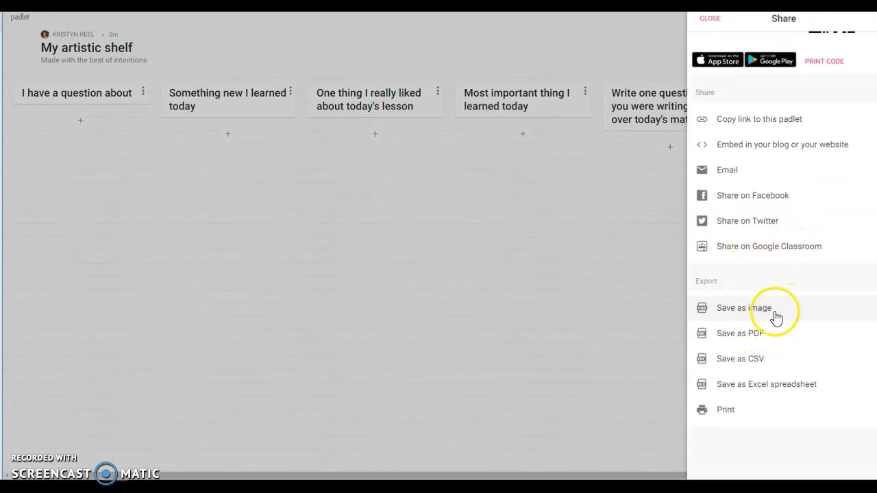
mouse_move(750, 345)
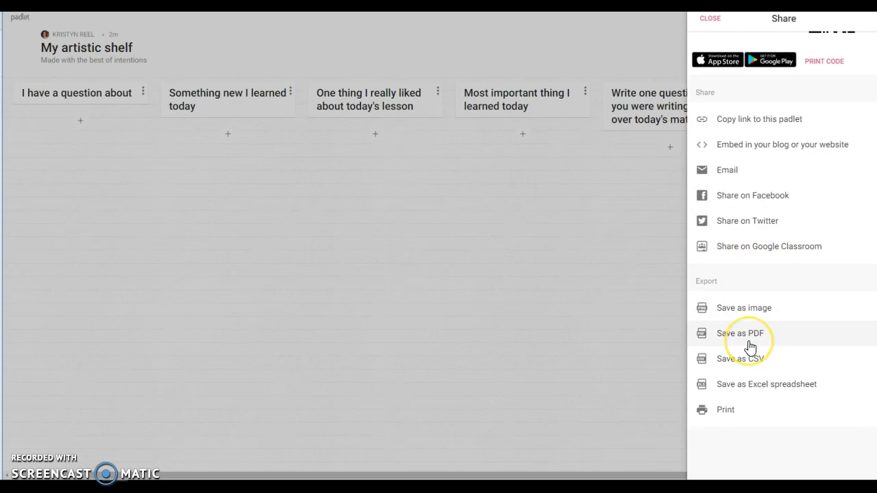
mouse_move(745, 397)
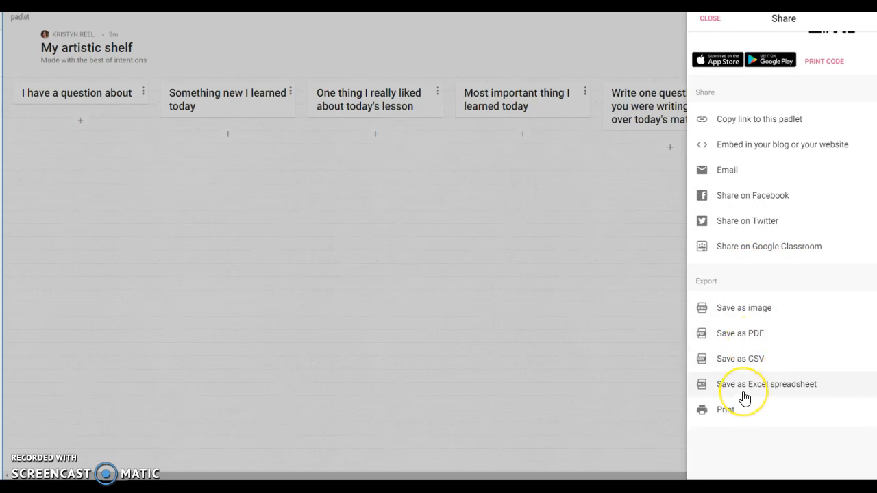
mouse_move(744, 358)
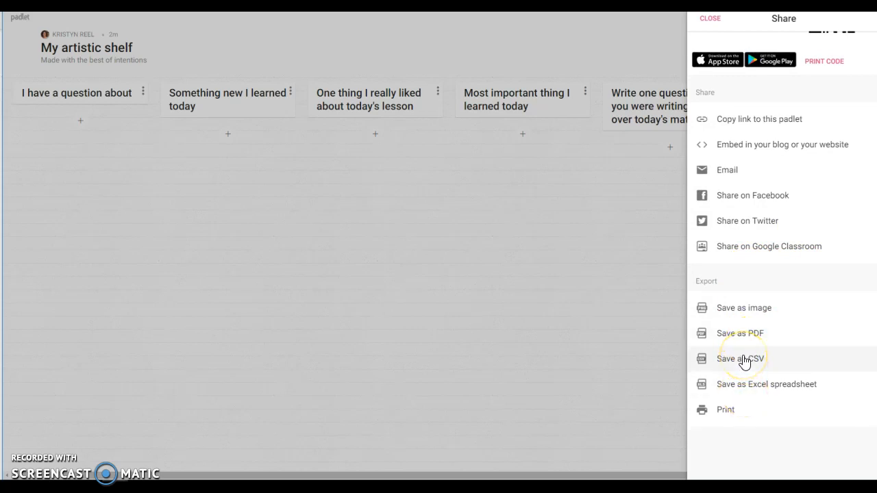
mouse_move(752, 409)
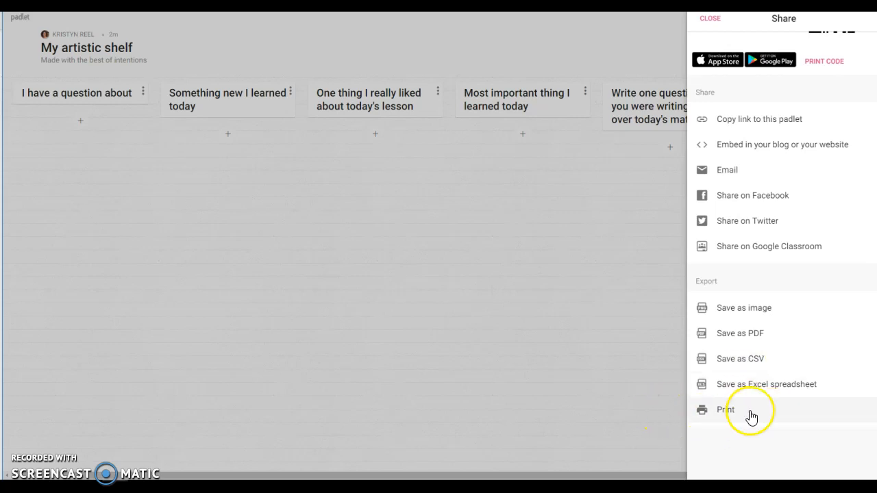
mouse_move(756, 402)
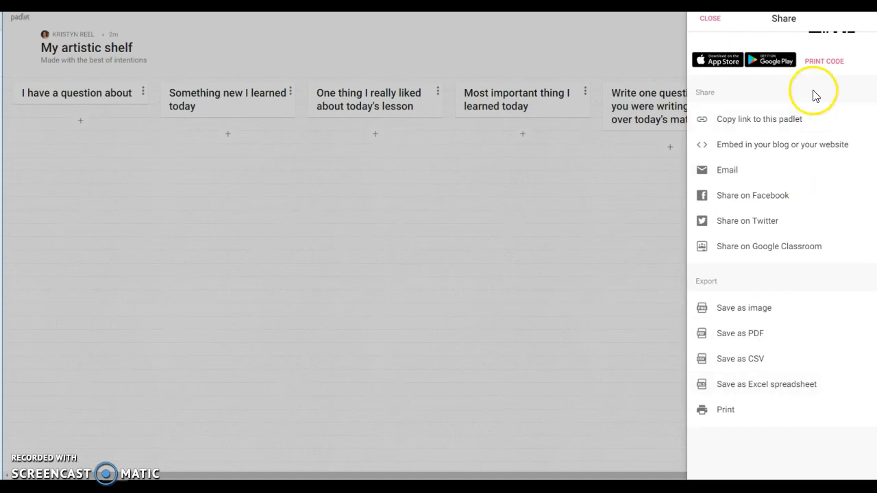
click(710, 18)
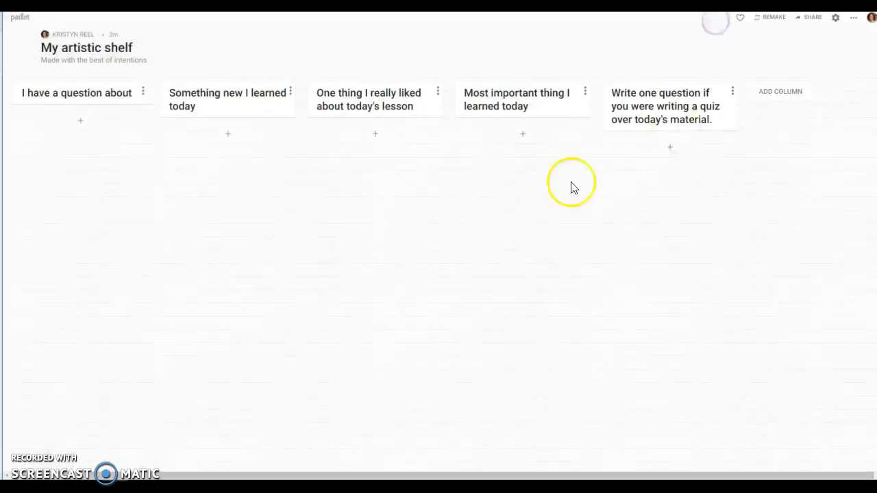
mouse_move(441, 187)
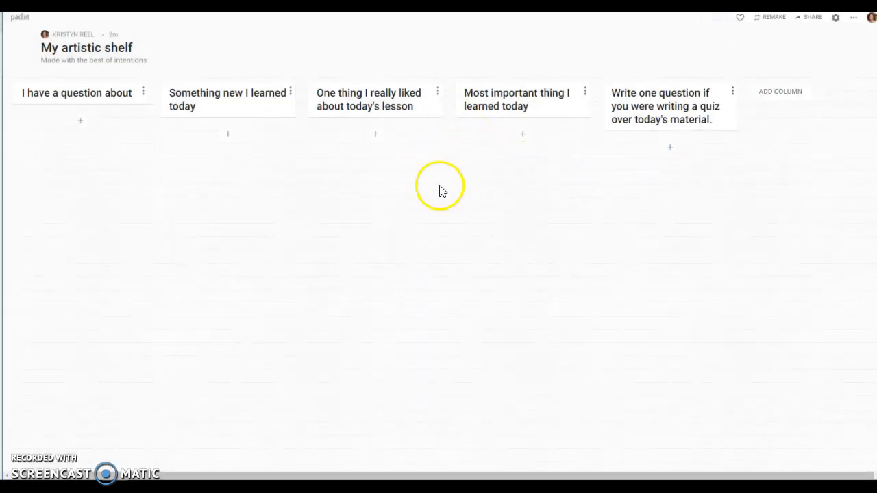
mouse_move(69, 62)
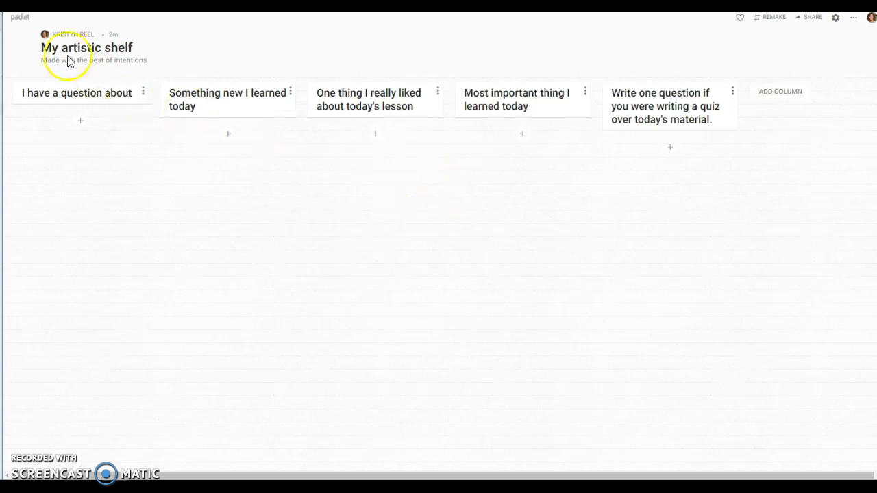